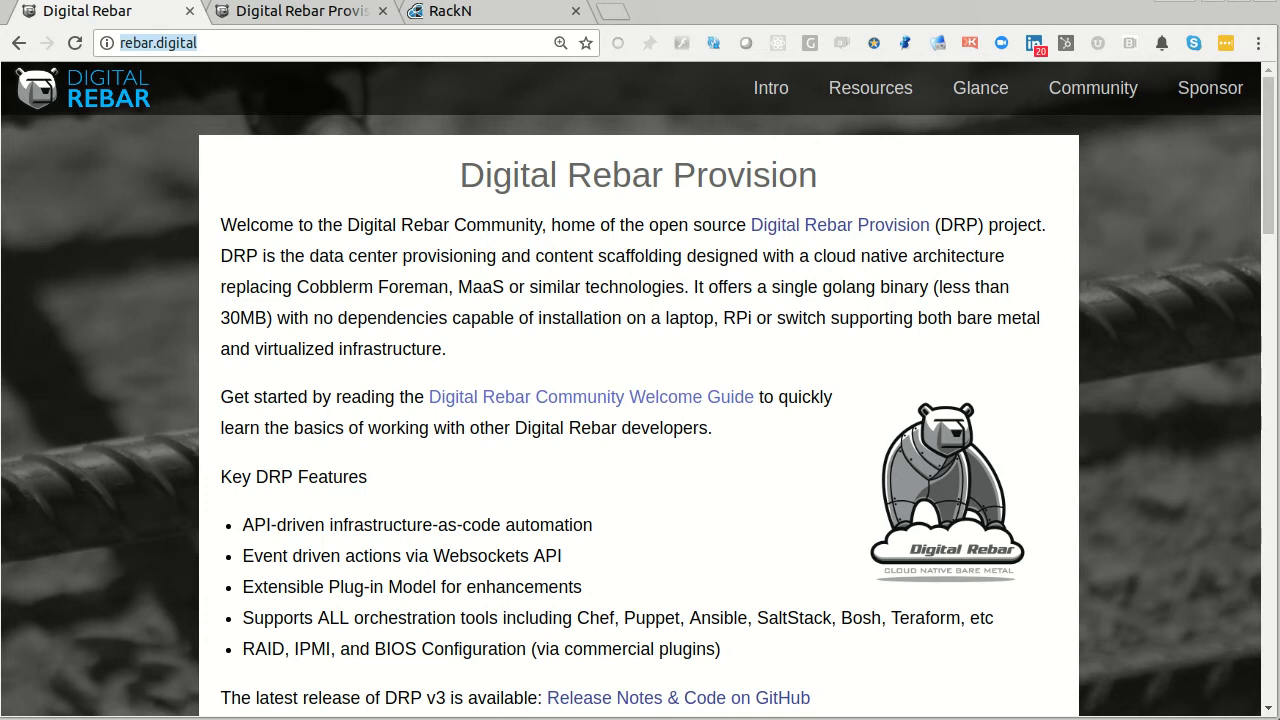
{"action": "mouse_move", "coordinate": [1088, 448]}
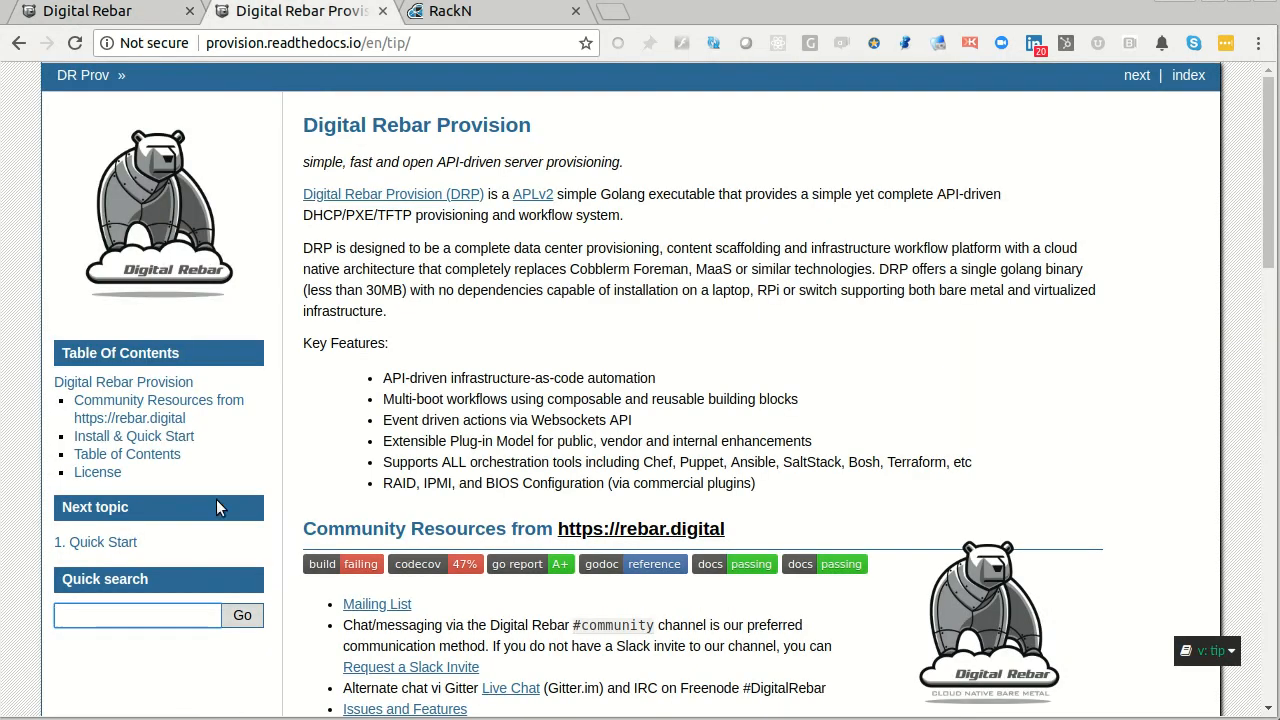
- Search the docs for 'krib' and open the '26.15. krib' content package page
{"action": "type", "text": "krib"}
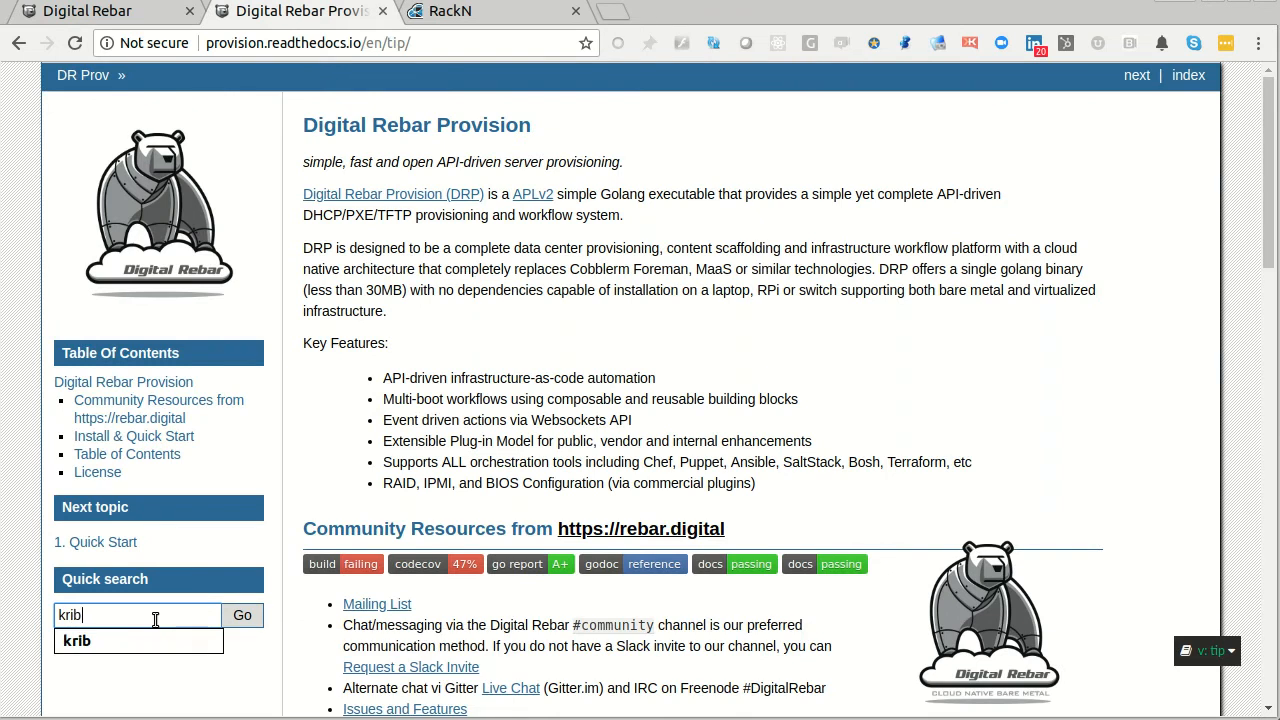
{"action": "left_click", "coordinate": [242, 615]}
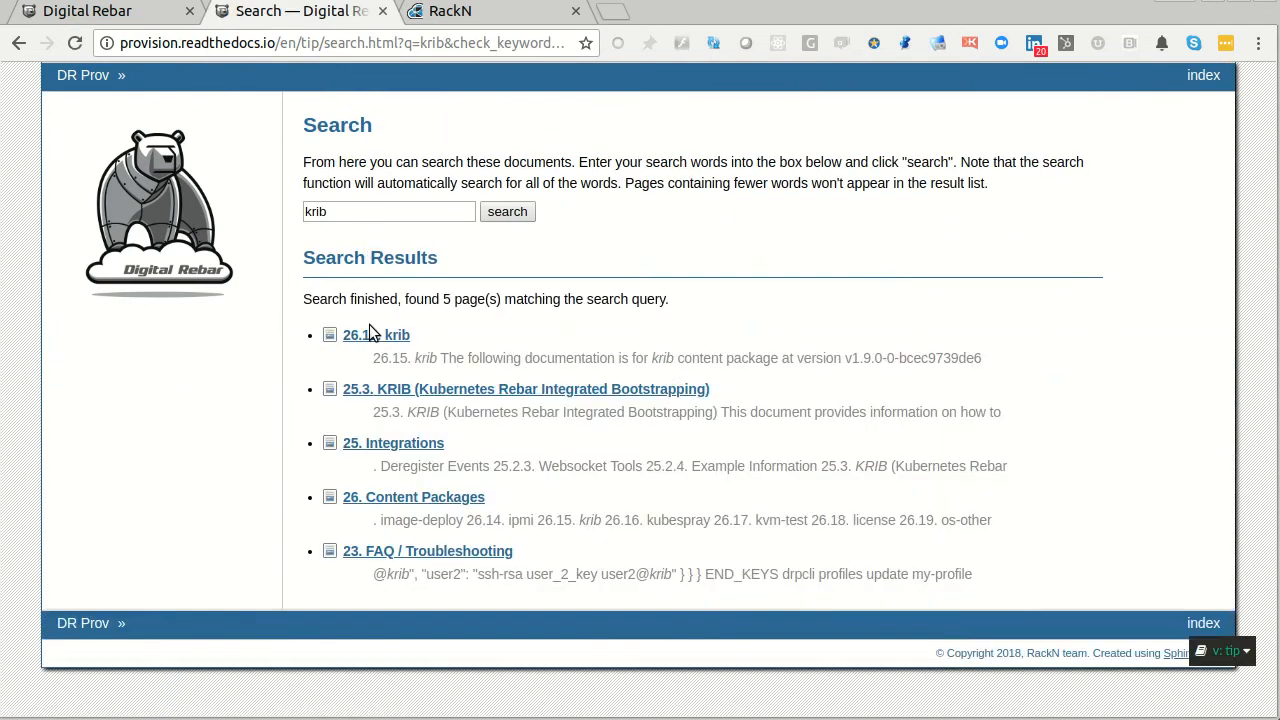
{"action": "left_click", "coordinate": [376, 334]}
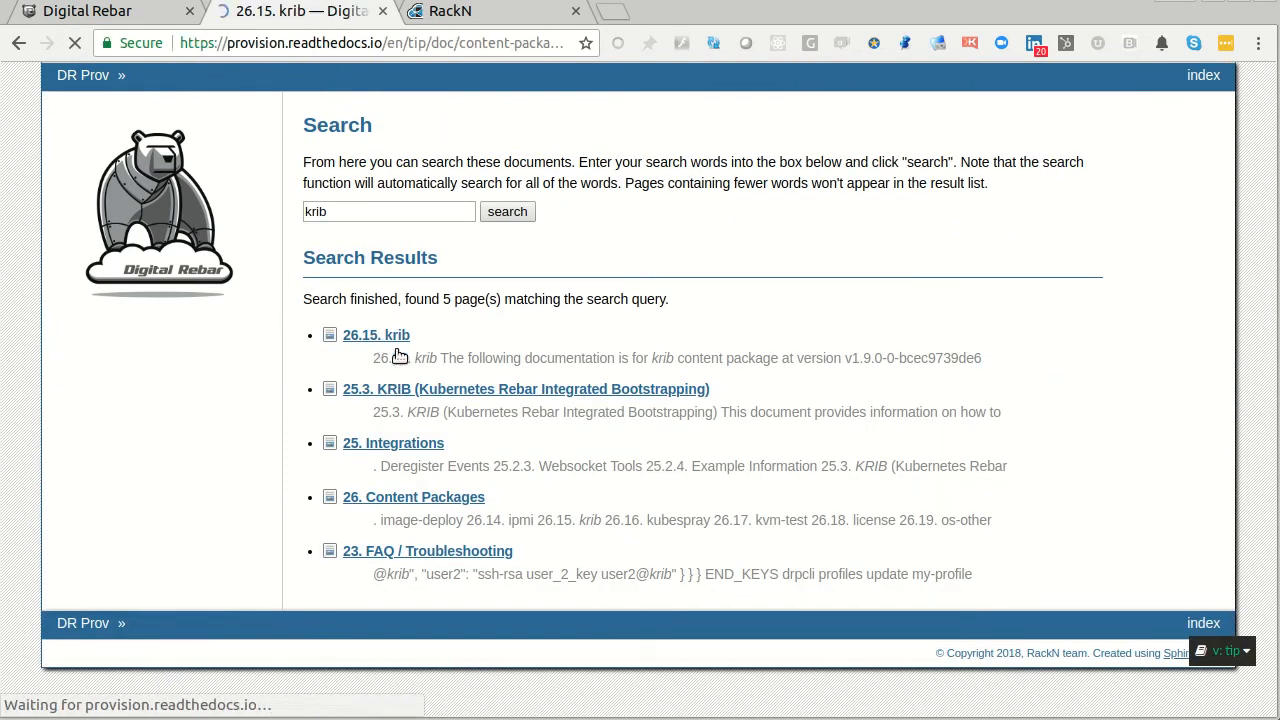
{"action": "left_click", "coordinate": [376, 335]}
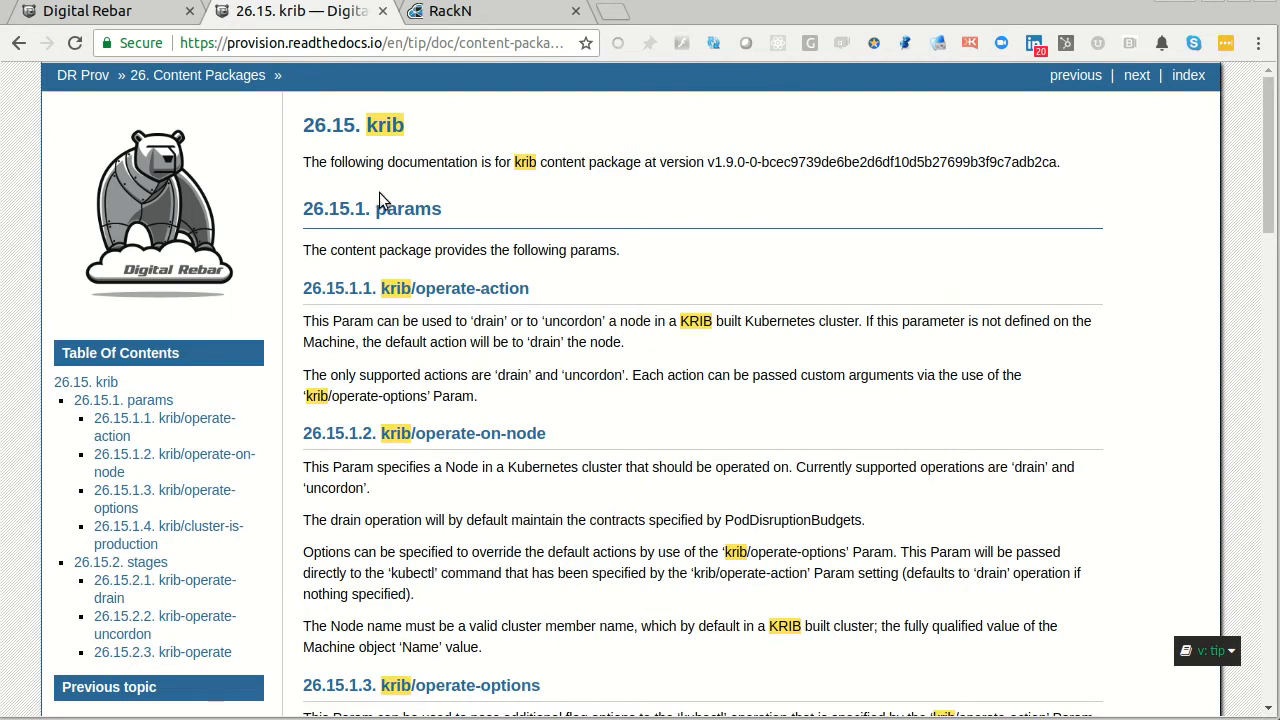
{"action": "mouse_move", "coordinate": [490, 210]}
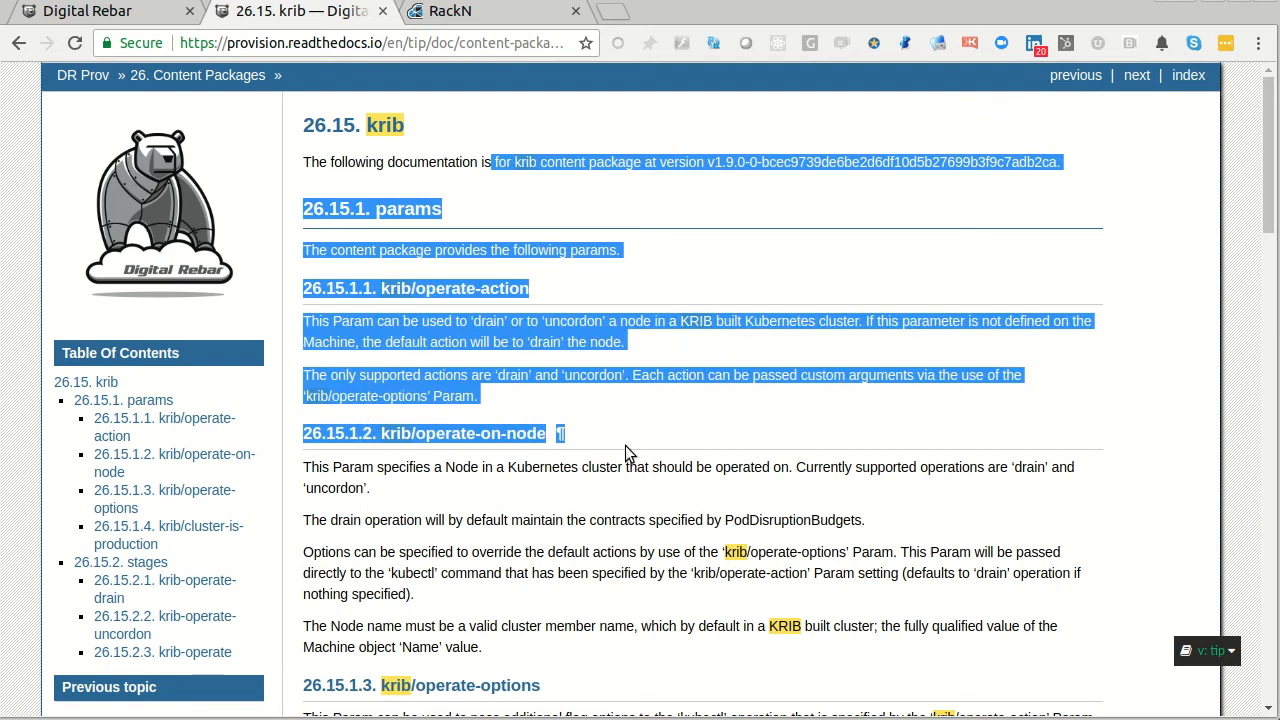
{"action": "left_click", "coordinate": [630, 453]}
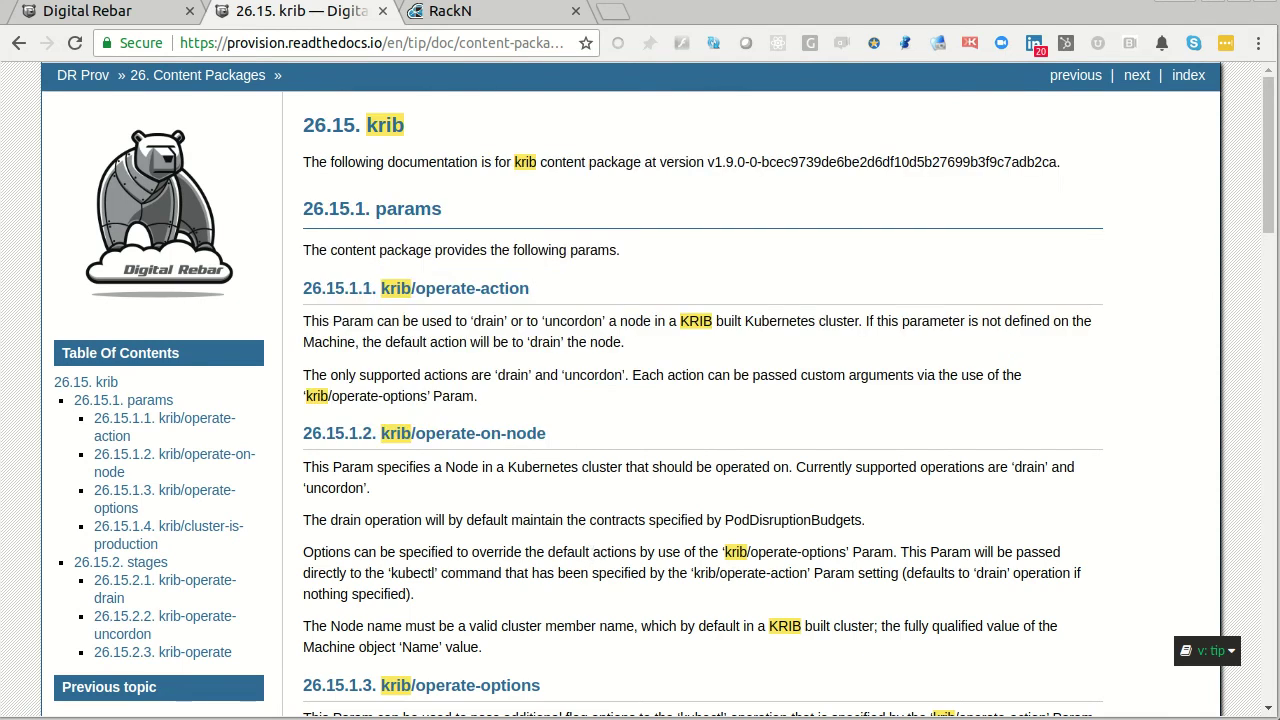
{"action": "left_click", "coordinate": [448, 11]}
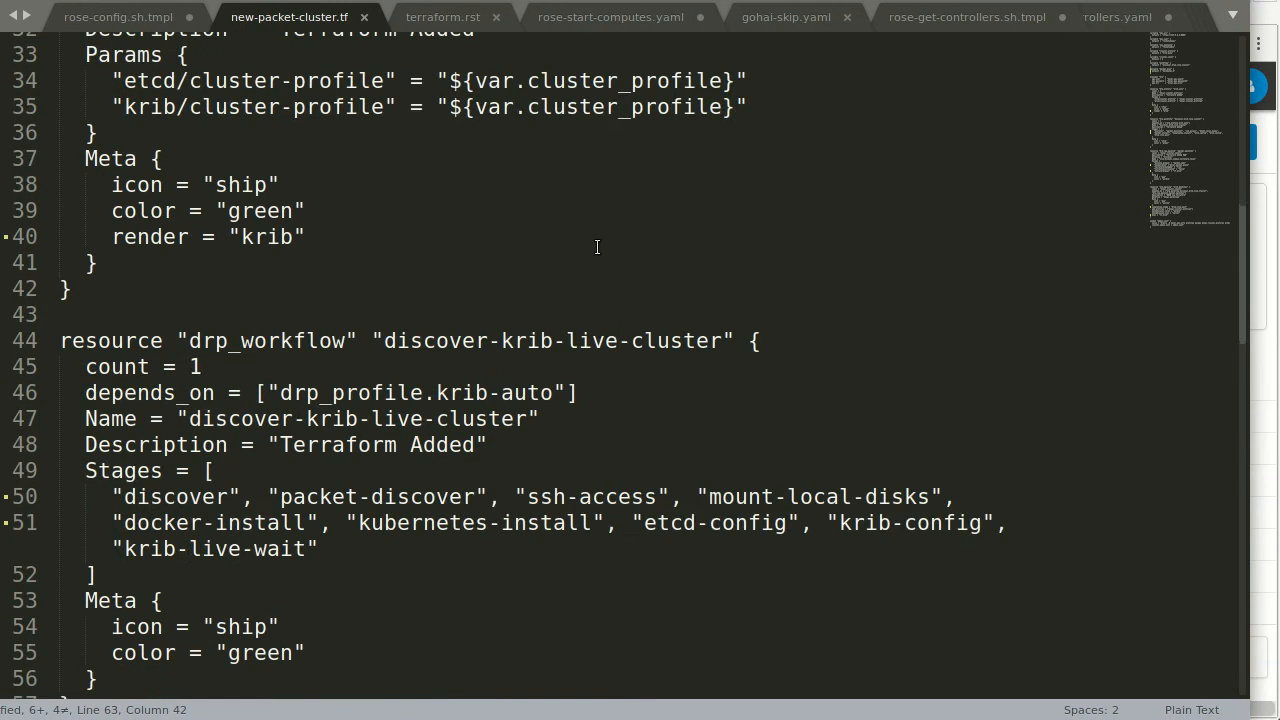
{"action": "scroll", "scroll_direction": "up", "scroll_amount": 3}
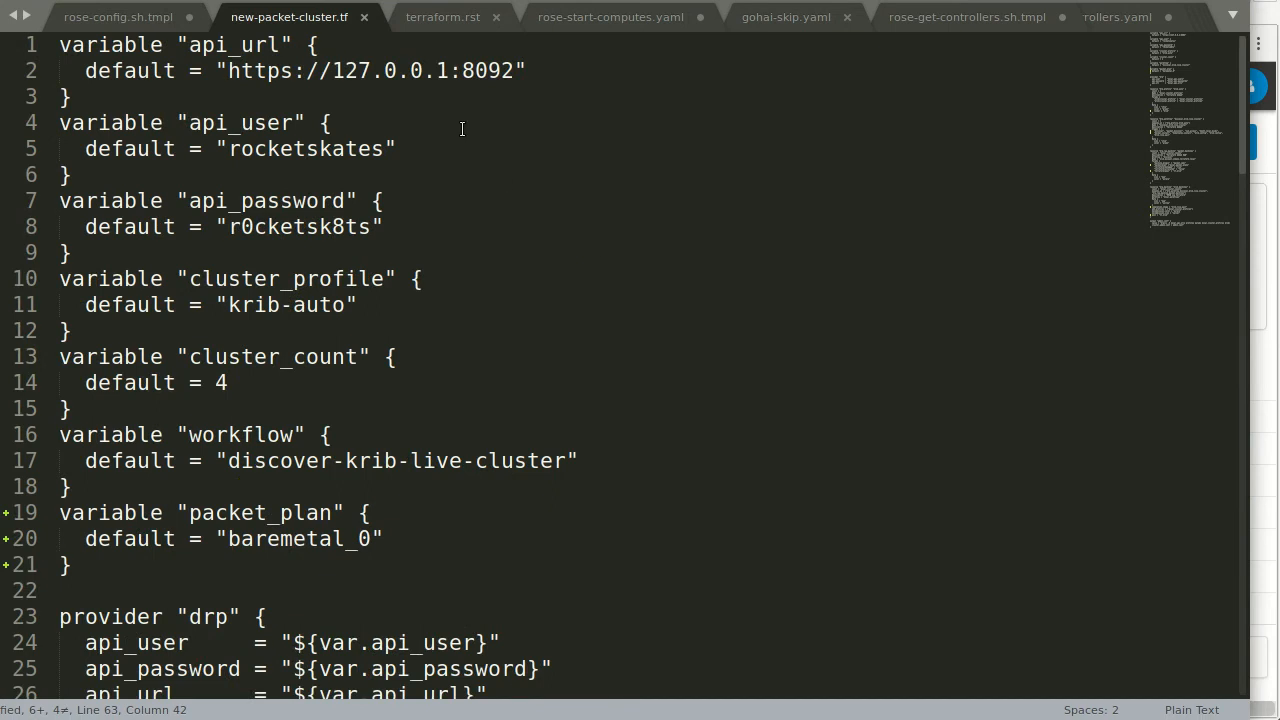
{"action": "mouse_move", "coordinate": [558, 171]}
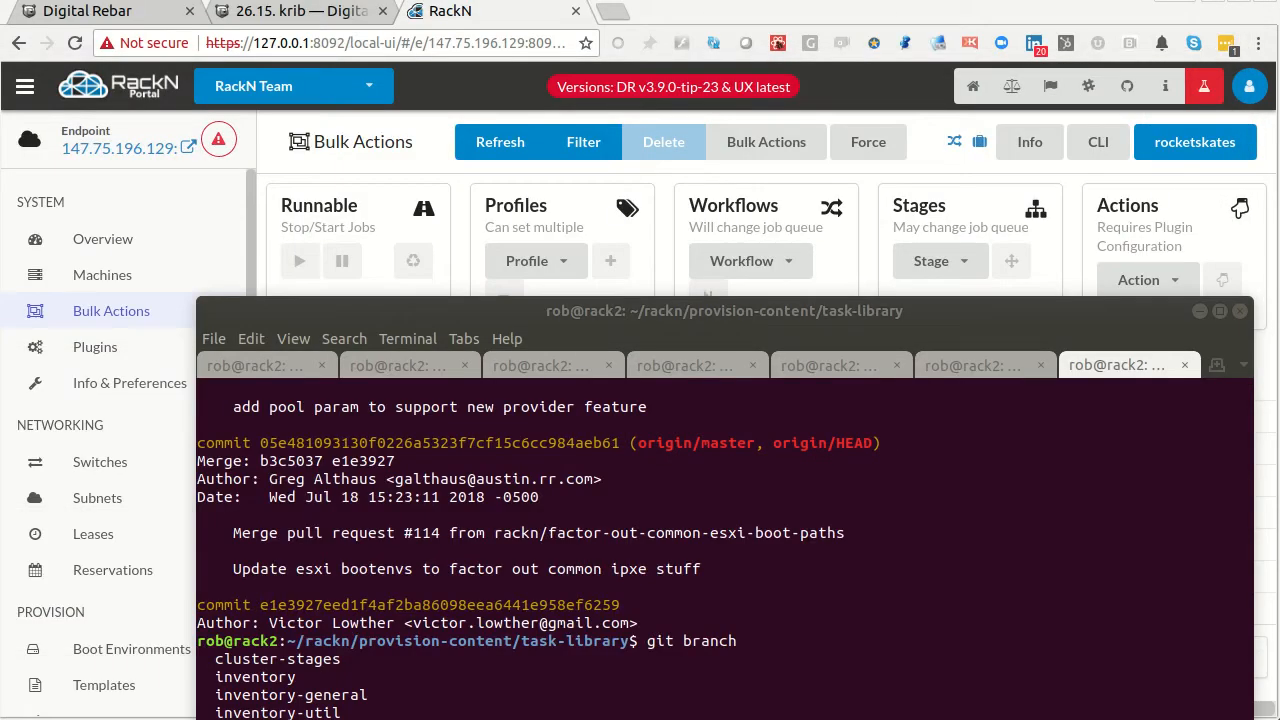
{"action": "mouse_move", "coordinate": [783, 330]}
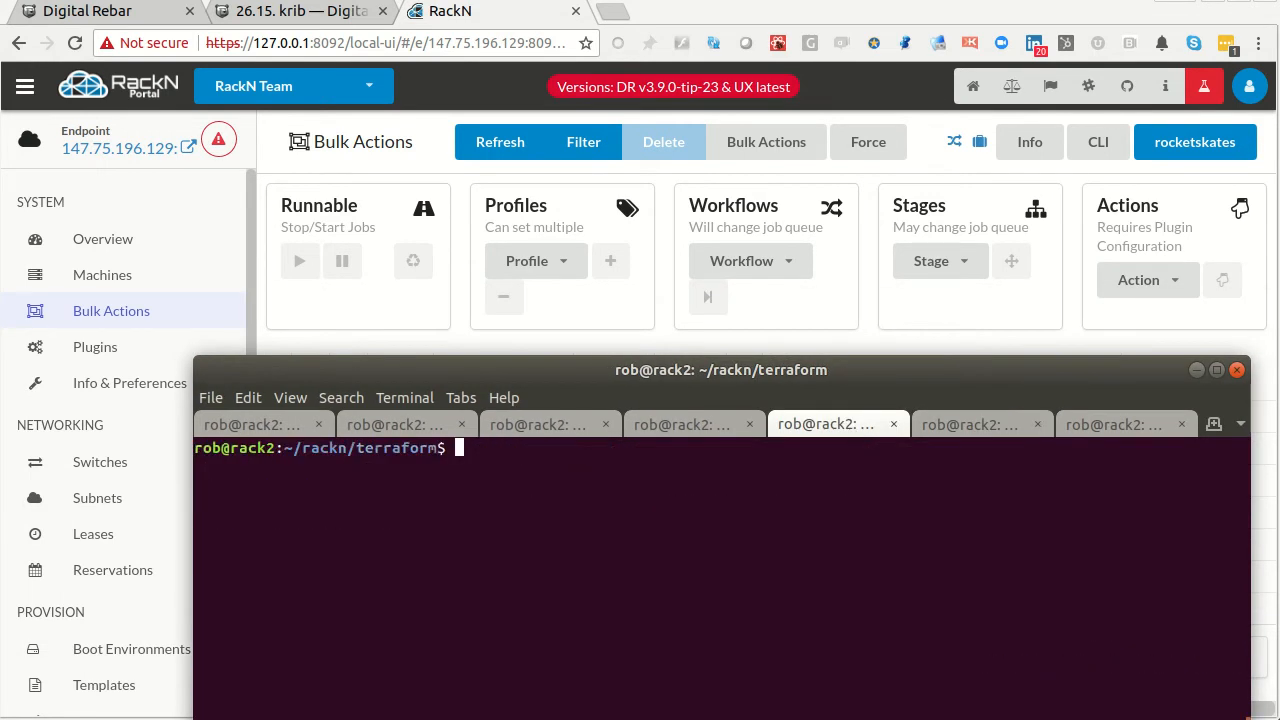
- Move the terminal over the portal and echo $TF_VAR_api_url
{"action": "left_click_drag", "start_coordinate": [721, 370], "coordinate": [682, 93]}
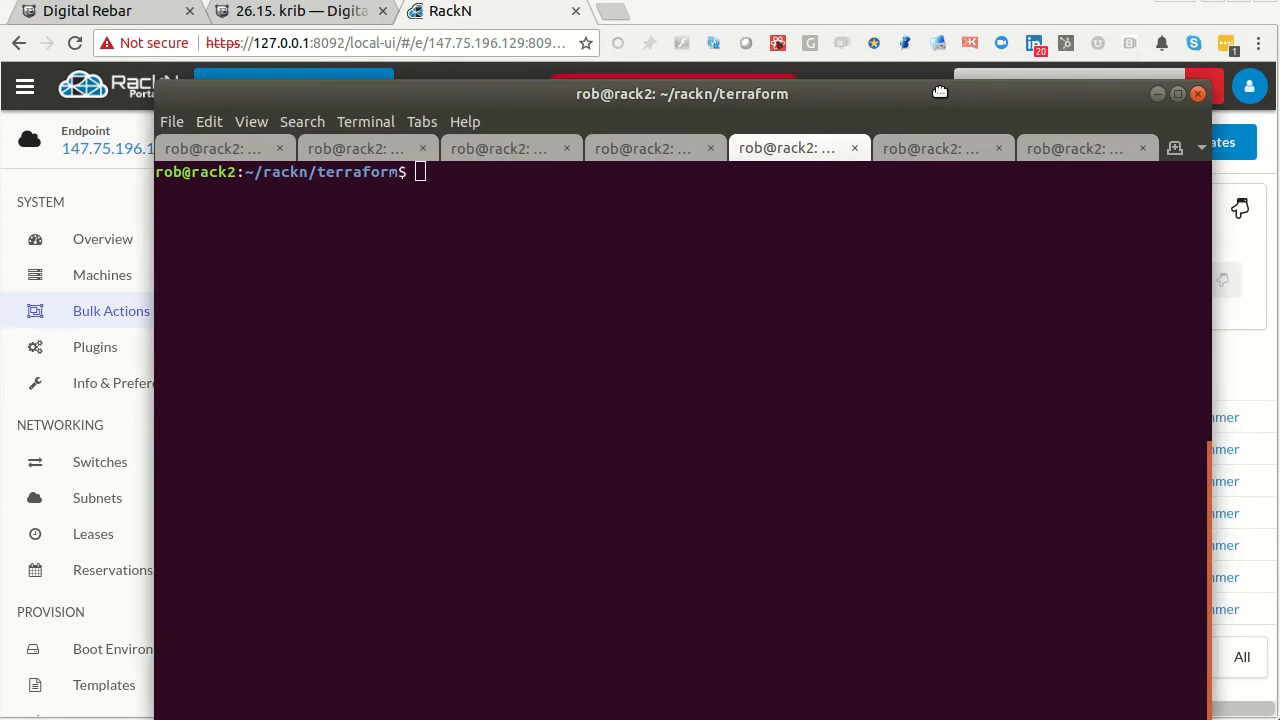
{"action": "left_click_drag", "start_coordinate": [682, 93], "coordinate": [665, 55]}
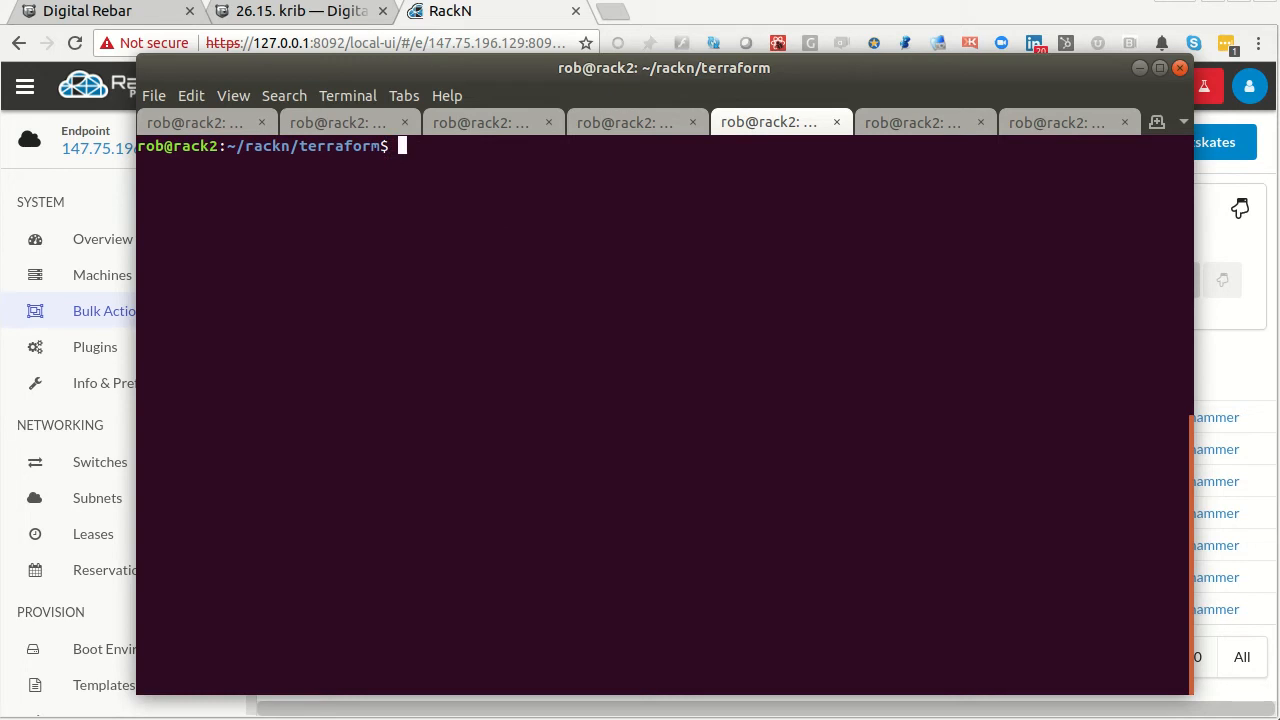
{"action": "type", "text": "echo $"}
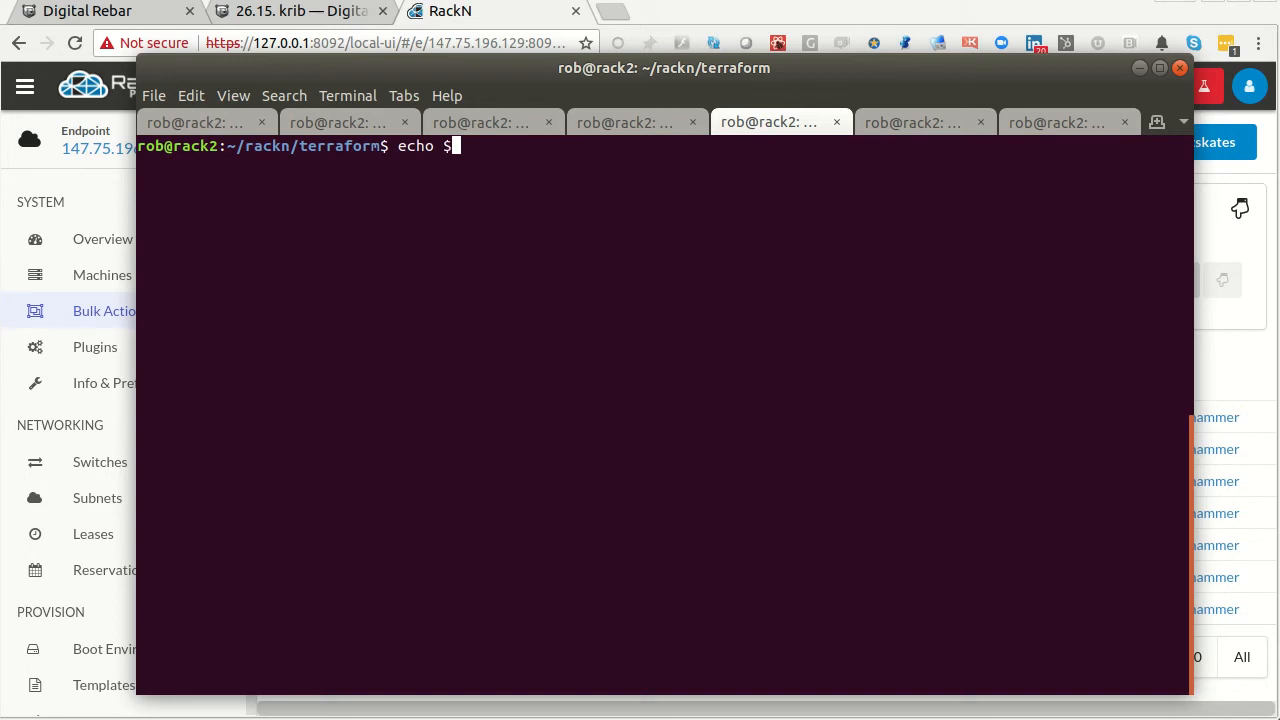
{"action": "type", "text": "TF"}
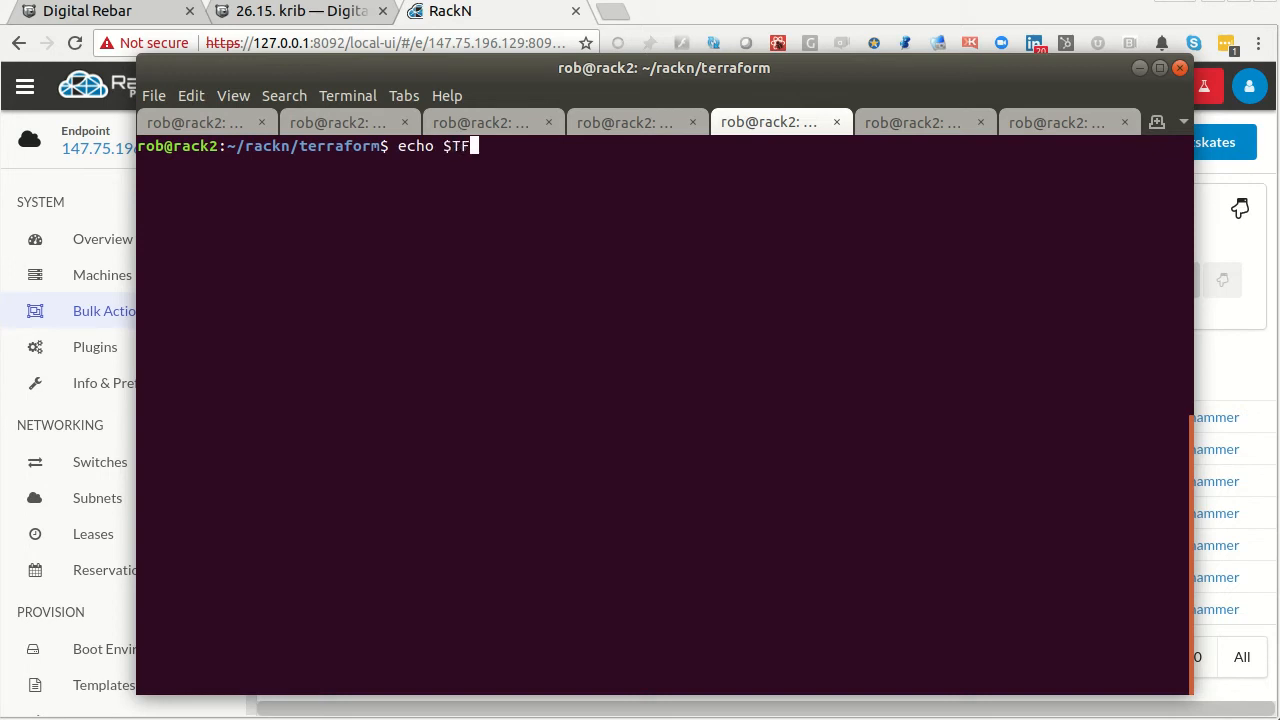
{"action": "type", "text": "_"}
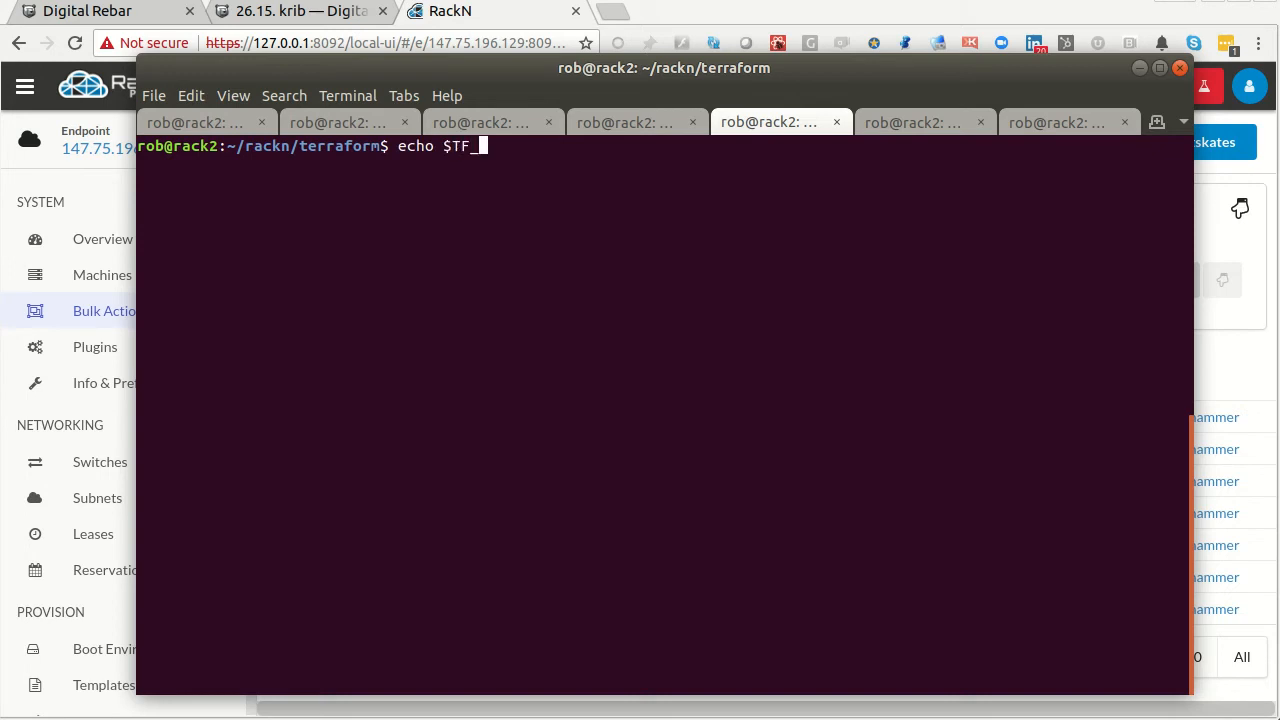
{"action": "type", "text": "VAR_a"}
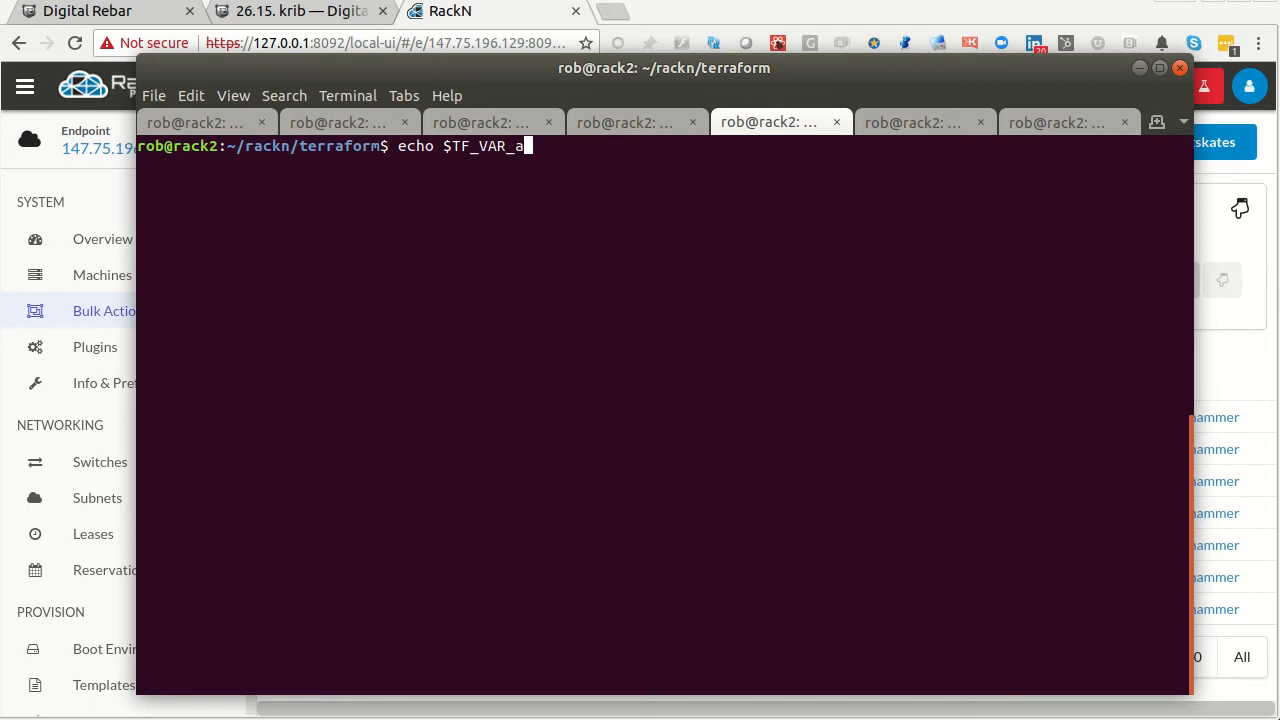
{"action": "type", "text": "pi_url"}
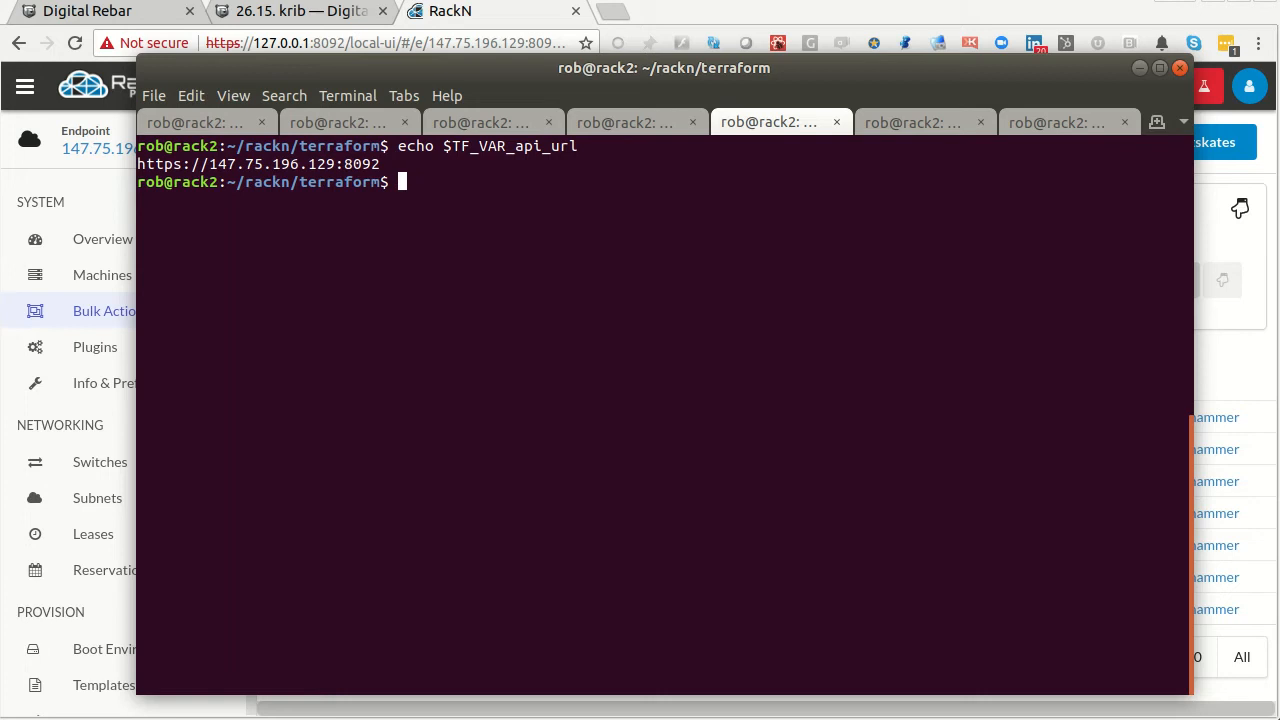
- Run terraform init and terraform apply, approving the 10-resource plan with 'yes'
{"action": "type", "text": "terraform"}
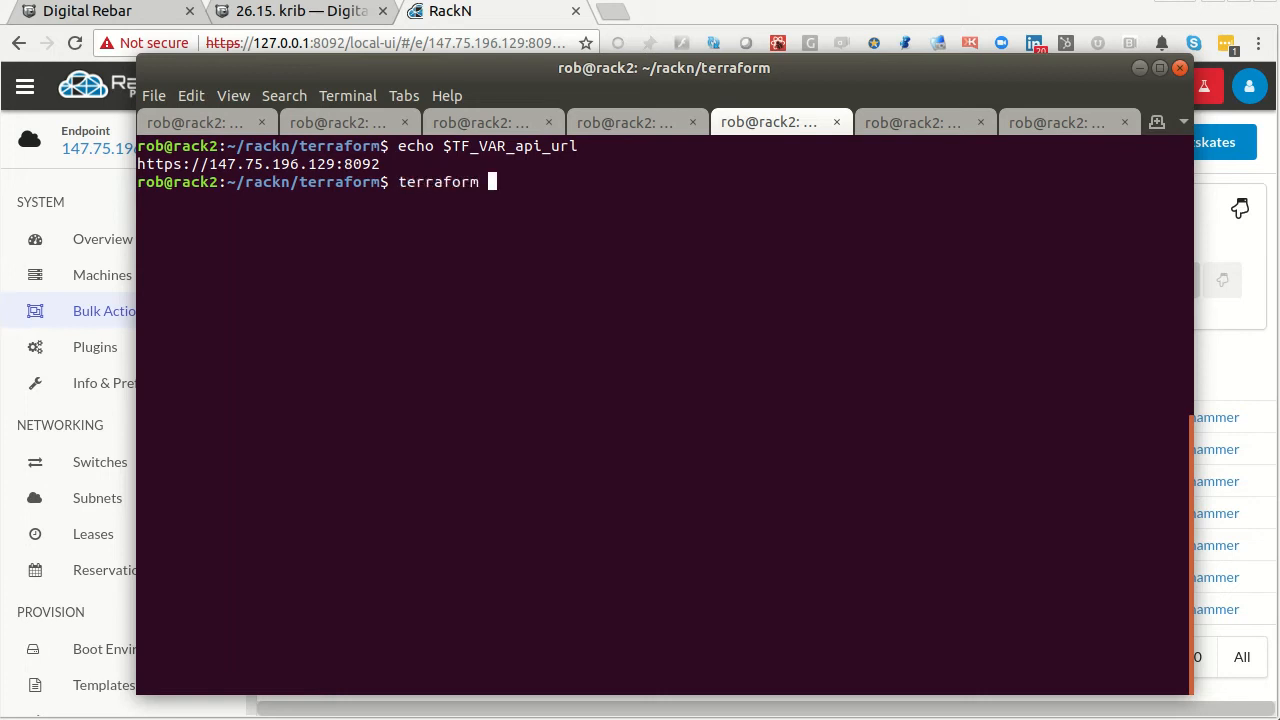
{"action": "type", "text": "appl"}
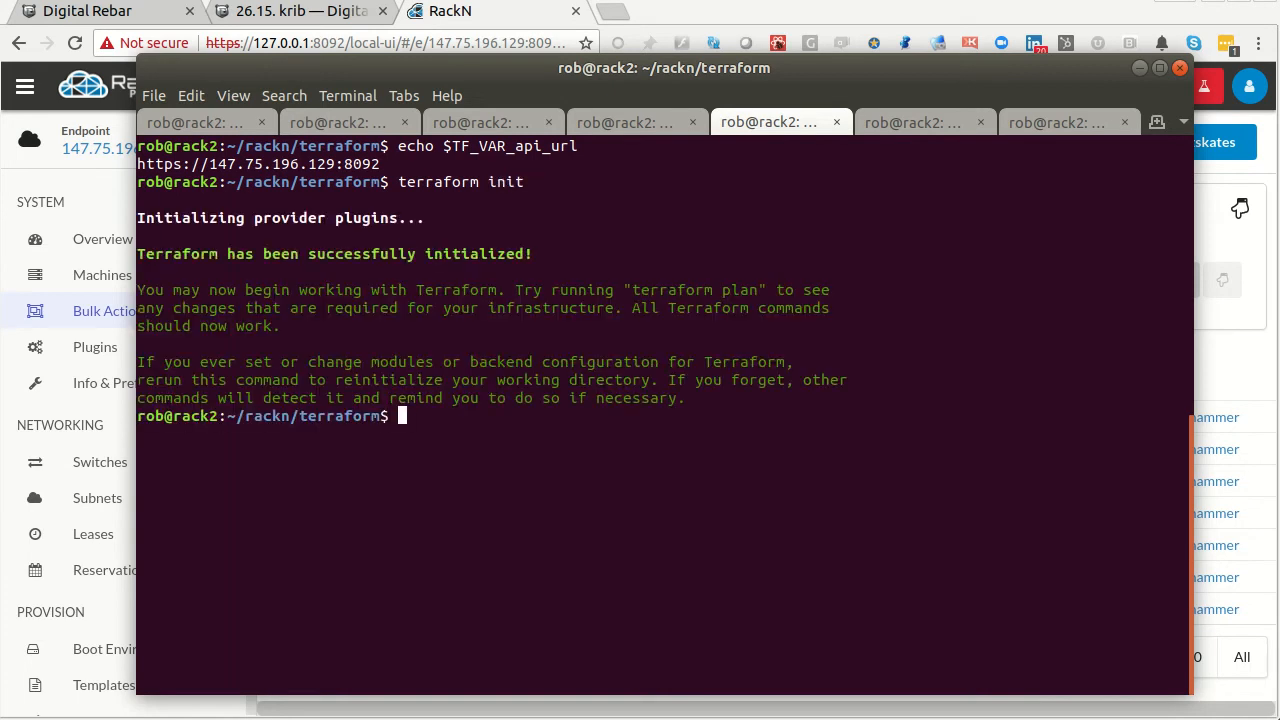
{"action": "type", "text": "terraform appl"}
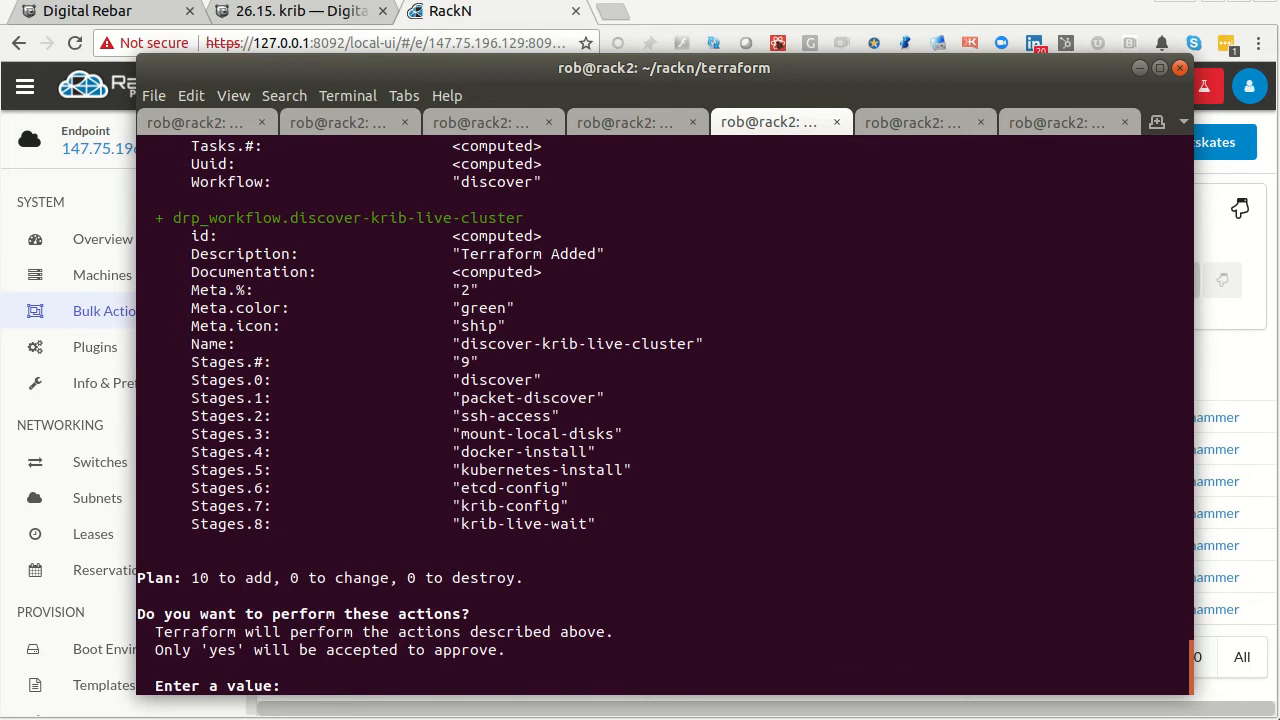
{"action": "type", "text": "yes"}
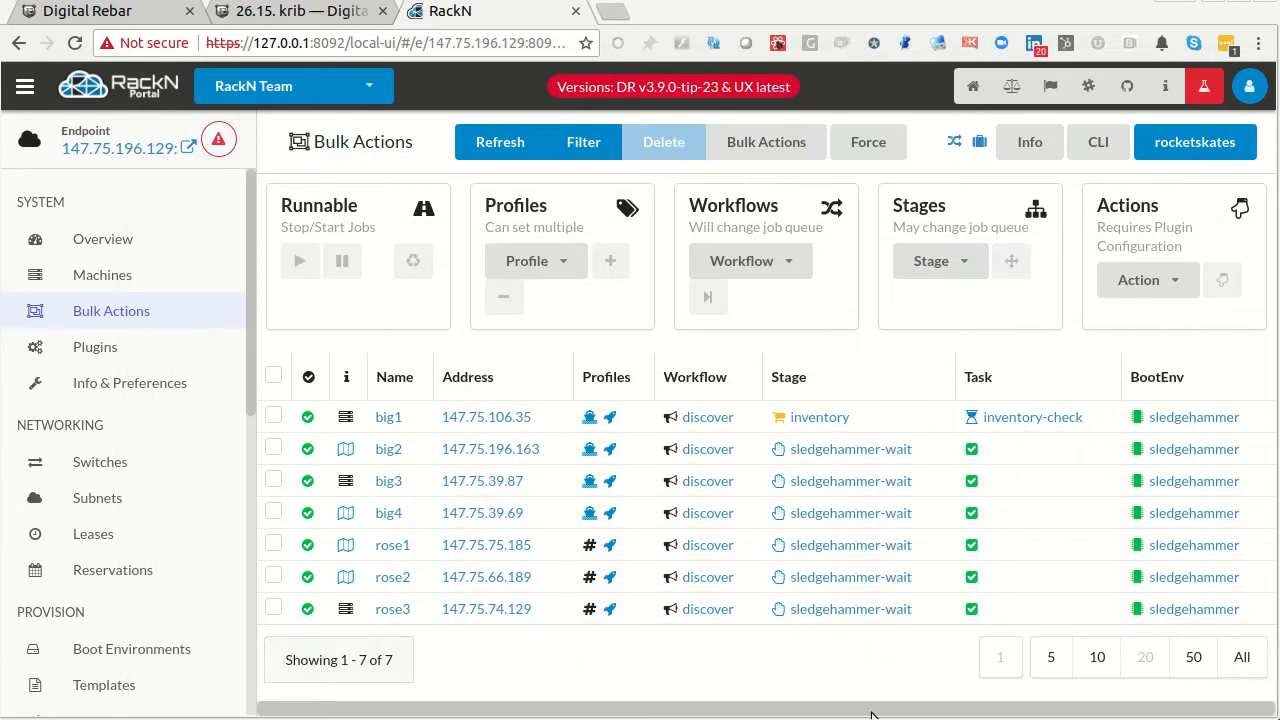
- Refresh the machine list and scroll to krib-0 through krib-3 in discover
{"action": "left_click", "coordinate": [500, 141]}
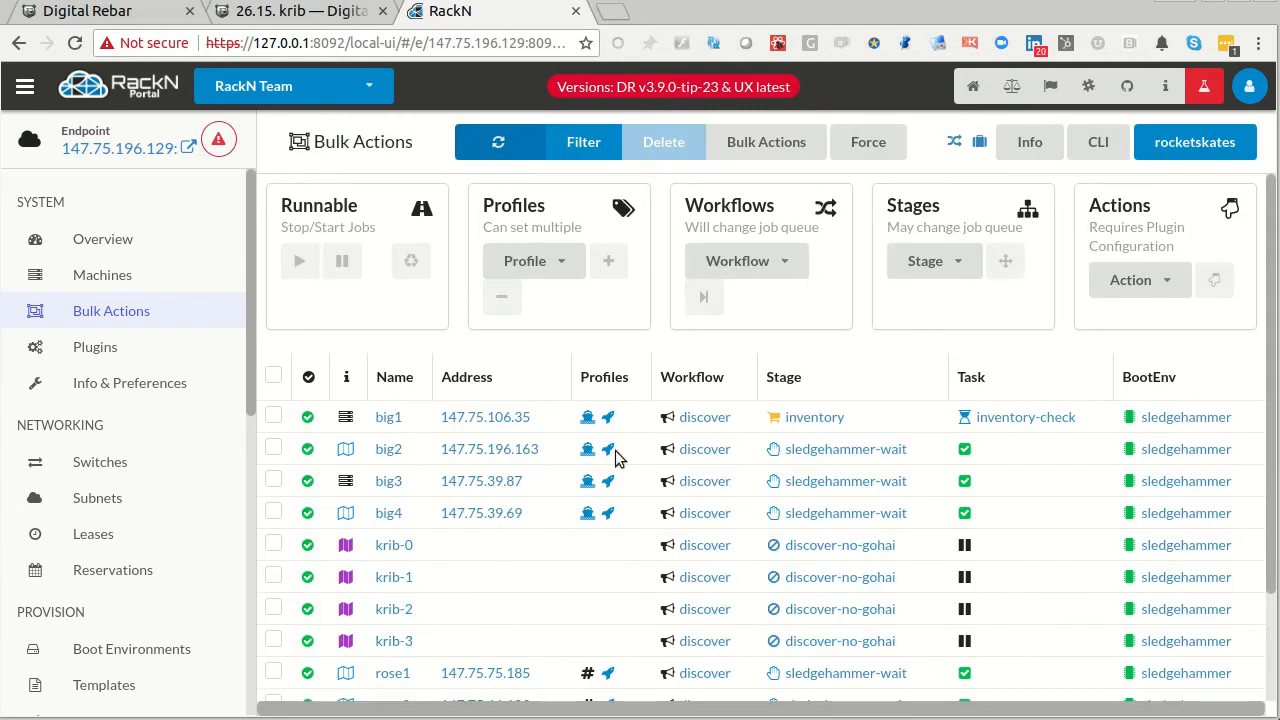
{"action": "scroll", "scroll_direction": "down", "scroll_amount": 3}
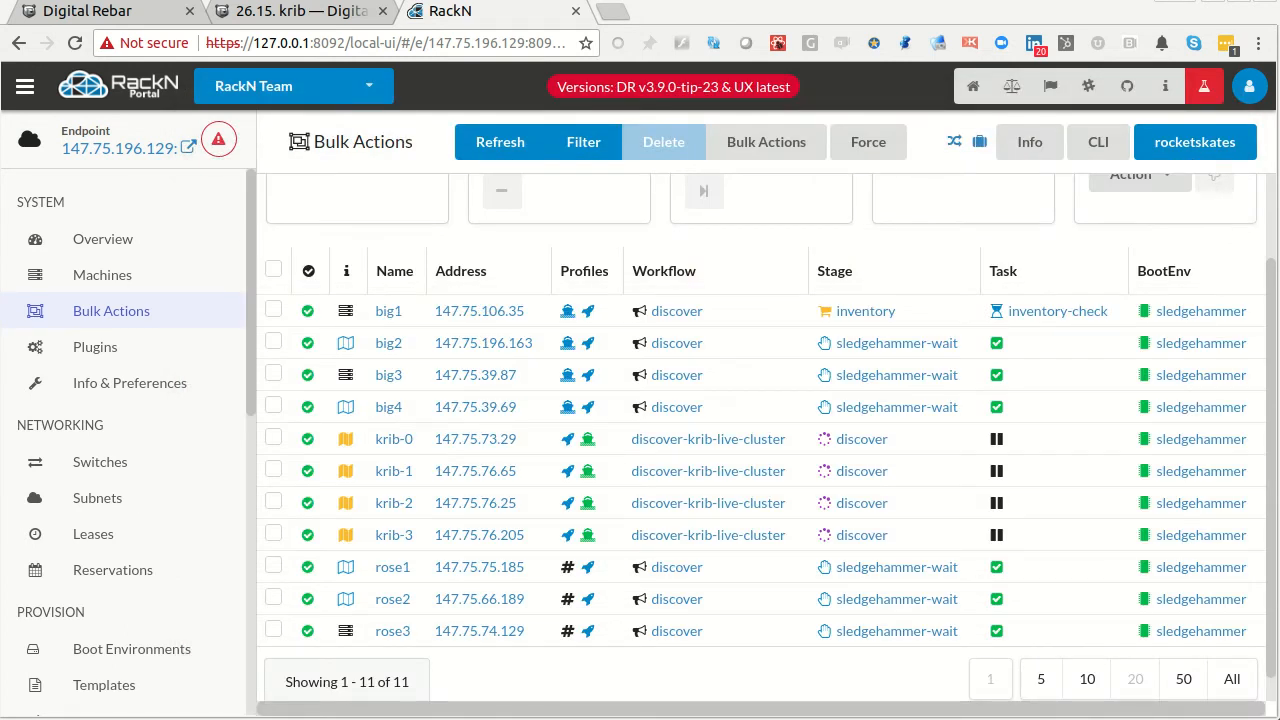
{"action": "mouse_move", "coordinate": [872, 438]}
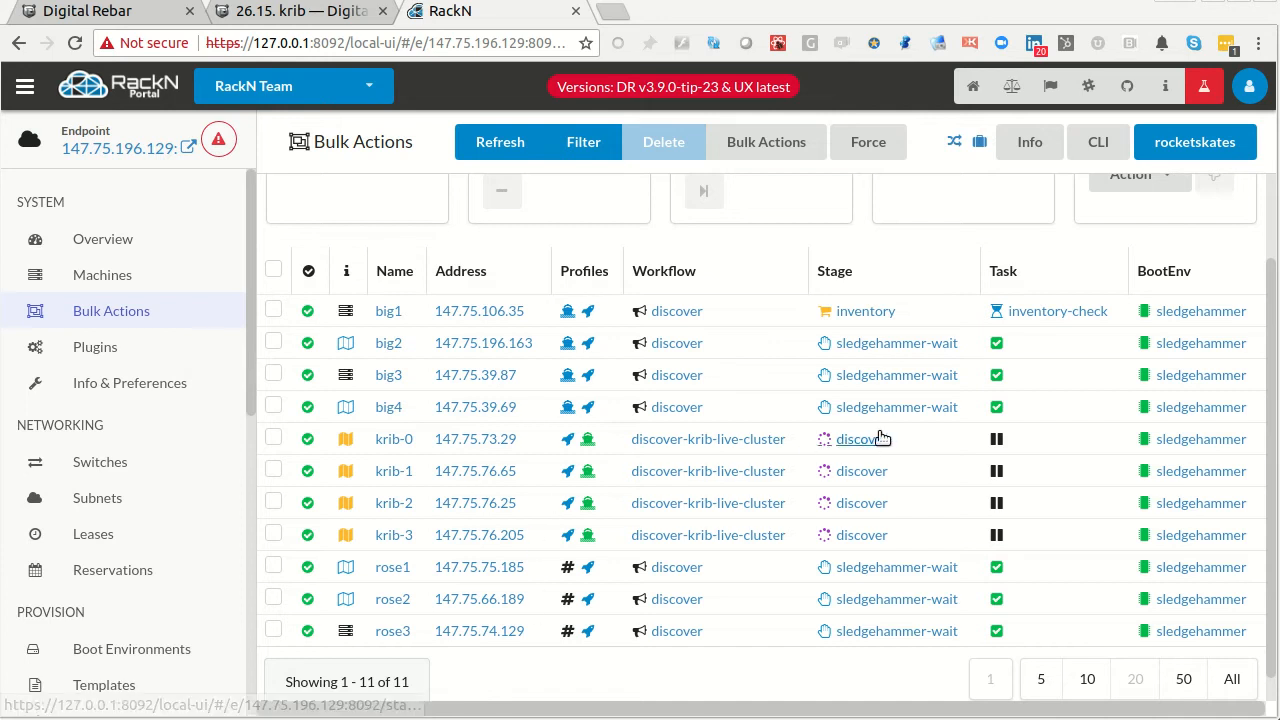
{"action": "mouse_move", "coordinate": [677, 463]}
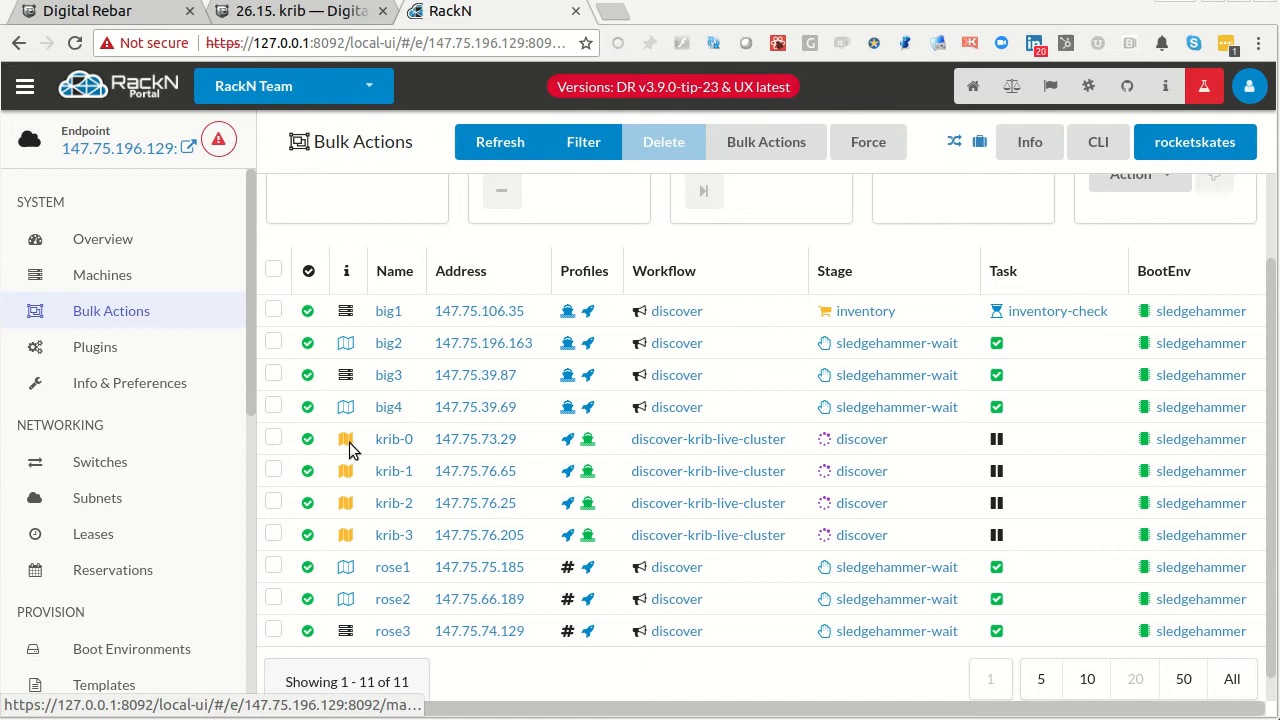
{"action": "scroll", "scroll_direction": "down", "scroll_amount": 3}
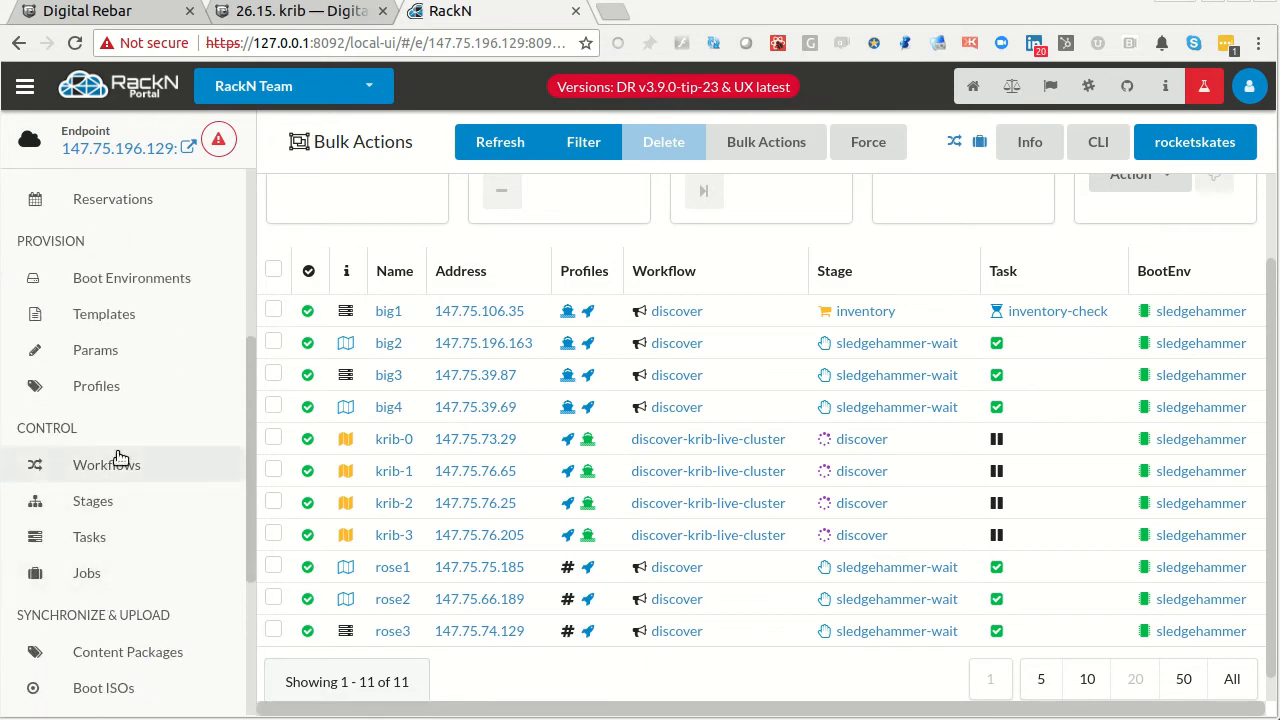
{"action": "left_click", "coordinate": [106, 464]}
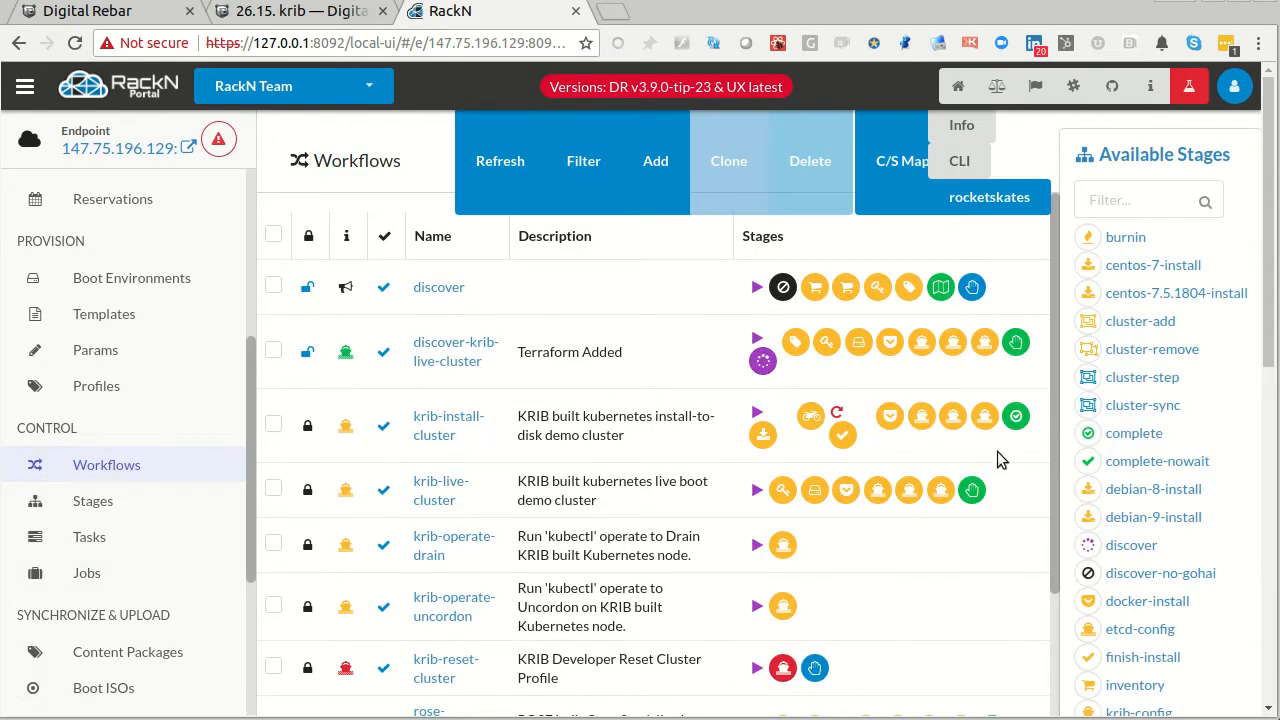
{"action": "mouse_move", "coordinate": [1087, 237]}
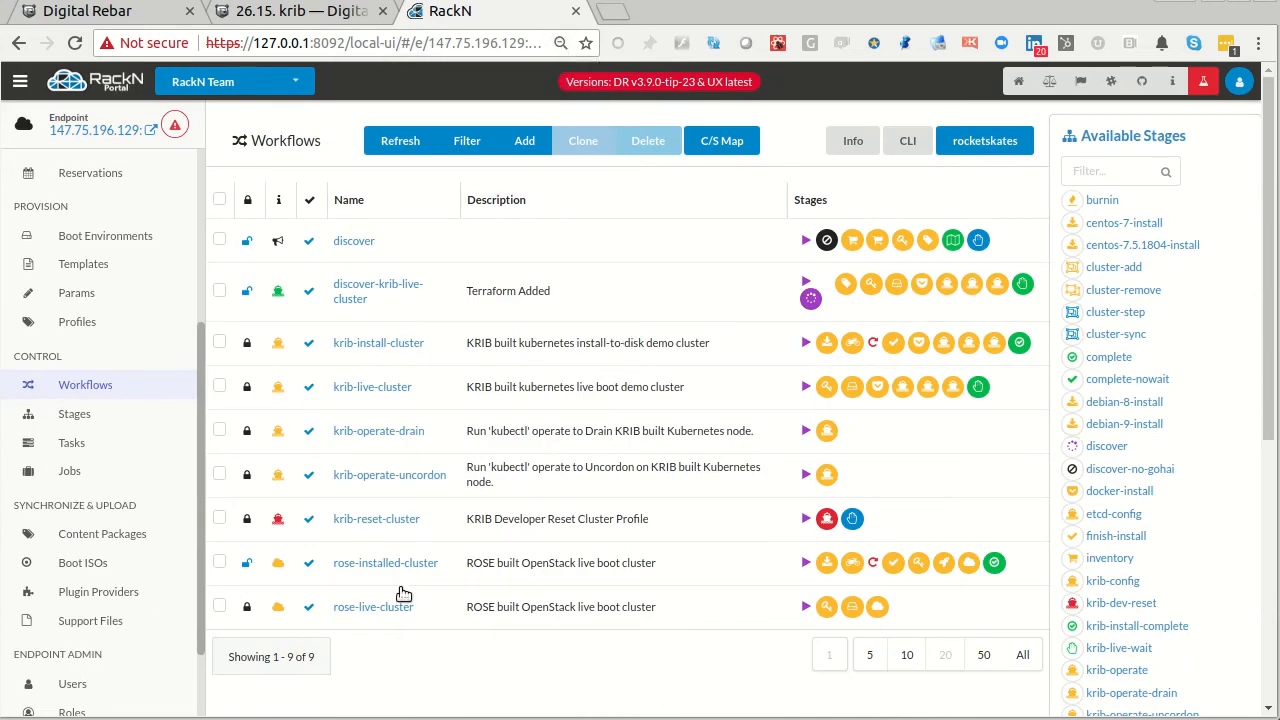
{"action": "mouse_move", "coordinate": [369, 504]}
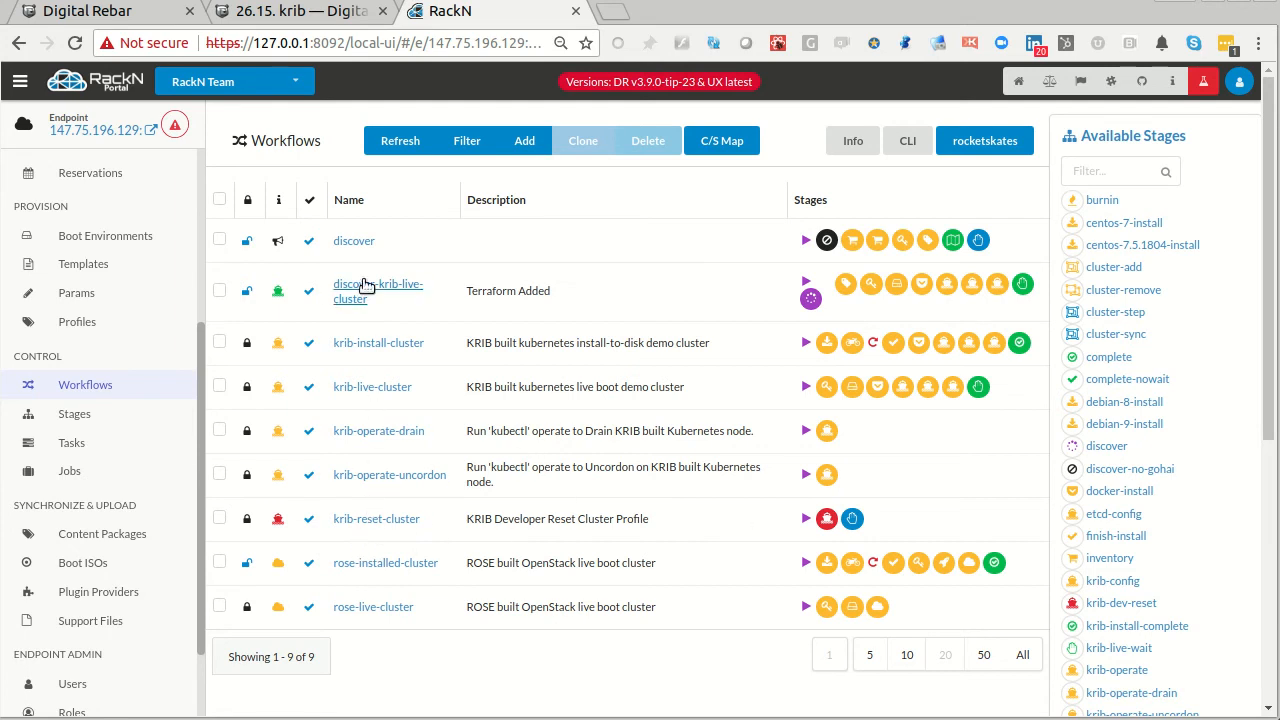
{"action": "mouse_move", "coordinate": [1048, 302]}
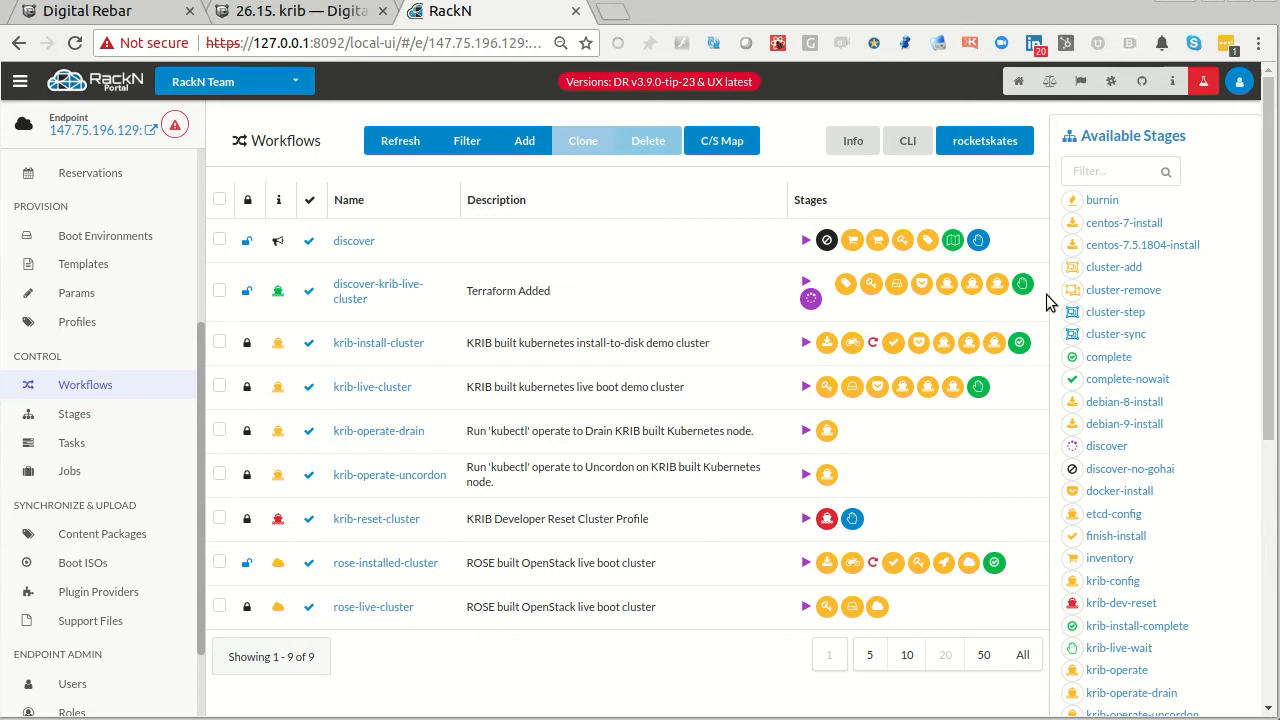
{"action": "mouse_move", "coordinate": [740, 321]}
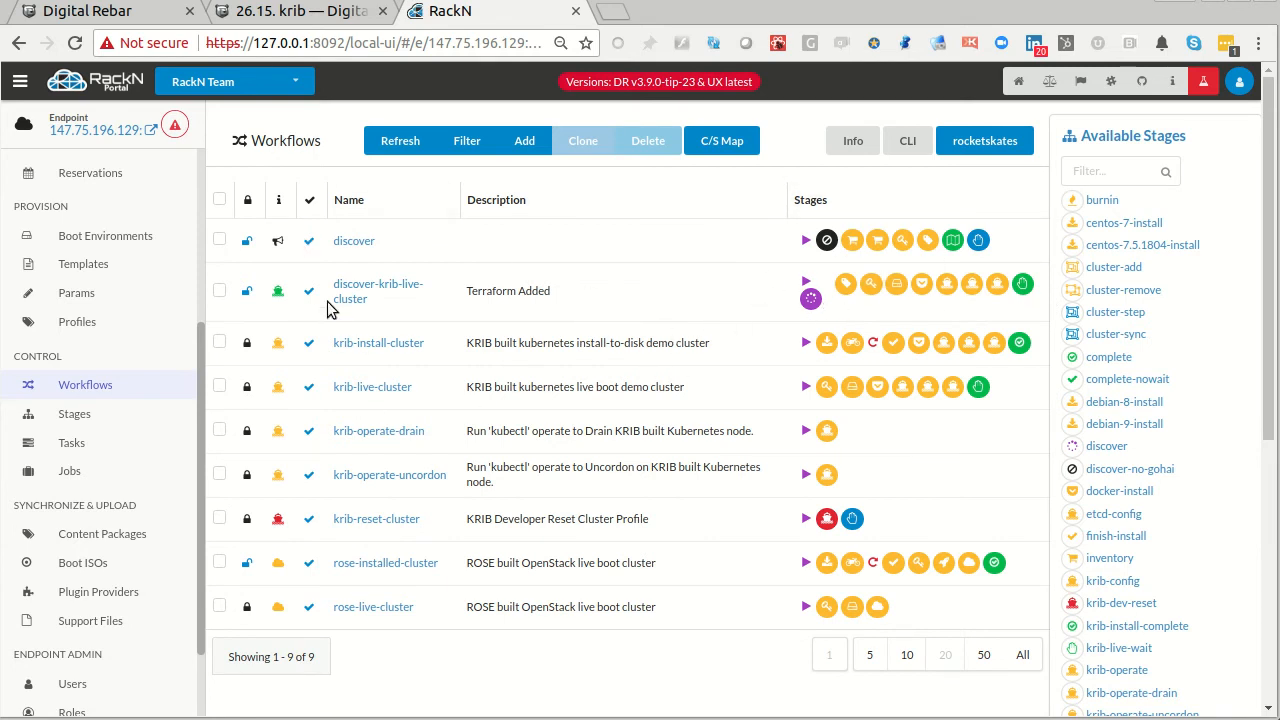
{"action": "mouse_move", "coordinate": [99, 292]}
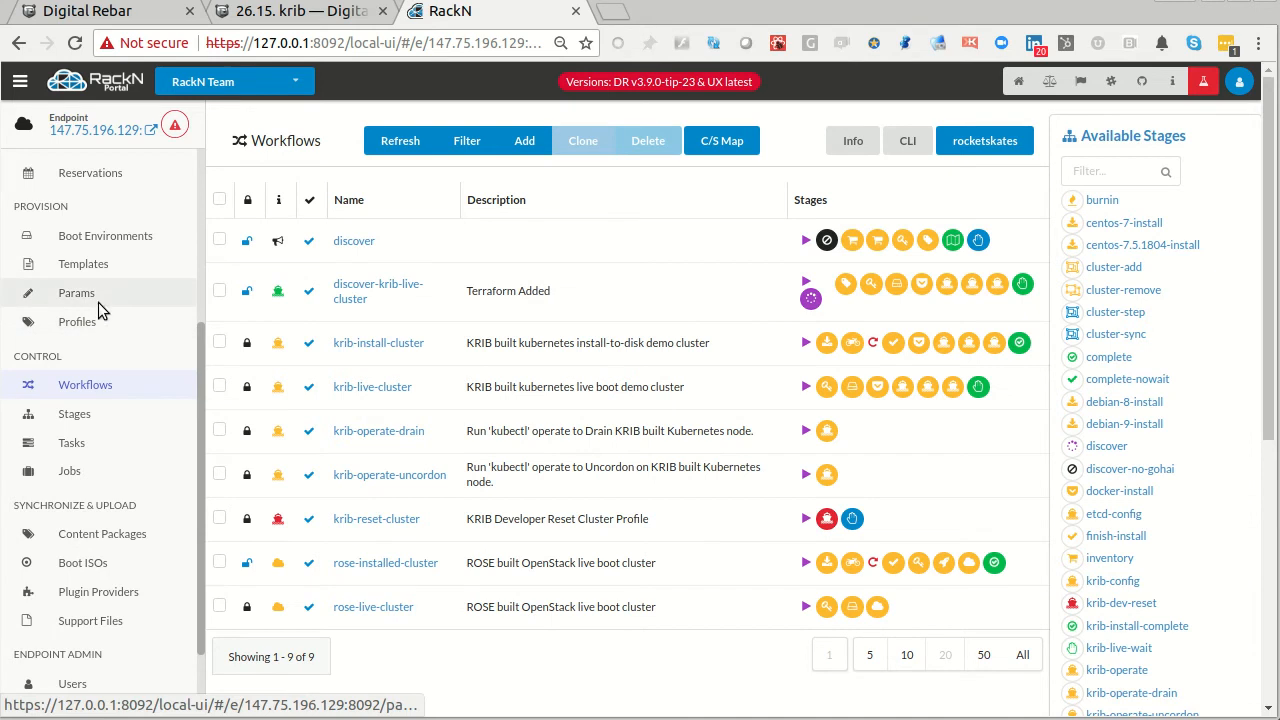
- Go to Profiles and select the Terraform-added krib-auto profile
{"action": "left_click", "coordinate": [77, 321]}
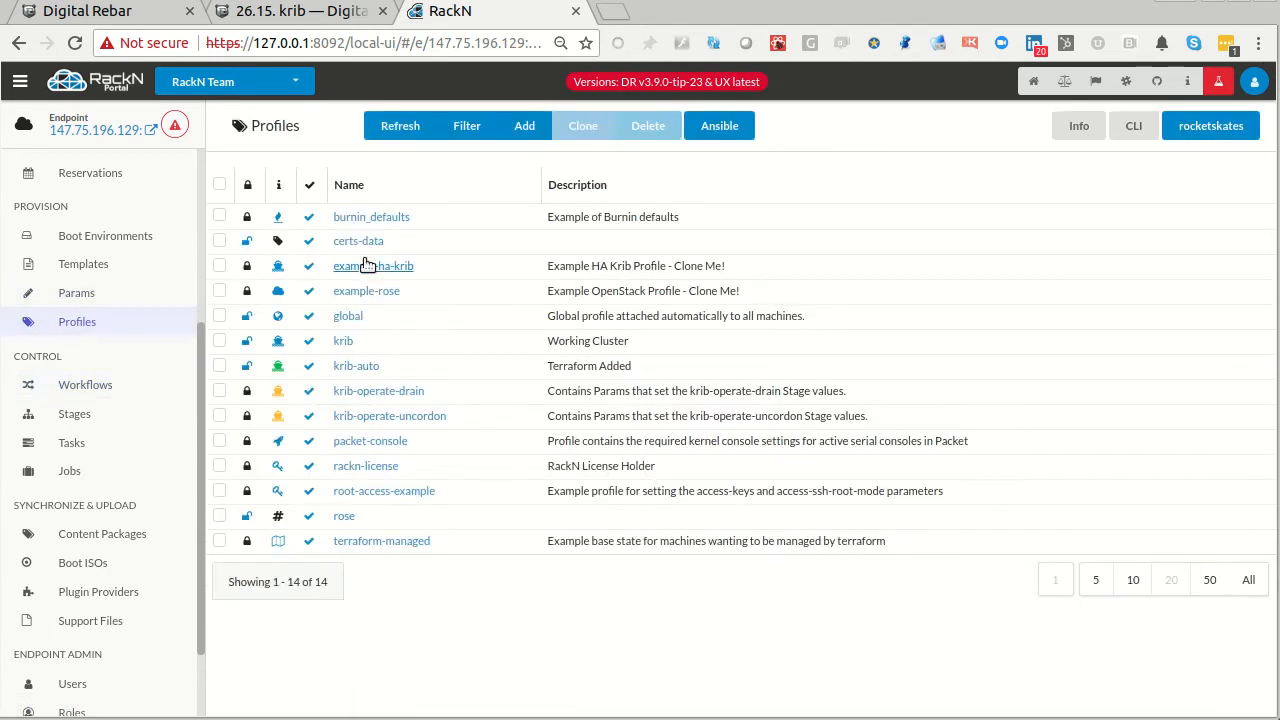
{"action": "mouse_move", "coordinate": [356, 365]}
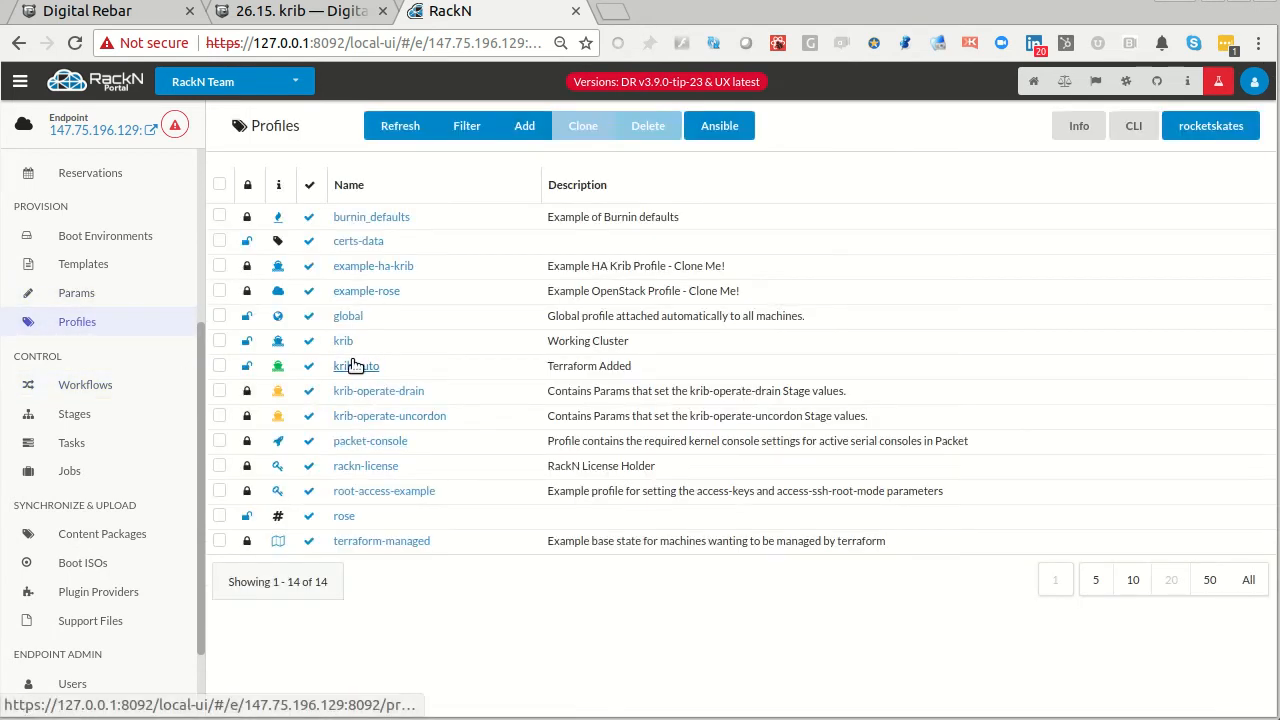
{"action": "left_click", "coordinate": [351, 366]}
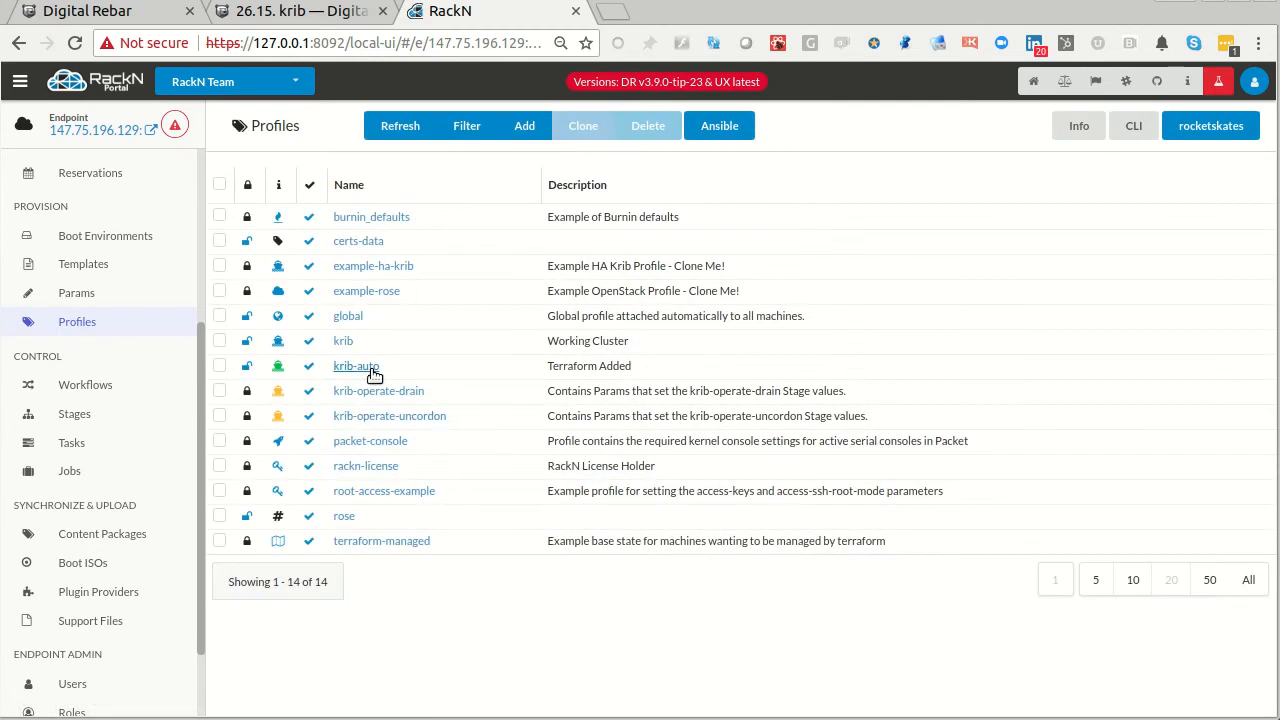
{"action": "mouse_move", "coordinate": [370, 441]}
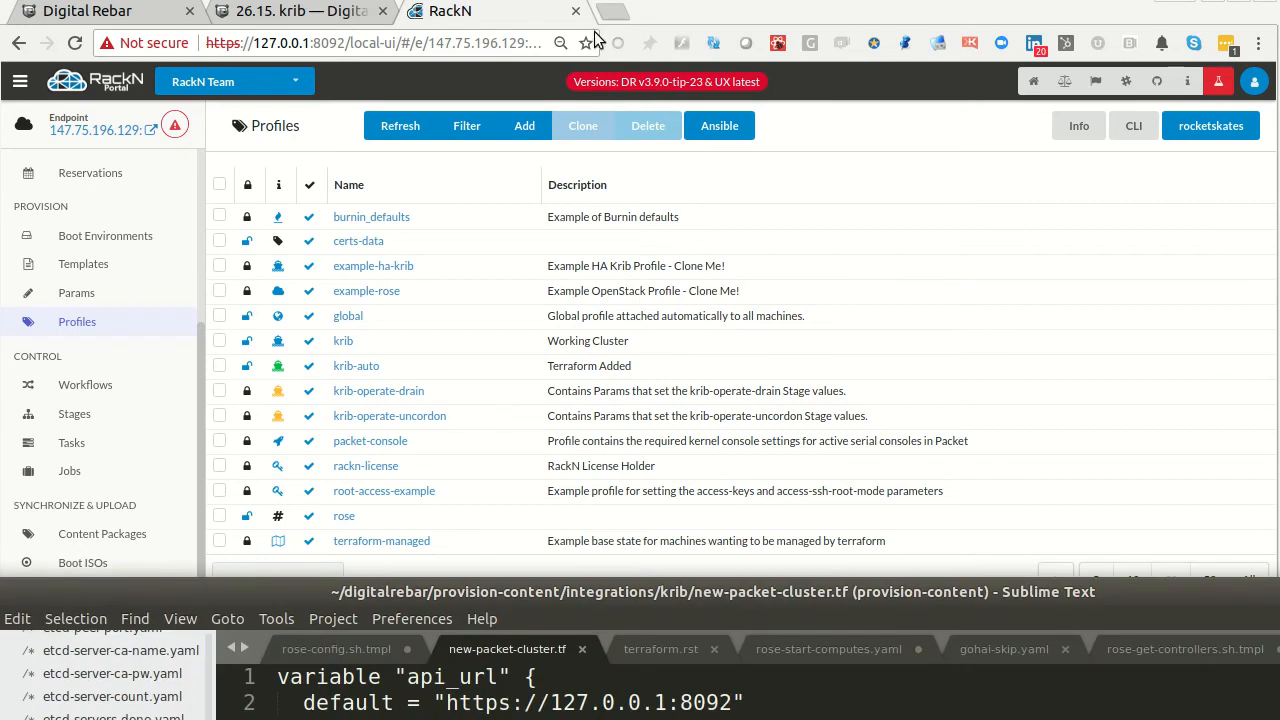
- Load github.com/digitalrebar/provision-content in a new tab and browse into integrations/krib
{"action": "left_click", "coordinate": [610, 11]}
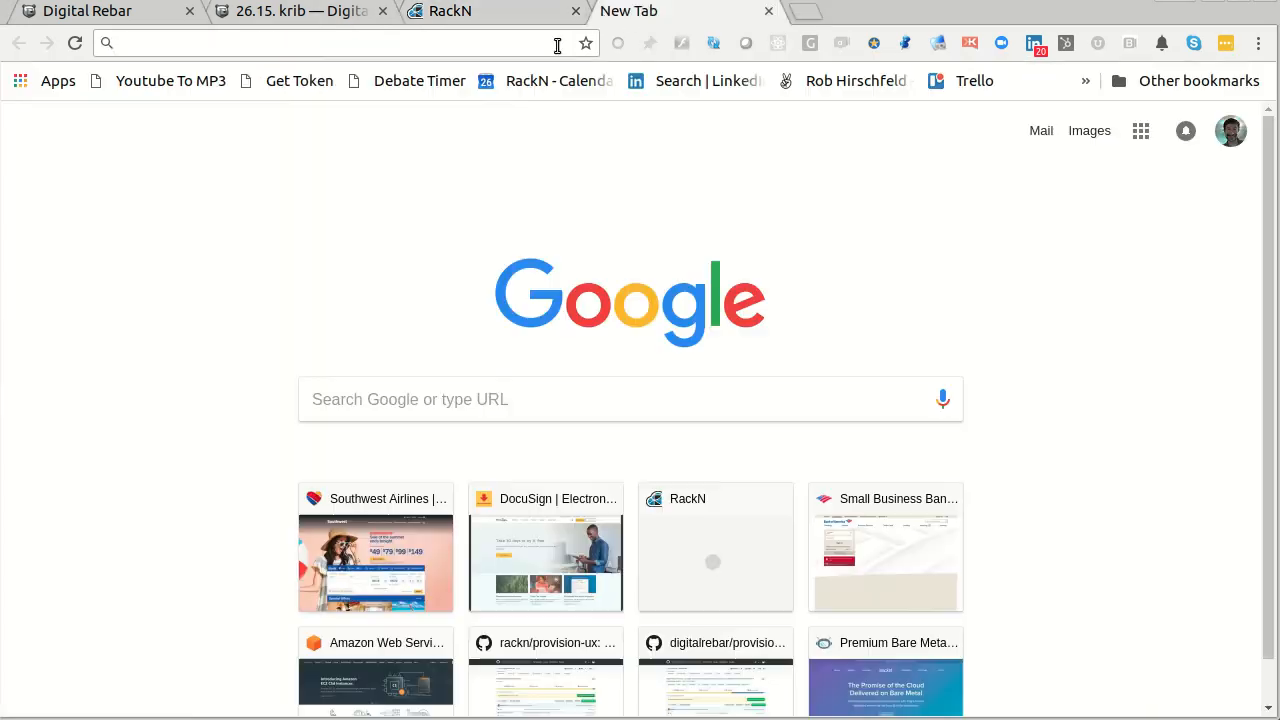
{"action": "type", "text": "https://github.com/digitalrebar/provision-content"}
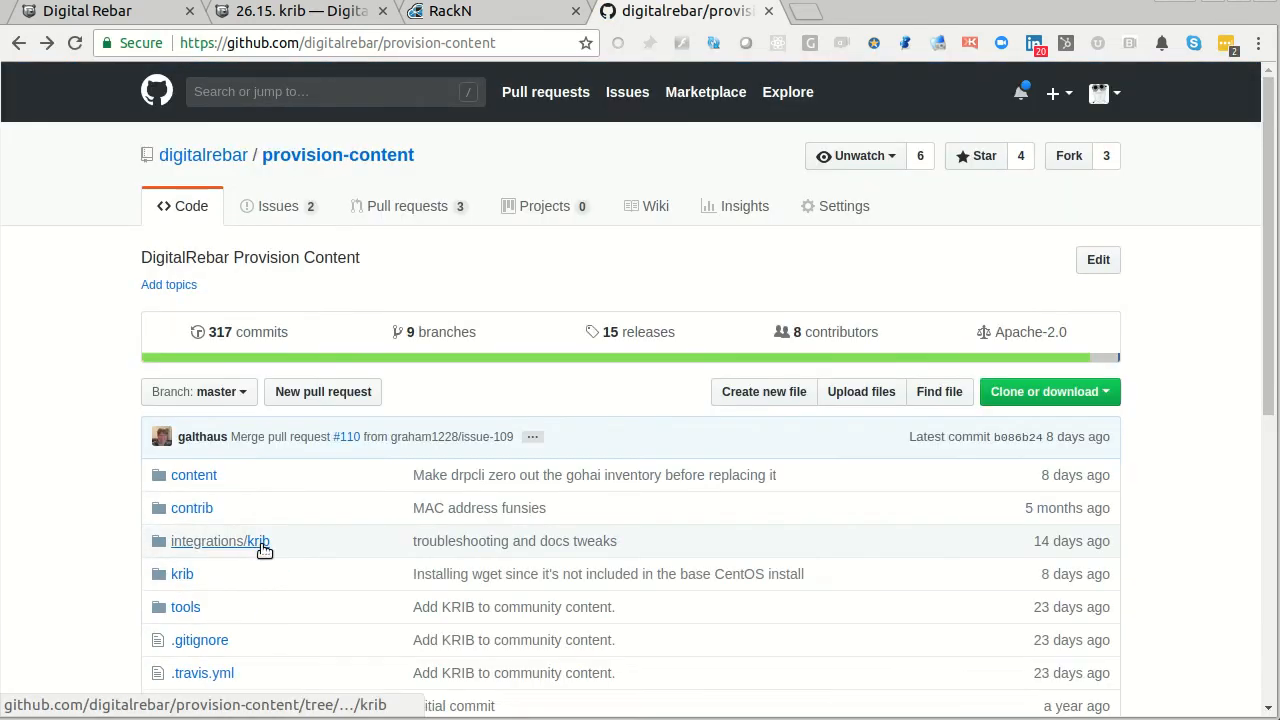
{"action": "mouse_move", "coordinate": [245, 547]}
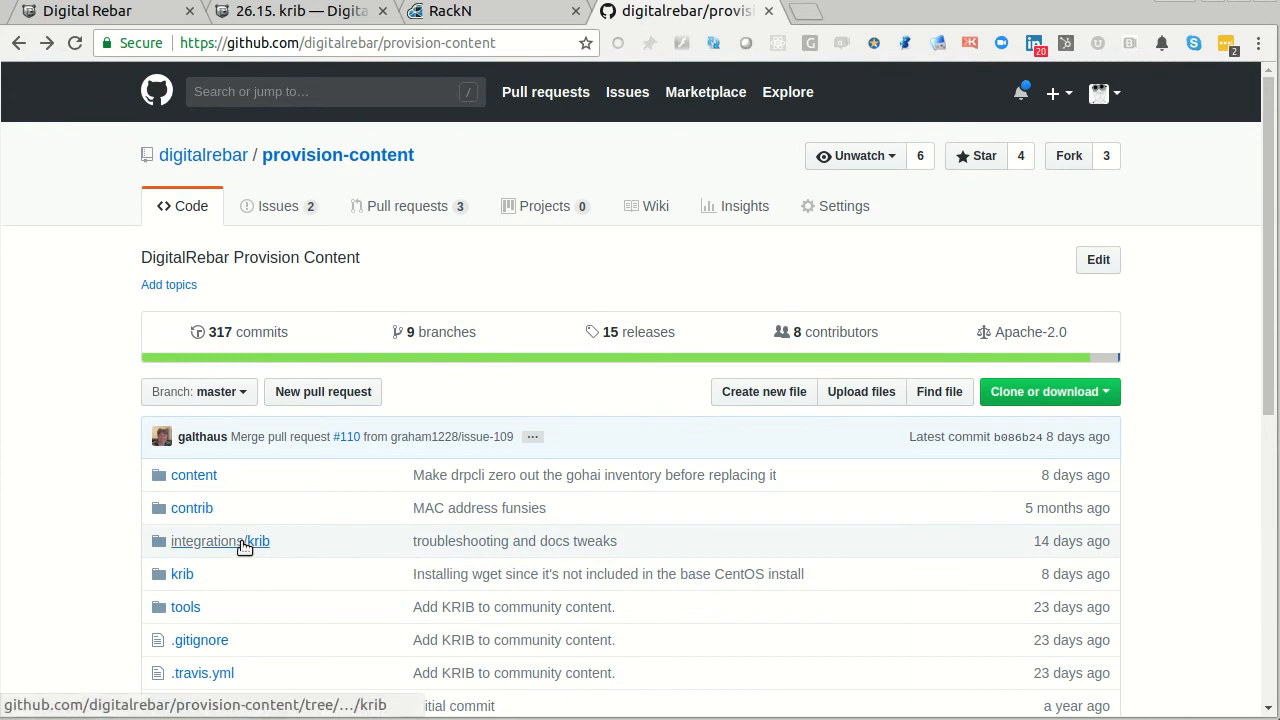
{"action": "left_click", "coordinate": [220, 541]}
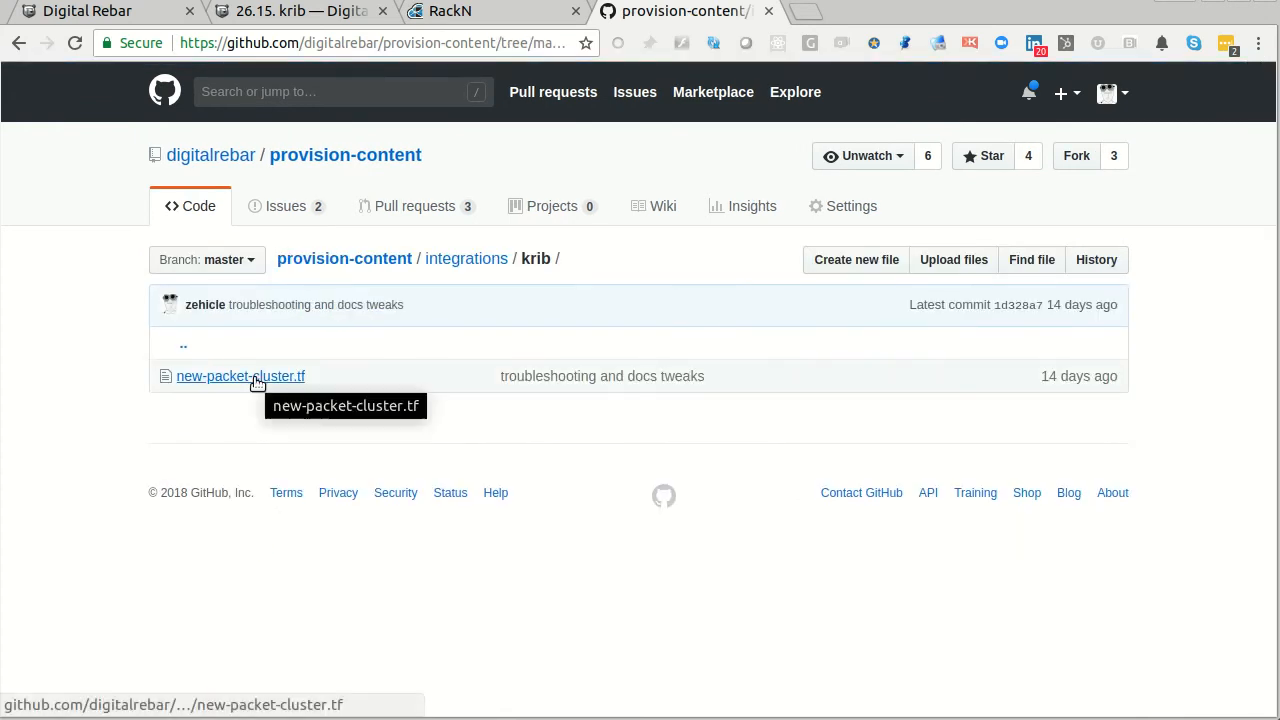
{"action": "mouse_move", "coordinate": [470, 9]}
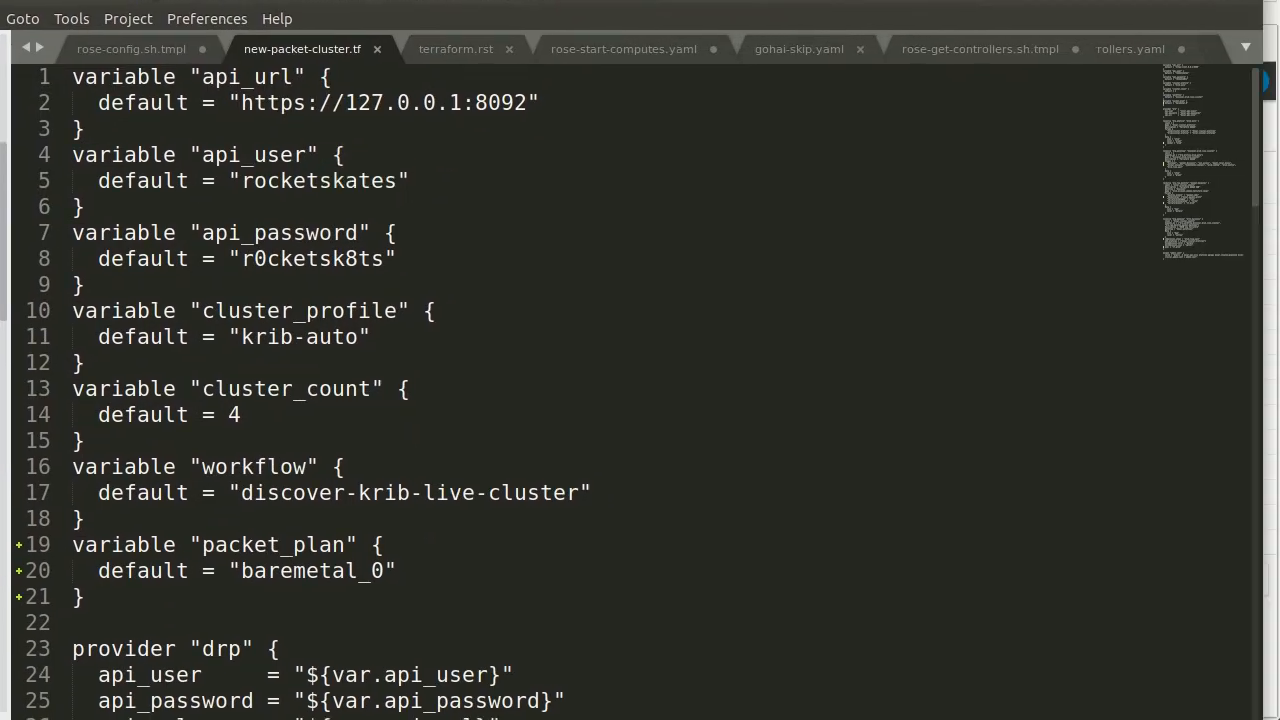
{"action": "mouse_move", "coordinate": [286, 110]}
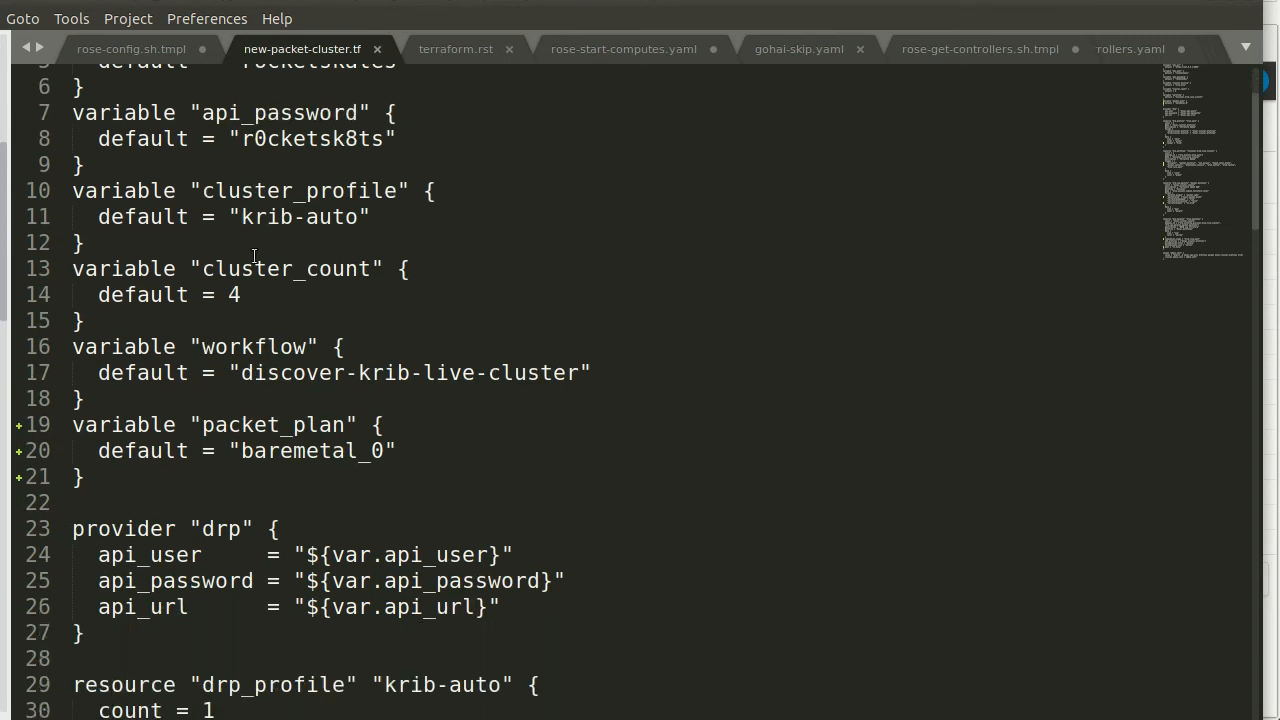
{"action": "scroll", "scroll_direction": "up", "scroll_amount": 3}
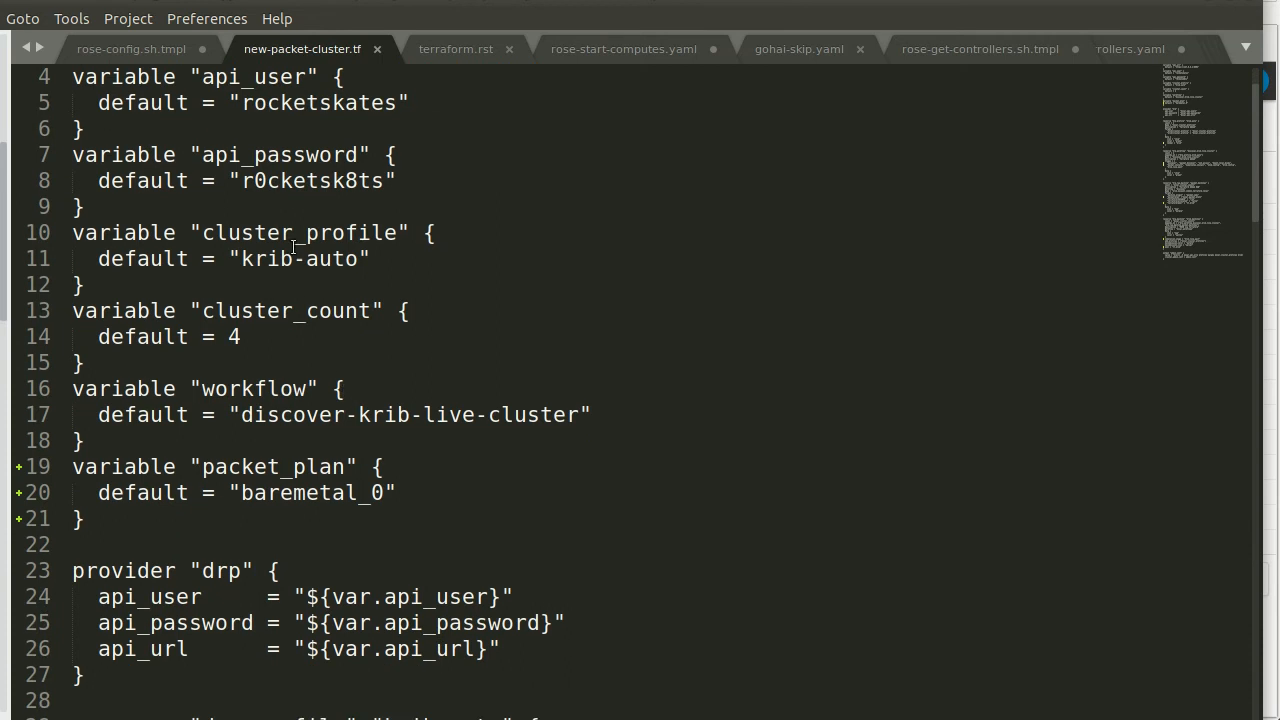
{"action": "scroll", "scroll_direction": "down", "scroll_amount": 3}
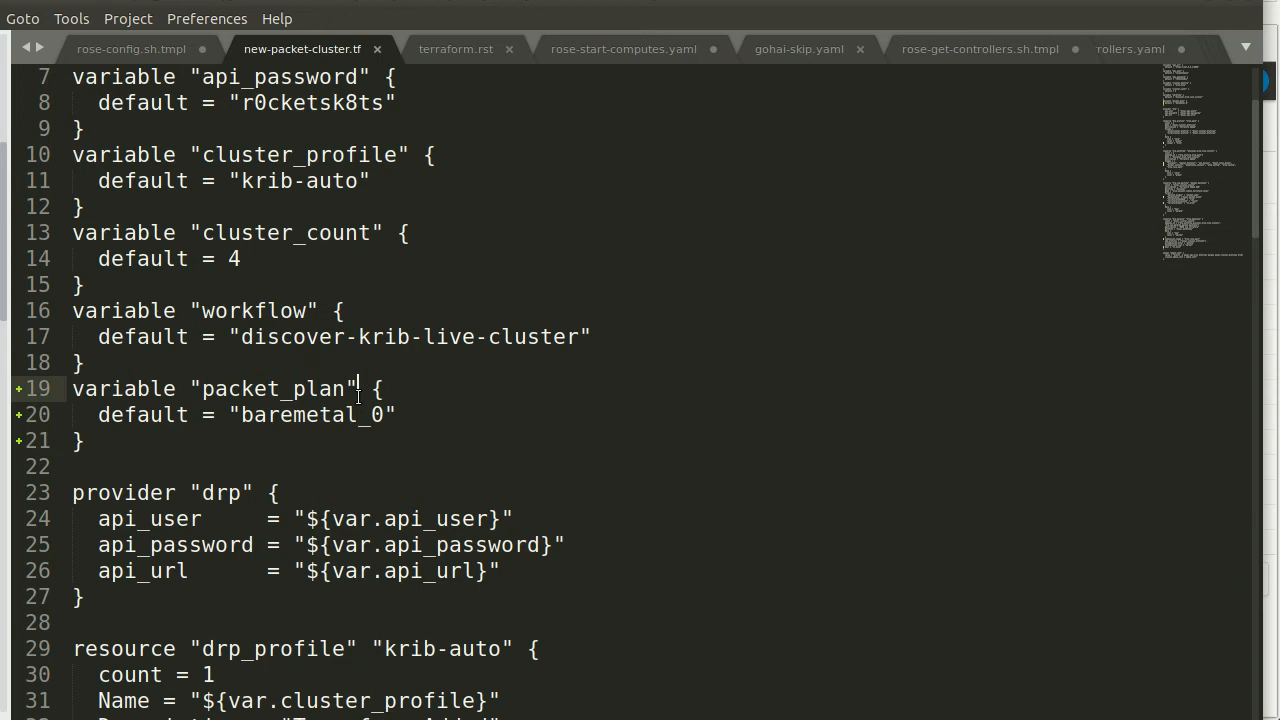
{"action": "scroll", "scroll_direction": "down", "scroll_amount": 3}
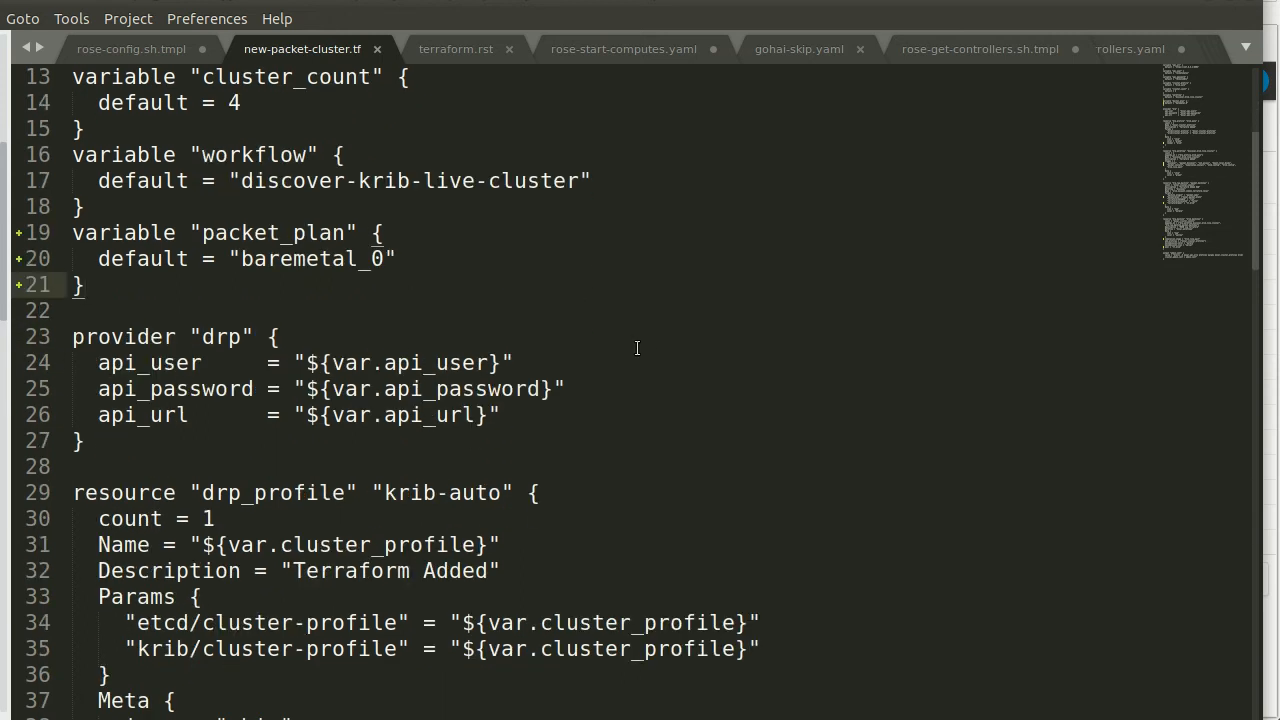
{"action": "mouse_move", "coordinate": [441, 316]}
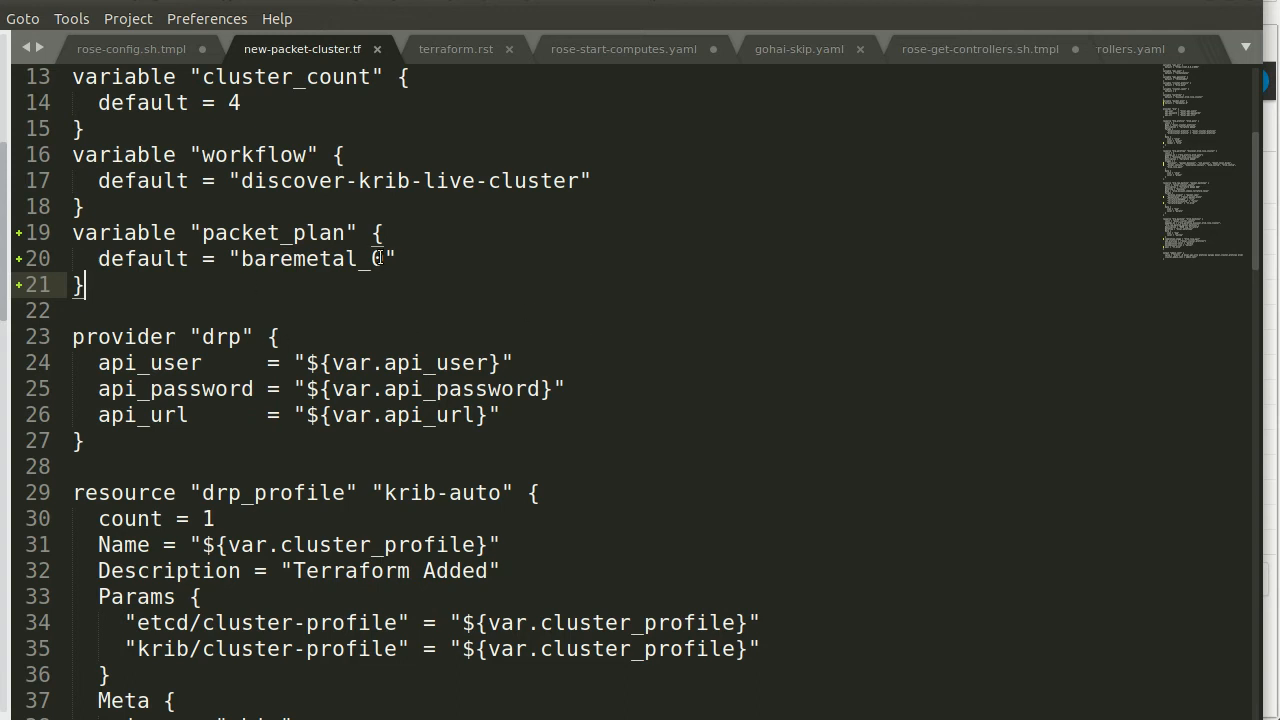
{"action": "scroll", "scroll_direction": "down", "scroll_amount": 3}
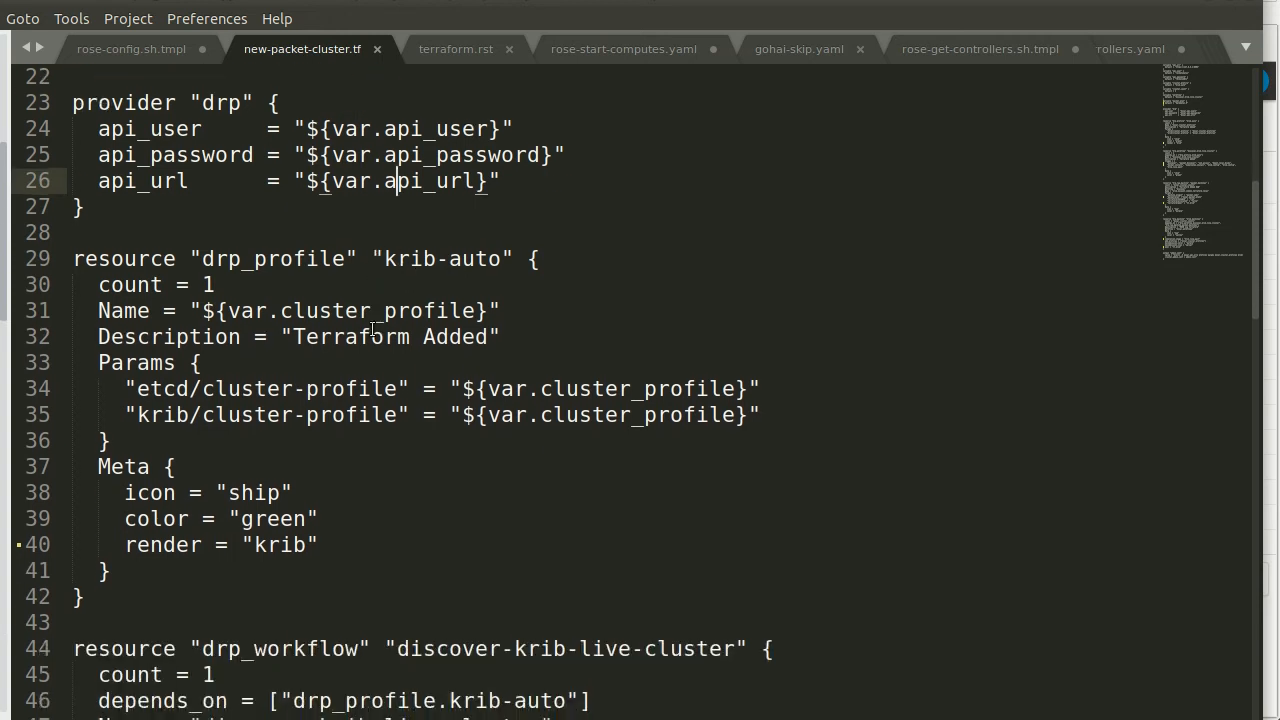
{"action": "mouse_move", "coordinate": [335, 258]}
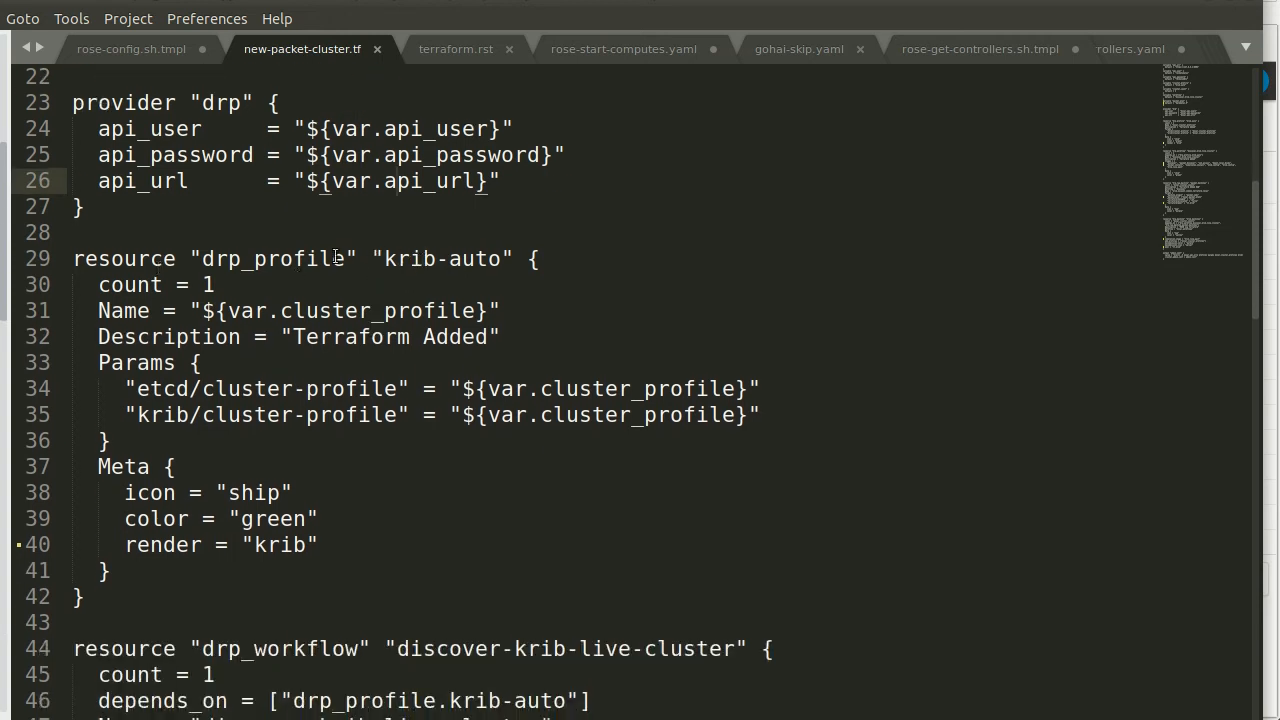
{"action": "scroll", "scroll_direction": "down", "scroll_amount": 3}
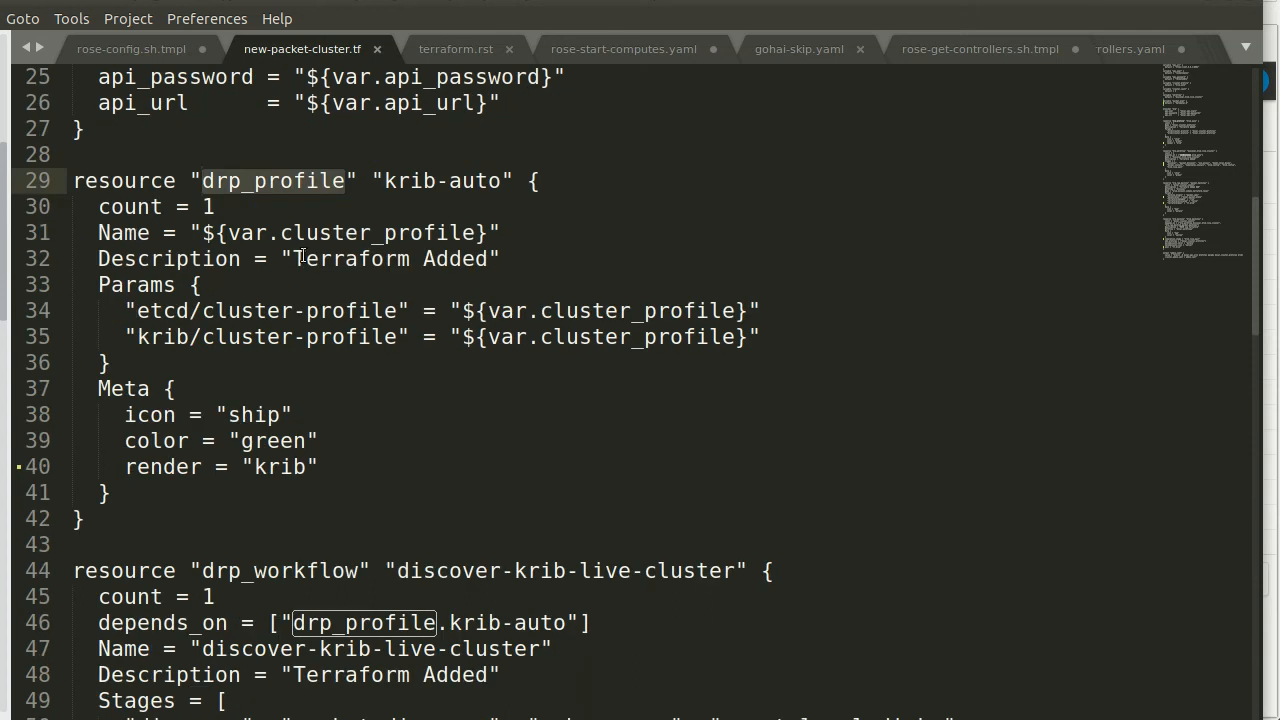
{"action": "scroll", "scroll_direction": "down", "scroll_amount": 3}
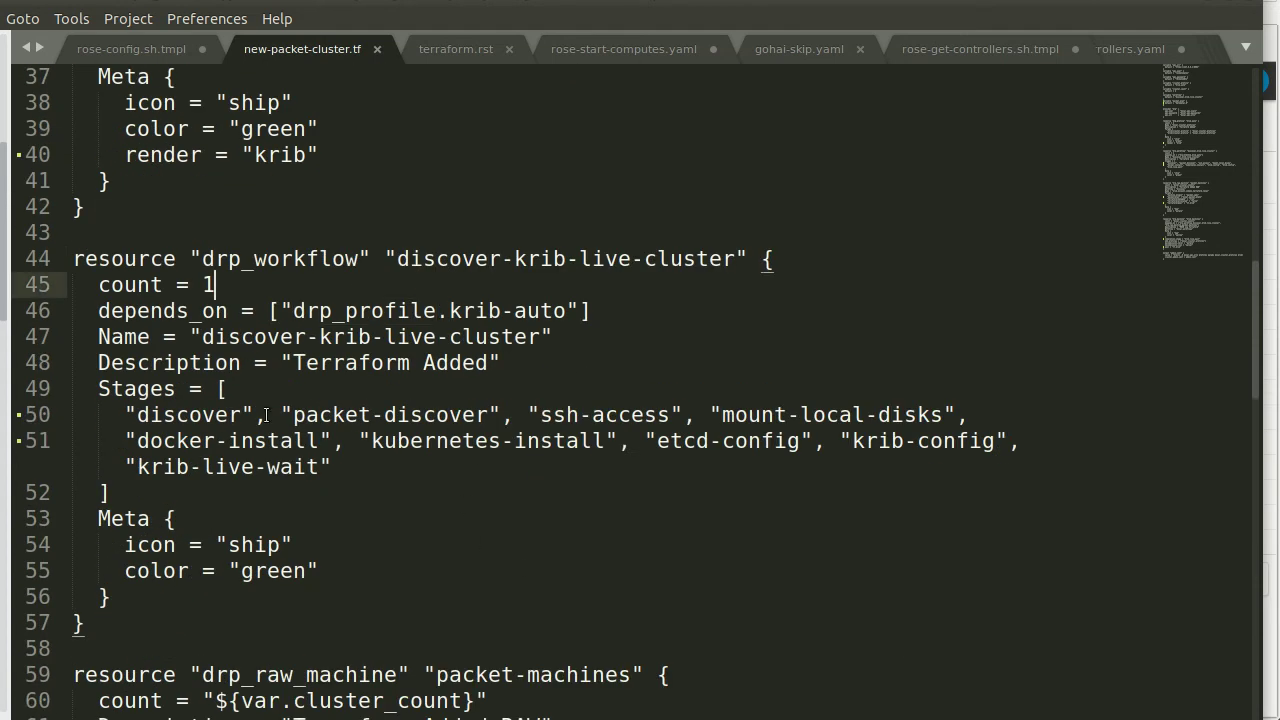
{"action": "scroll", "scroll_direction": "down", "scroll_amount": 3}
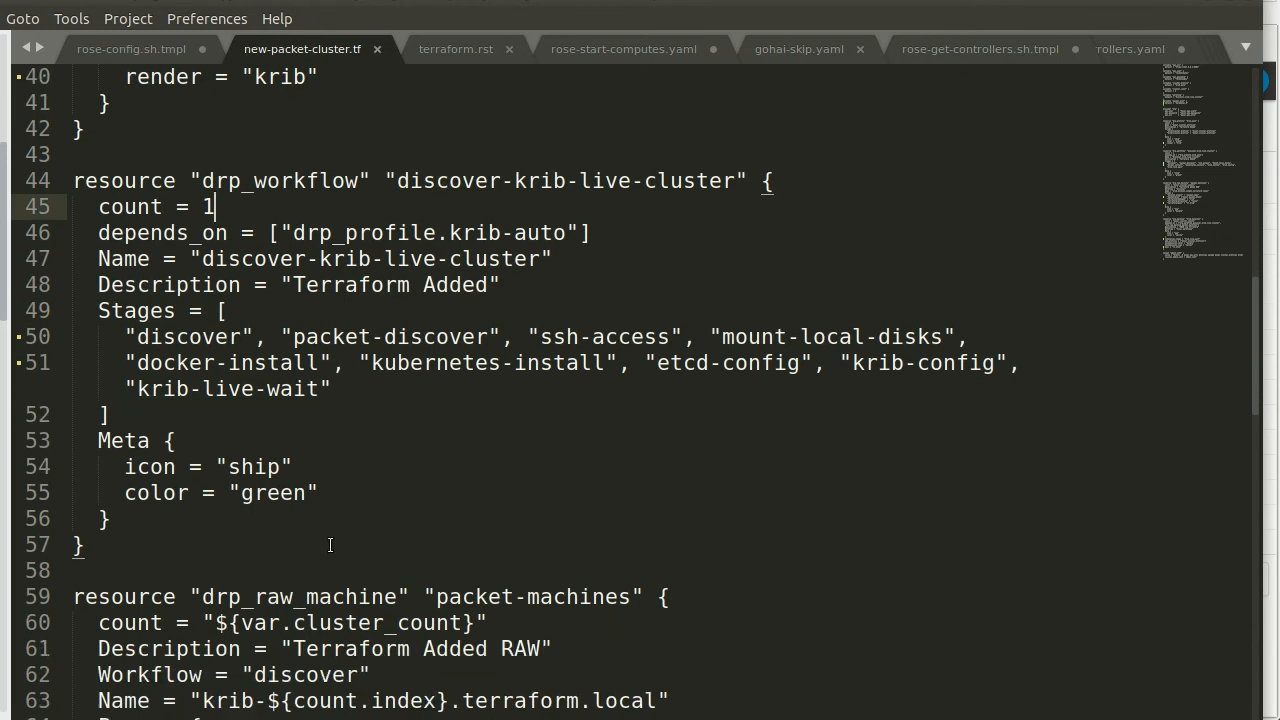
{"action": "scroll", "scroll_direction": "down", "scroll_amount": 3}
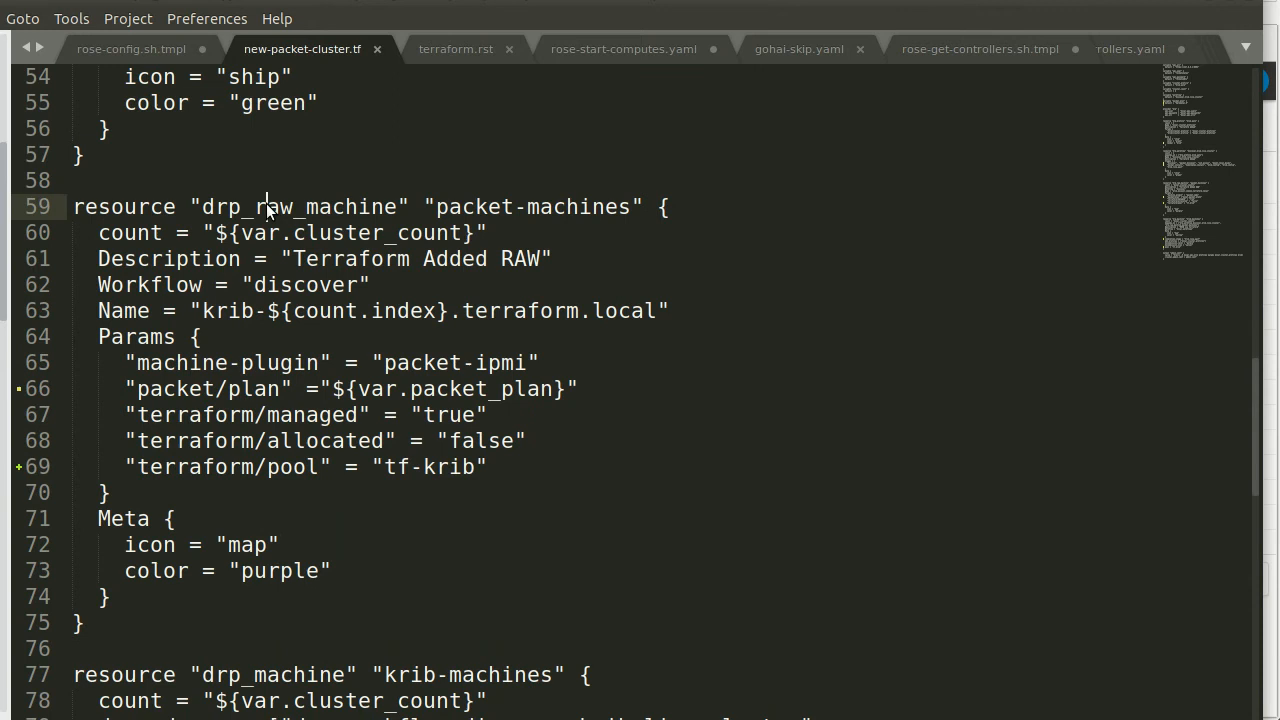
{"action": "double_click", "coordinate": [297, 206]}
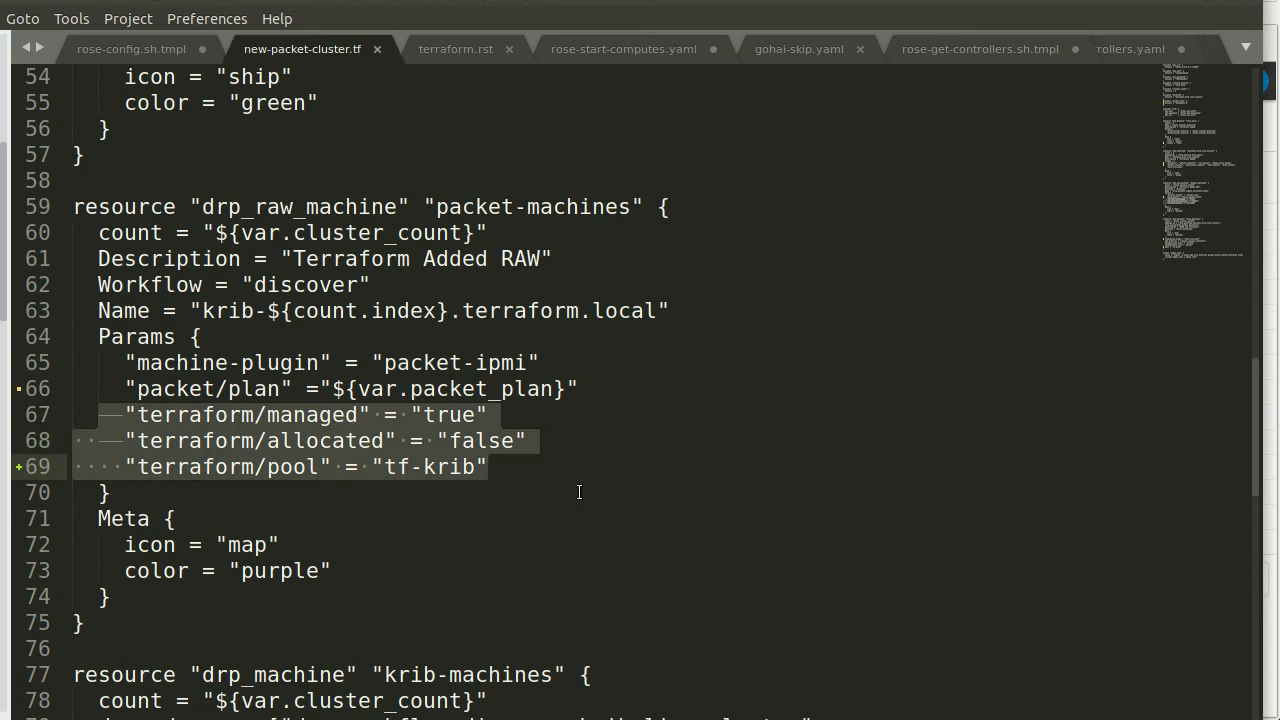
{"action": "mouse_move", "coordinate": [563, 477]}
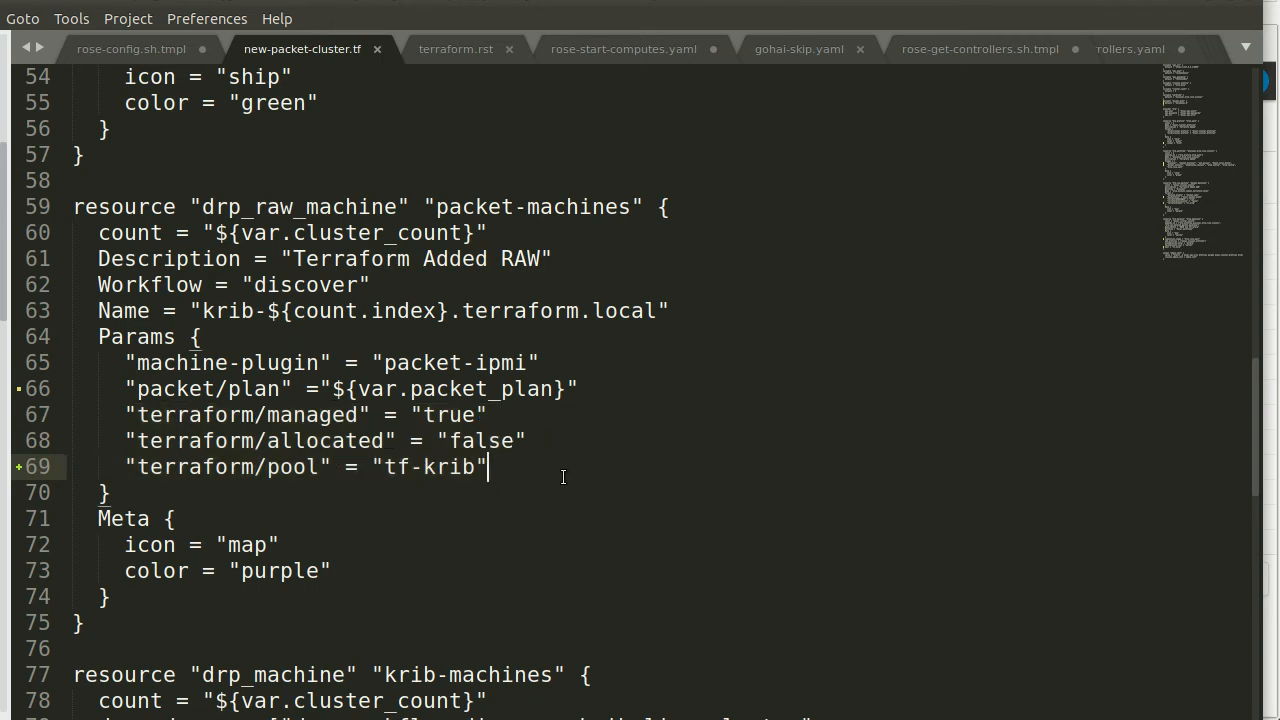
{"action": "scroll", "scroll_direction": "down", "scroll_amount": 3}
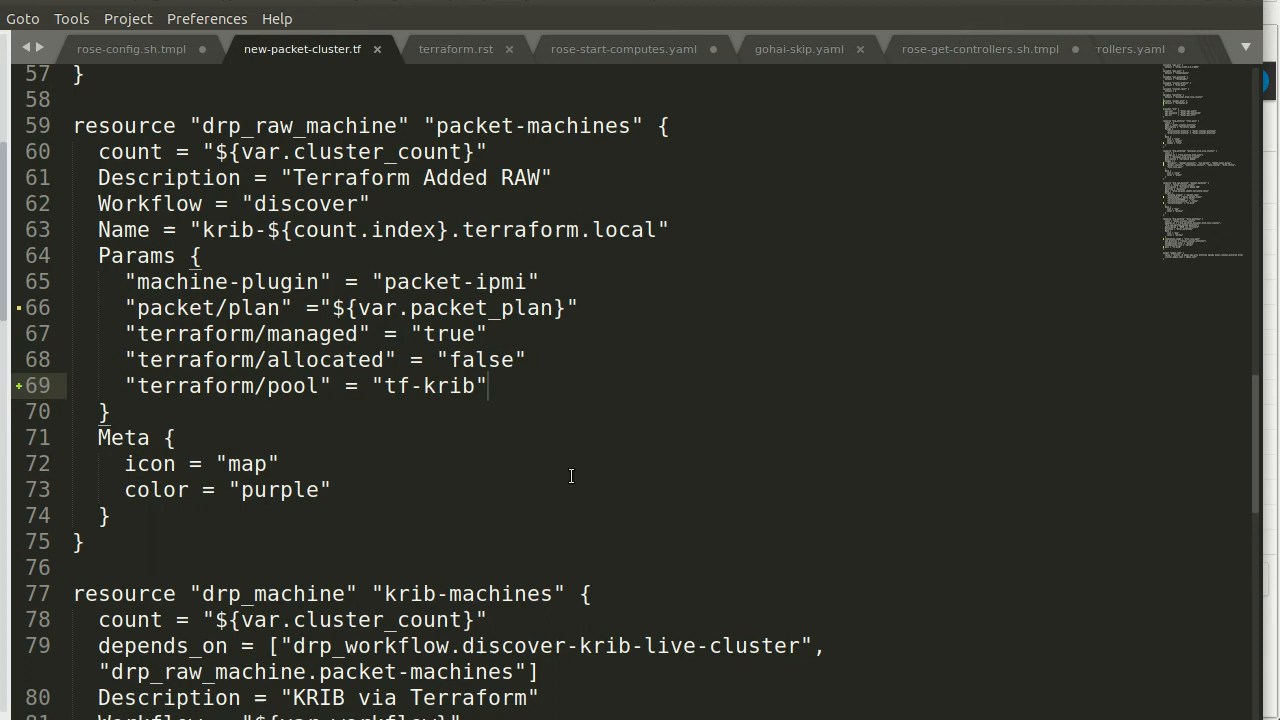
{"action": "scroll", "scroll_direction": "down", "scroll_amount": 3}
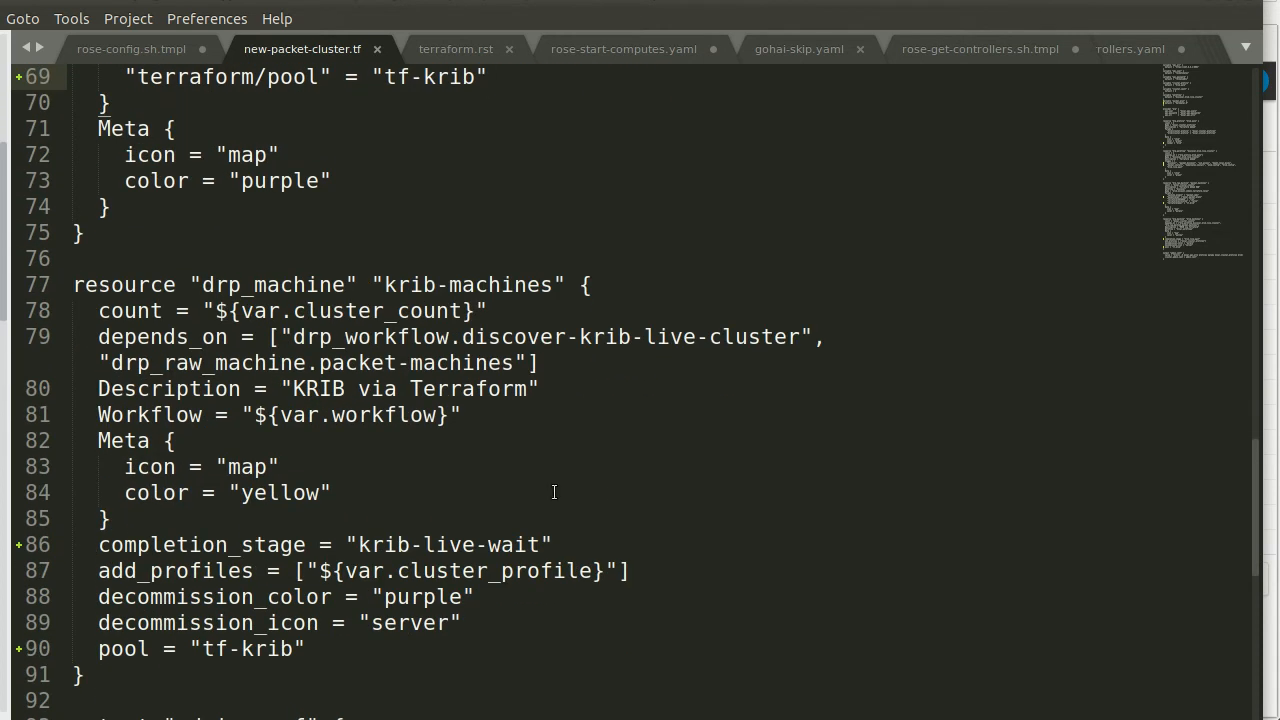
{"action": "left_click", "coordinate": [497, 310]}
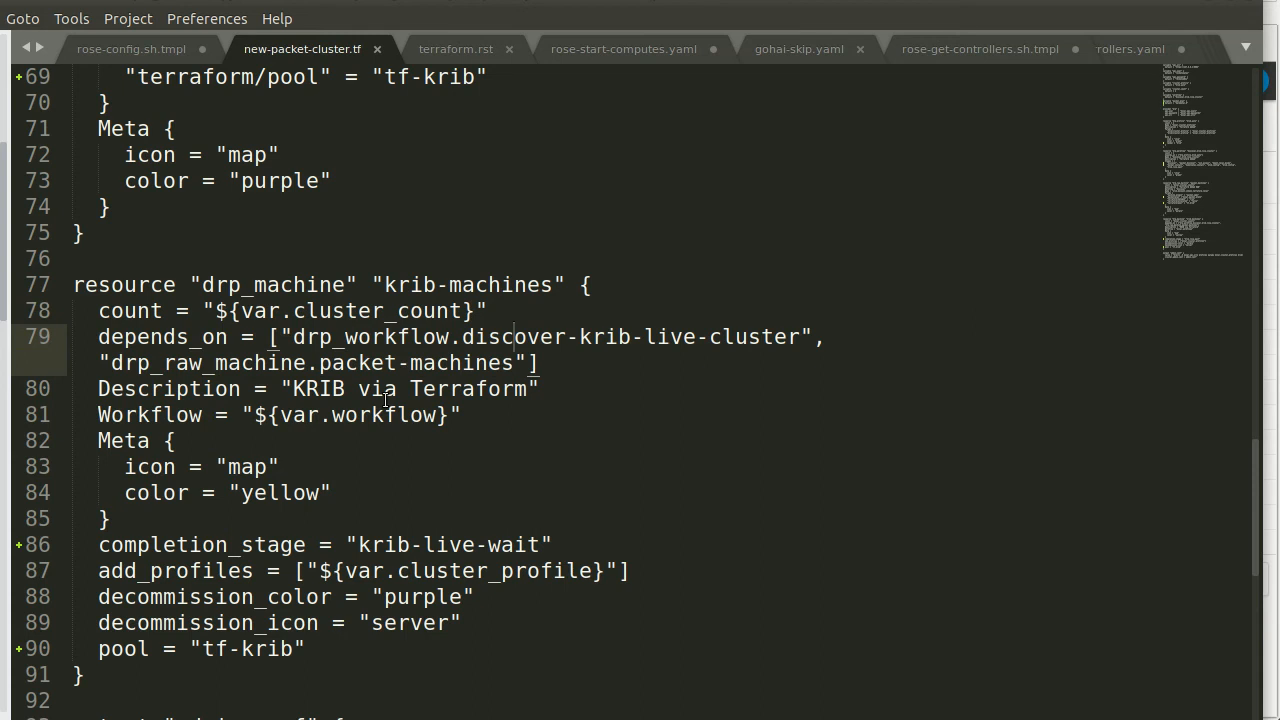
{"action": "double_click", "coordinate": [386, 544]}
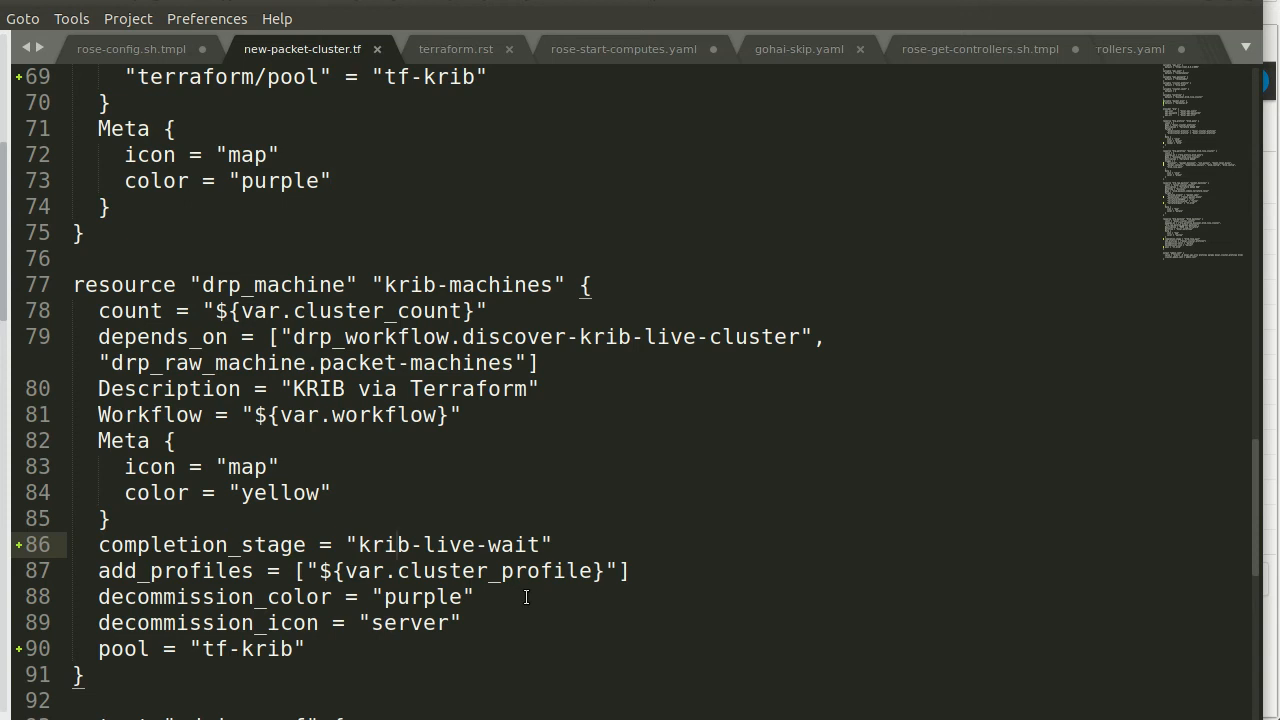
{"action": "scroll", "scroll_direction": "down", "scroll_amount": 3}
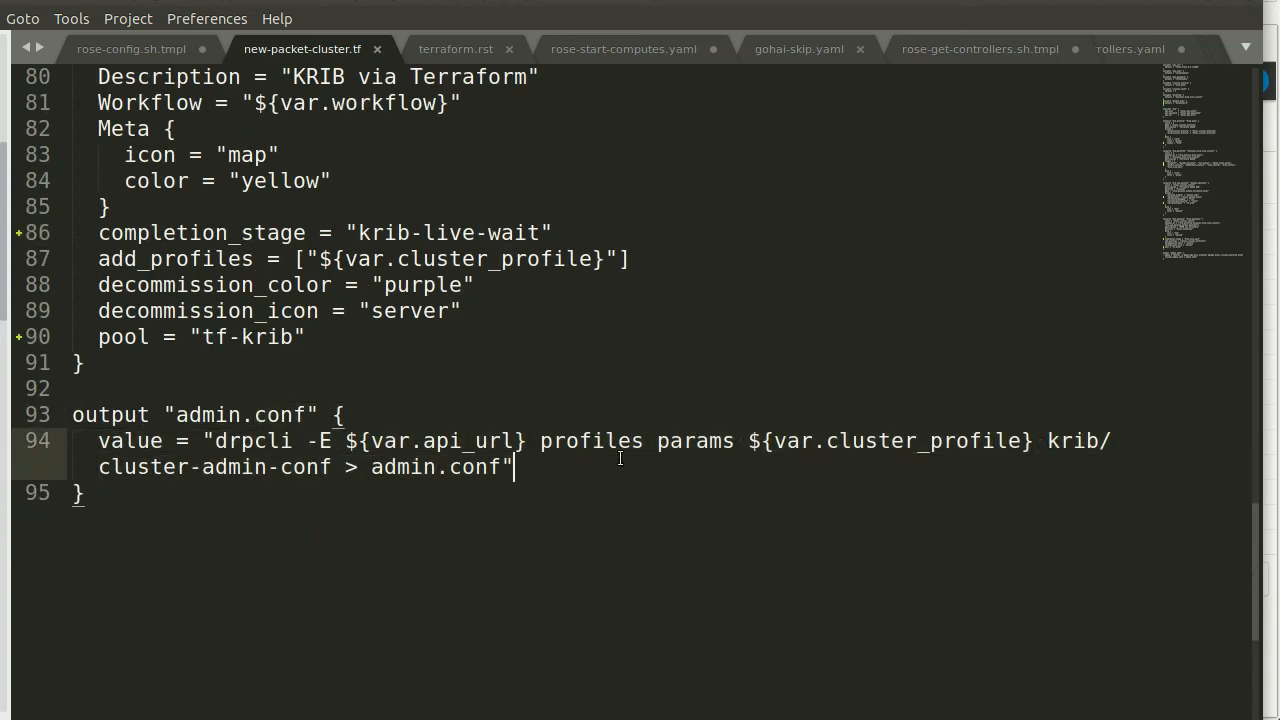
{"action": "mouse_move", "coordinate": [653, 468]}
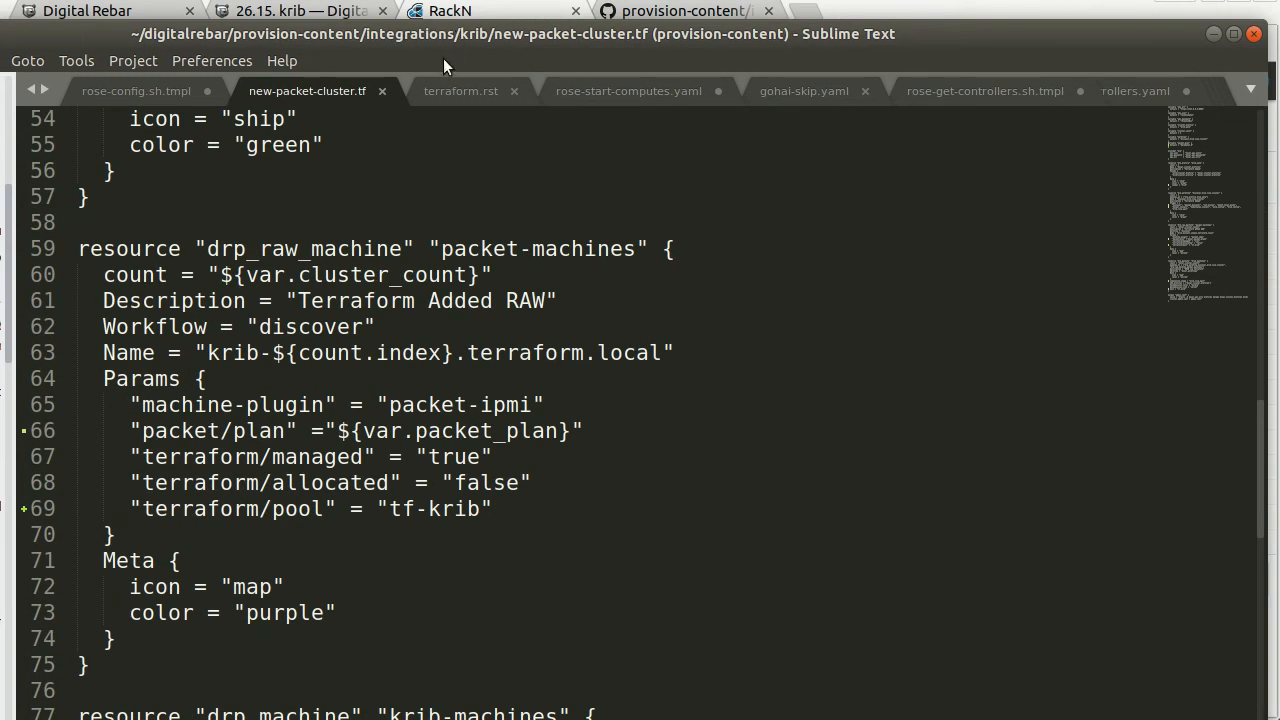
{"action": "left_click", "coordinate": [442, 11]}
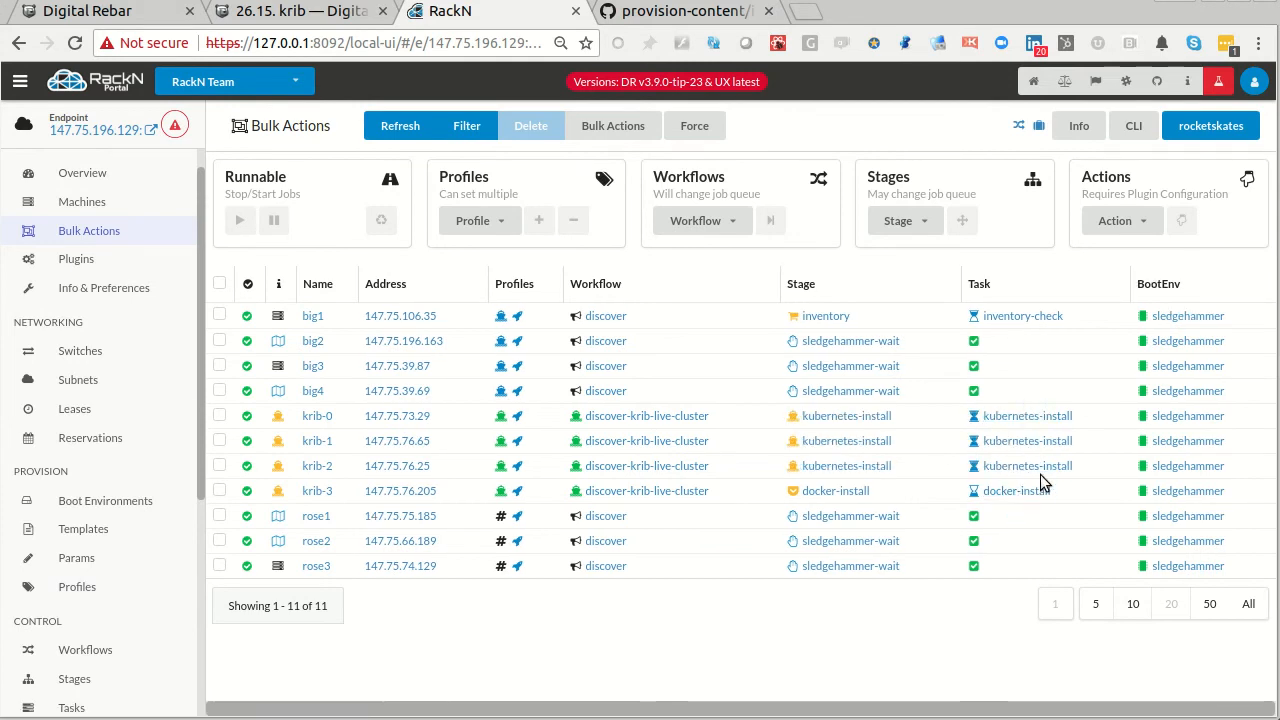
{"action": "mouse_move", "coordinate": [313, 494]}
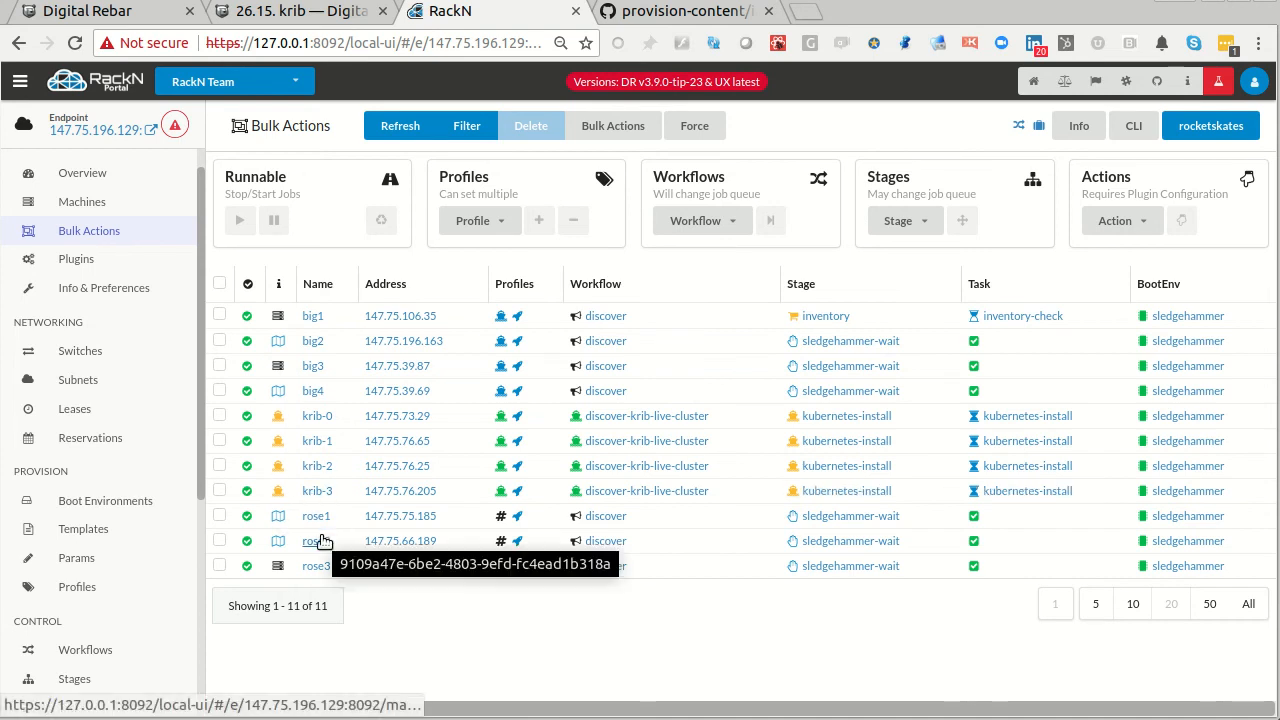
{"action": "mouse_move", "coordinate": [732, 564]}
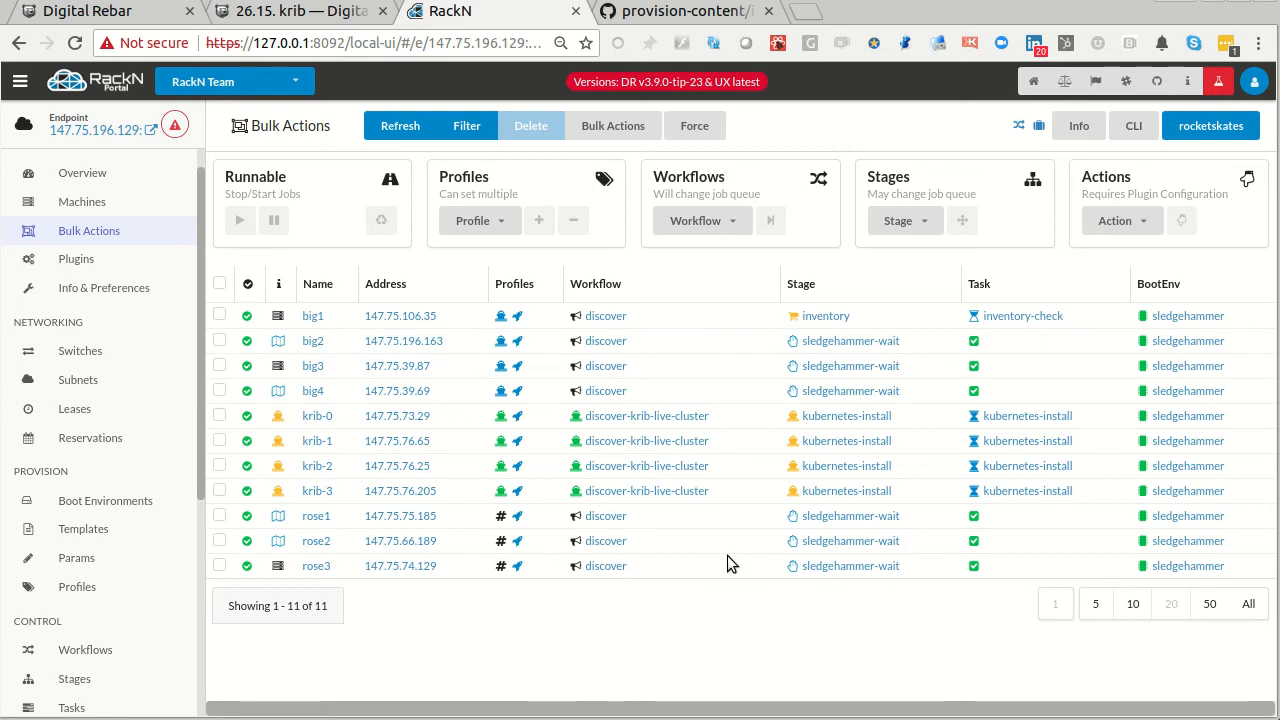
{"action": "mouse_move", "coordinate": [706, 515]}
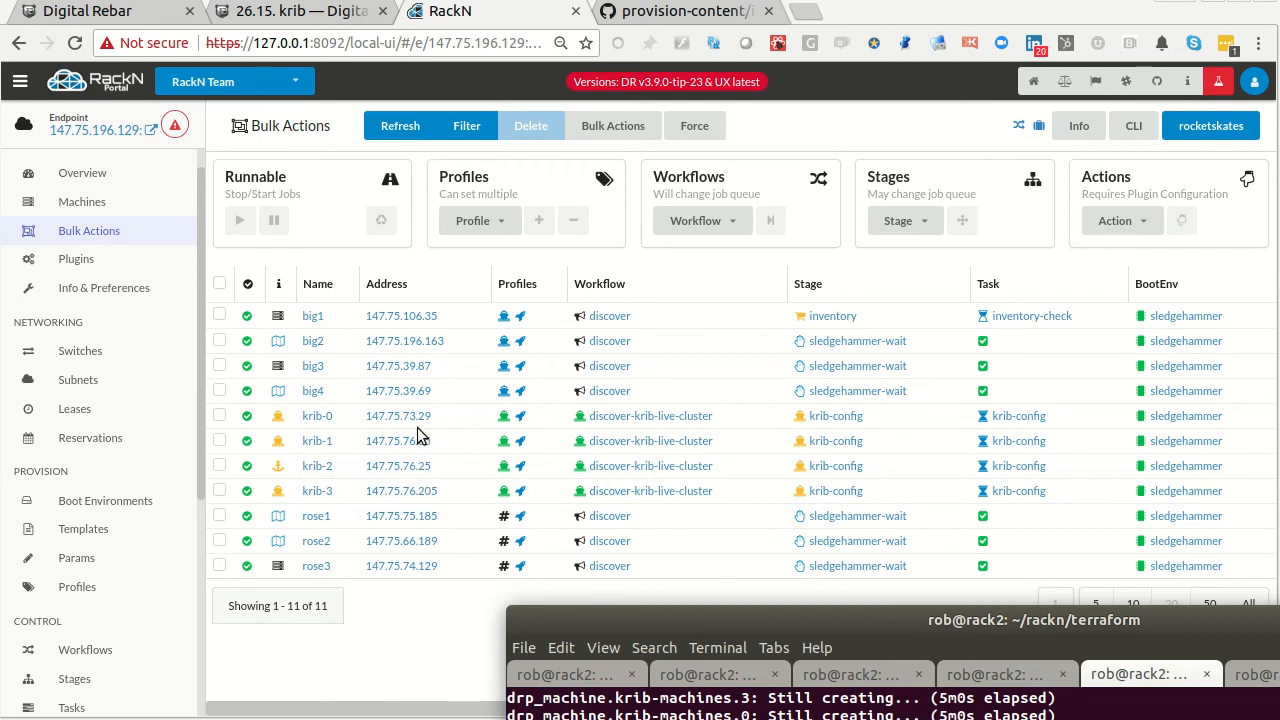
{"action": "mouse_move", "coordinate": [954, 472]}
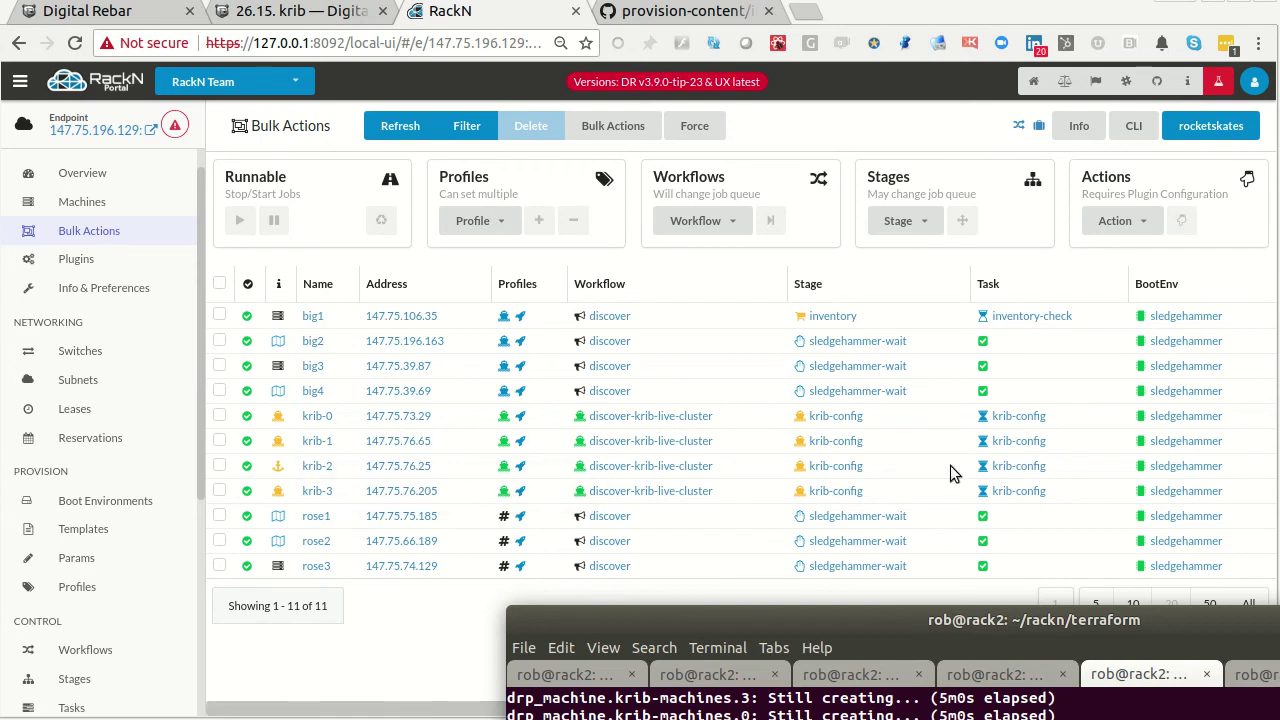
{"action": "mouse_move", "coordinate": [871, 482]}
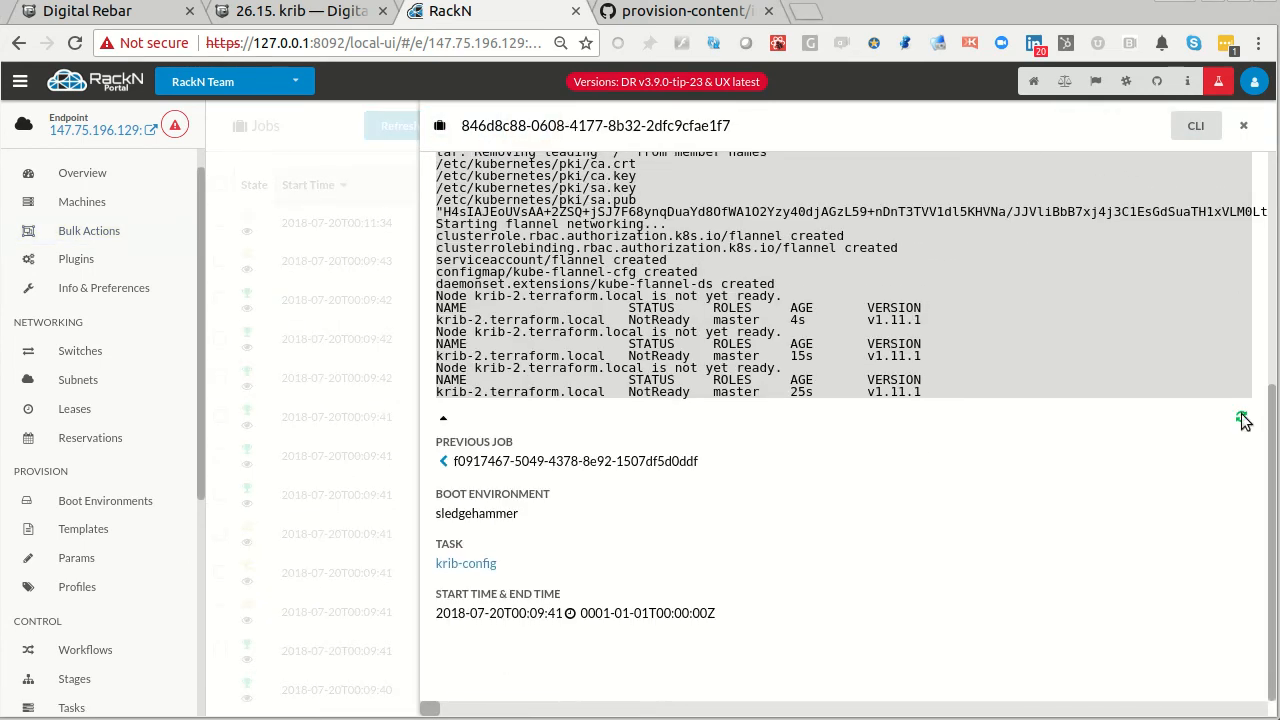
- Scroll through krib-2's job log and JSON, then return to Bulk Actions
{"action": "scroll", "scroll_direction": "down", "scroll_amount": 3}
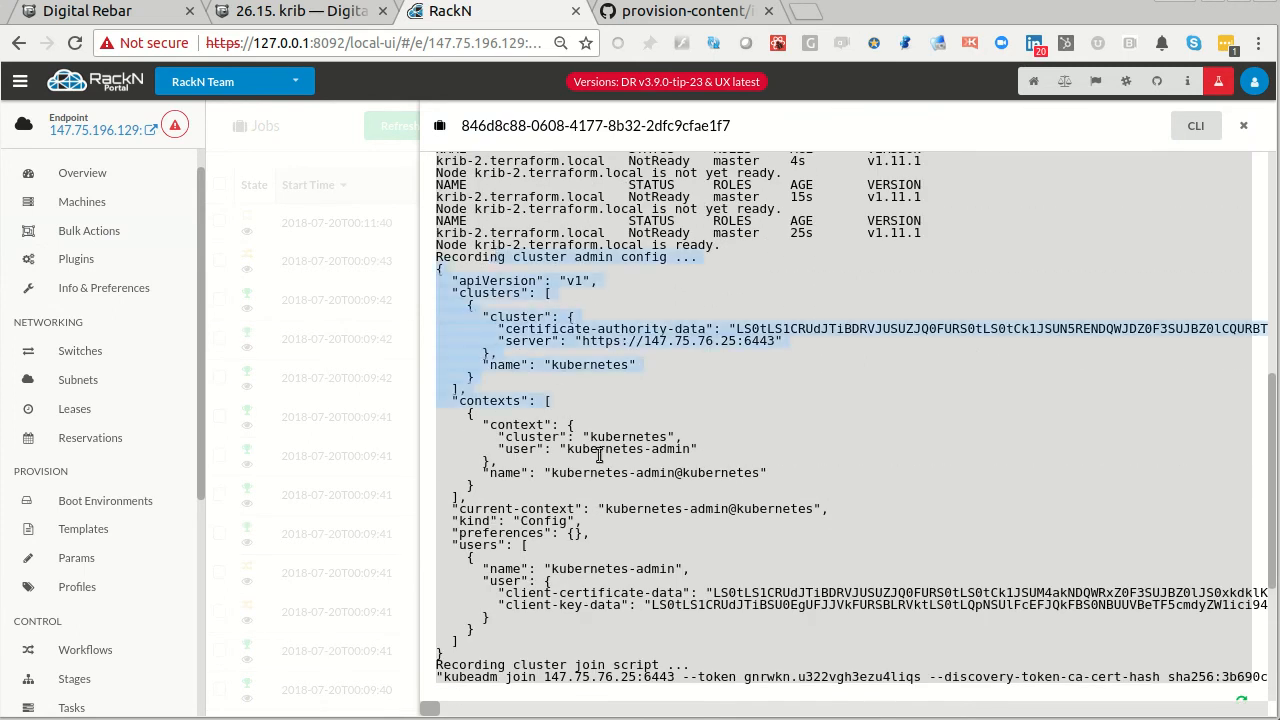
{"action": "scroll", "scroll_direction": "down", "scroll_amount": 3}
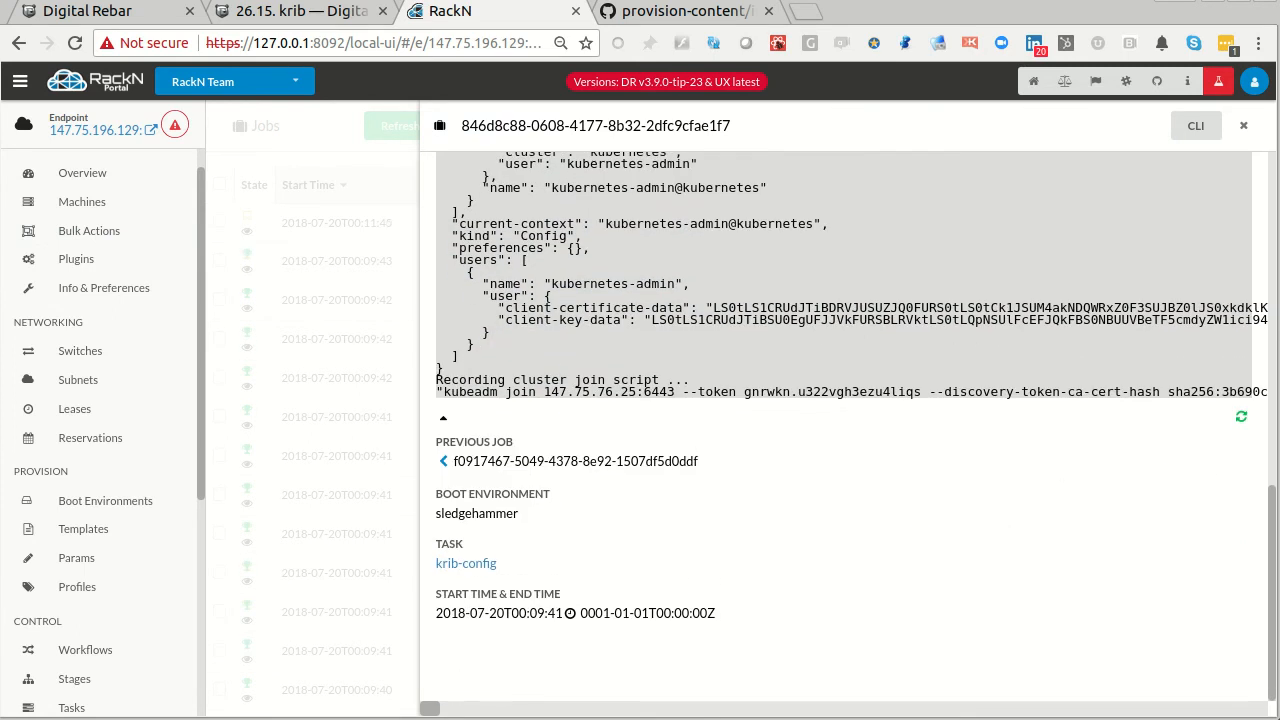
{"action": "mouse_move", "coordinate": [1240, 420]}
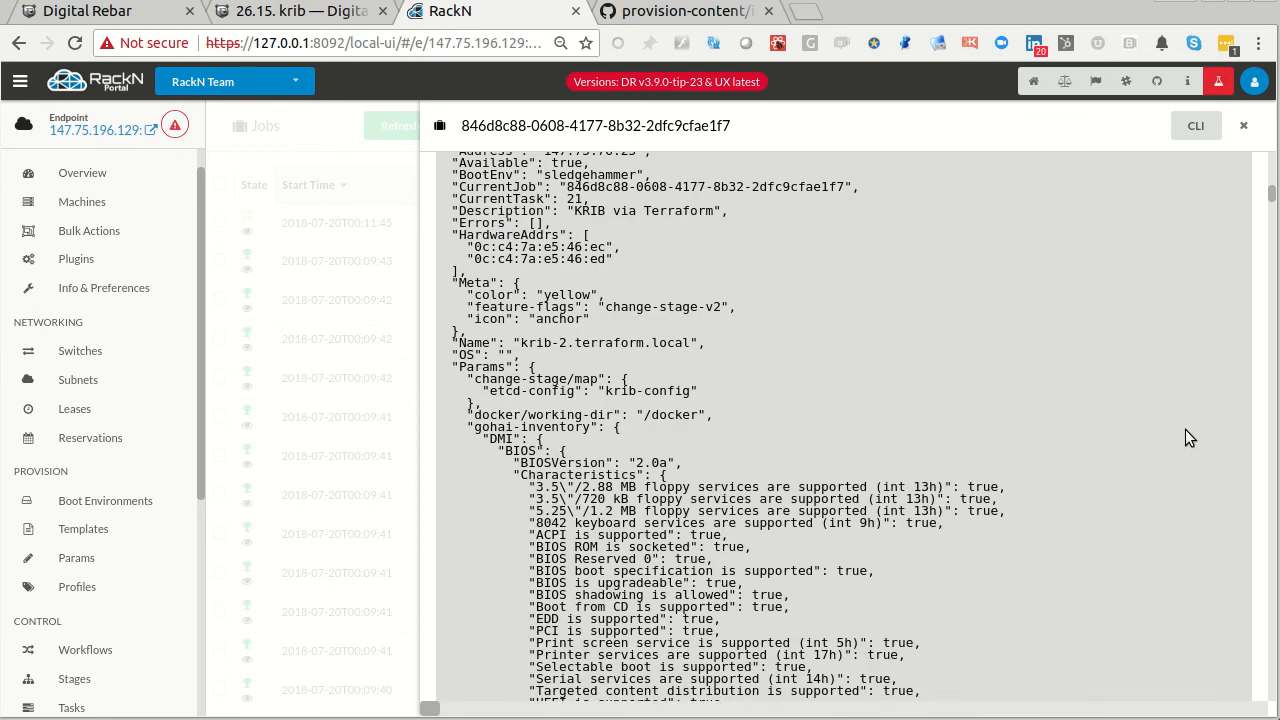
{"action": "scroll", "scroll_direction": "down", "scroll_amount": 3}
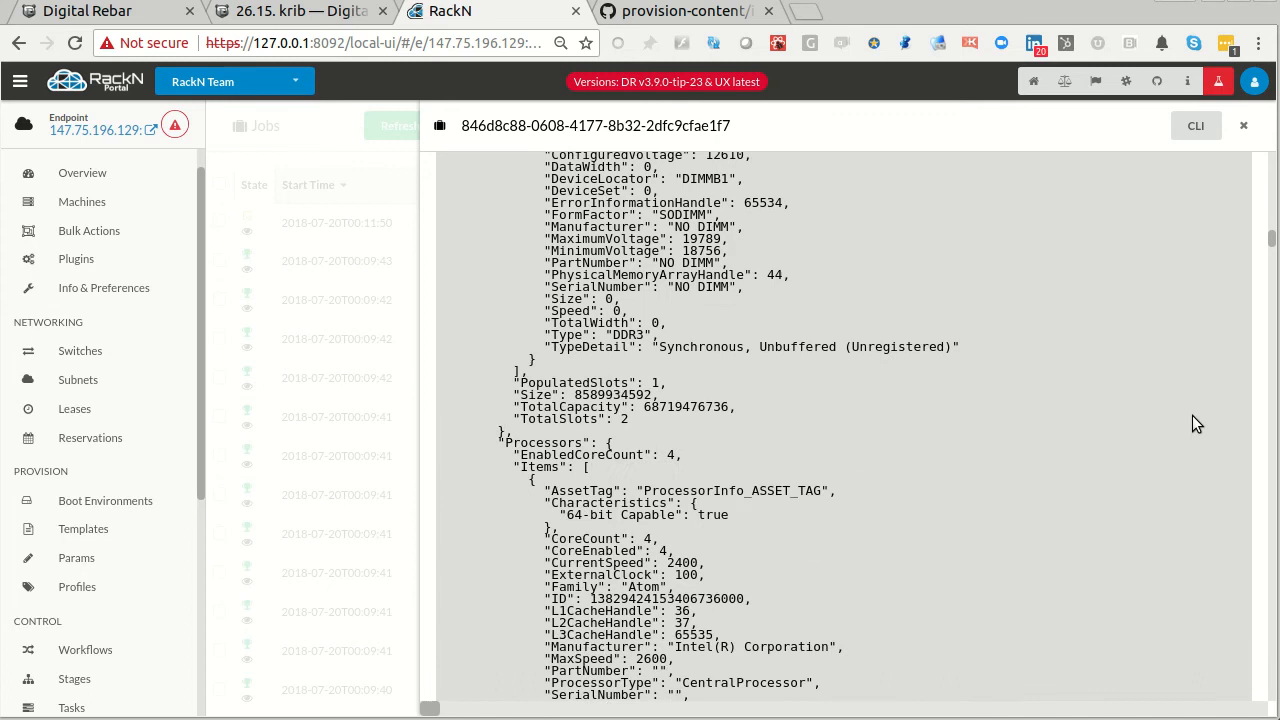
{"action": "scroll", "scroll_direction": "down", "scroll_amount": 3}
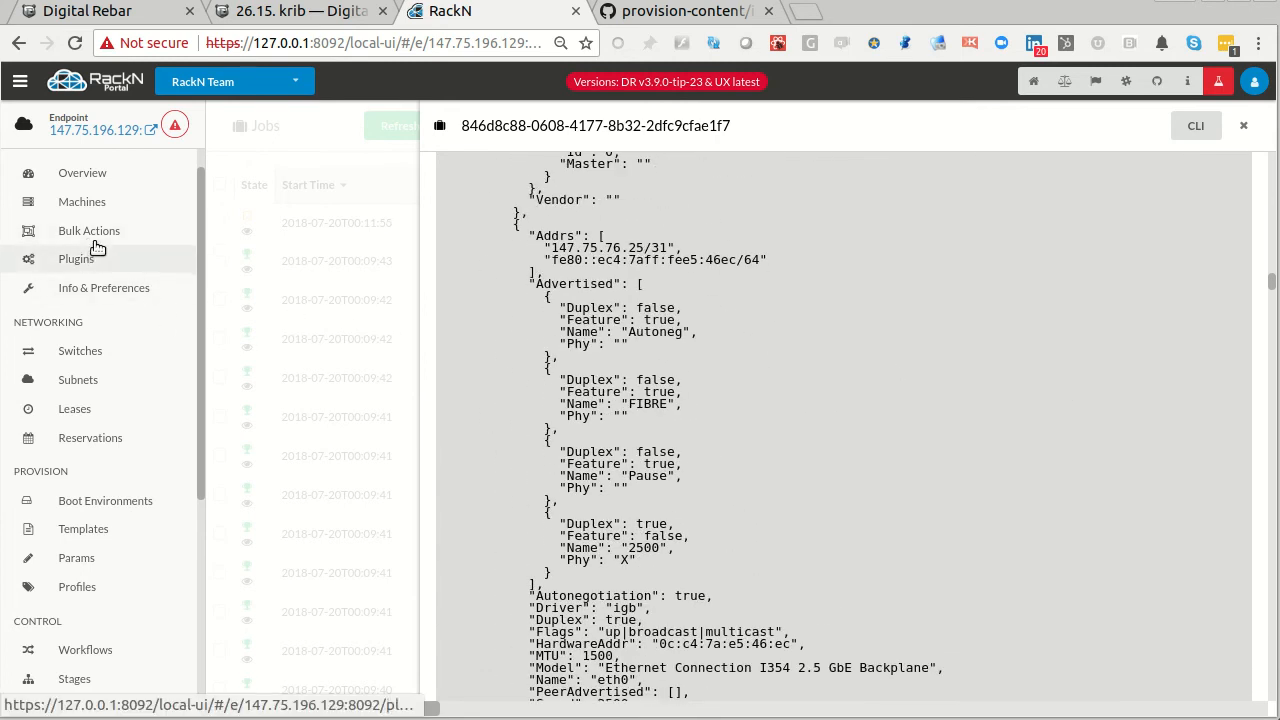
{"action": "left_click", "coordinate": [89, 230]}
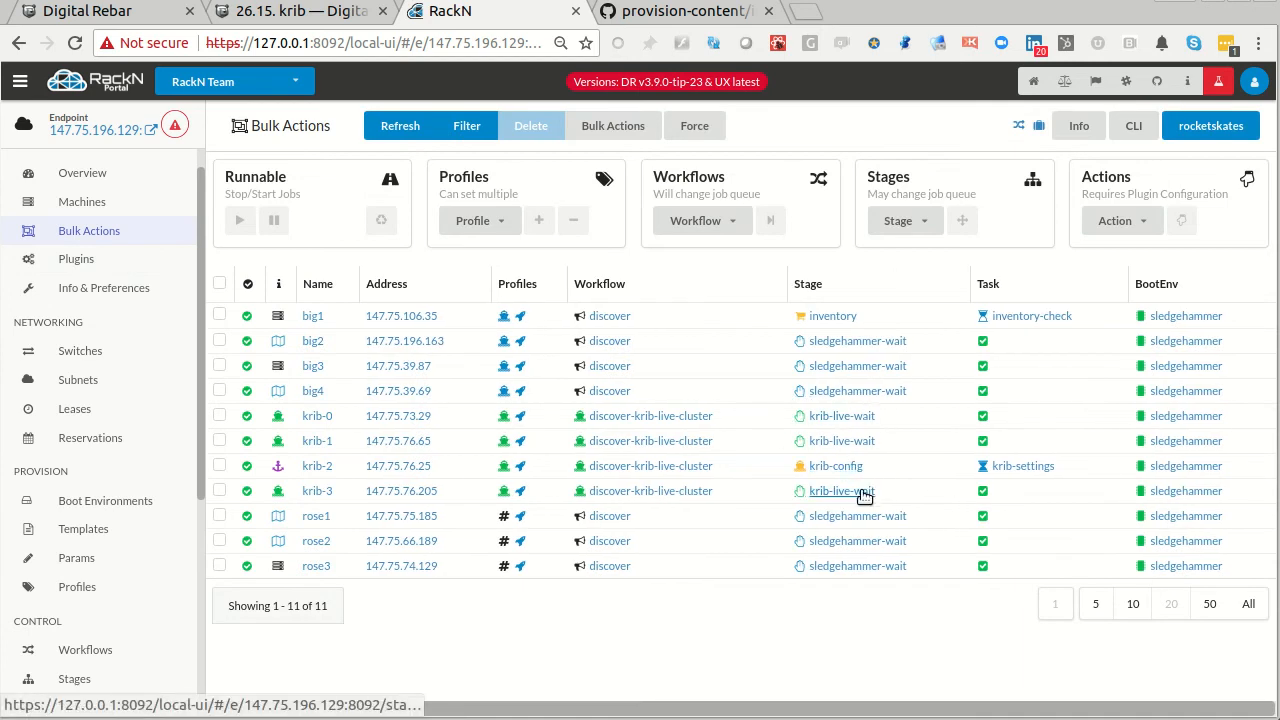
{"action": "mouse_move", "coordinate": [449, 490]}
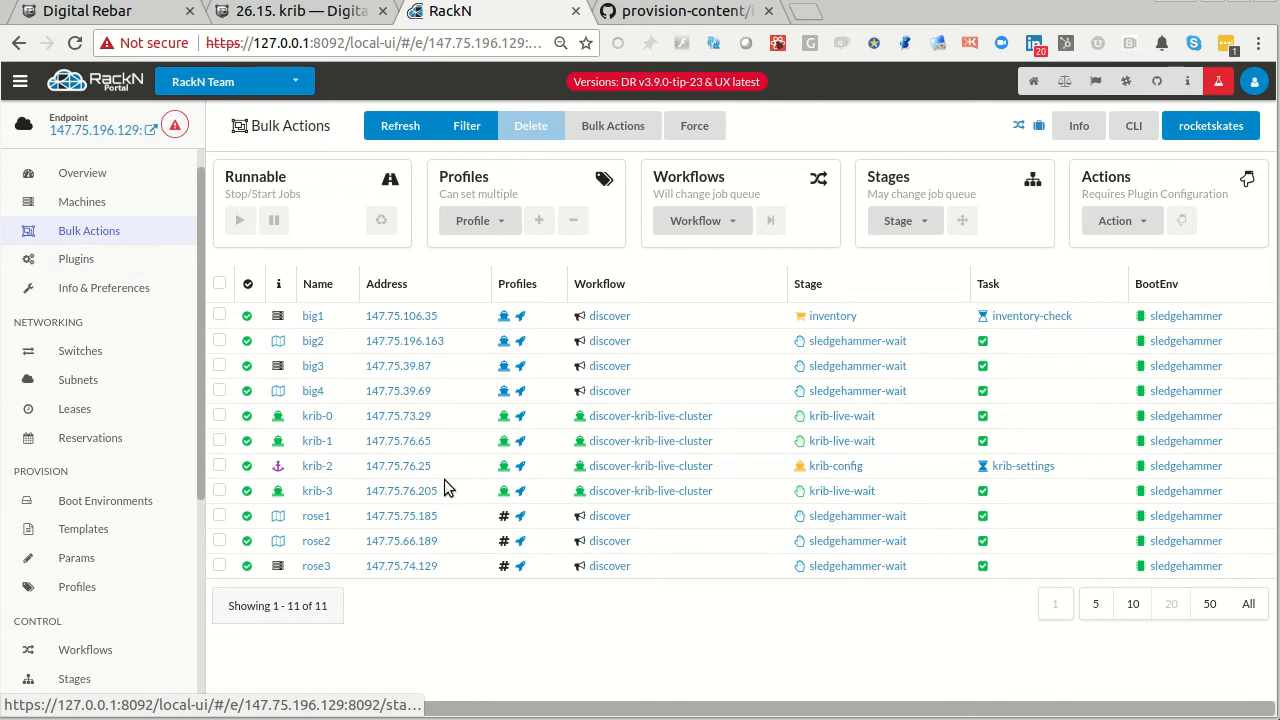
{"action": "mouse_move", "coordinate": [1023, 471]}
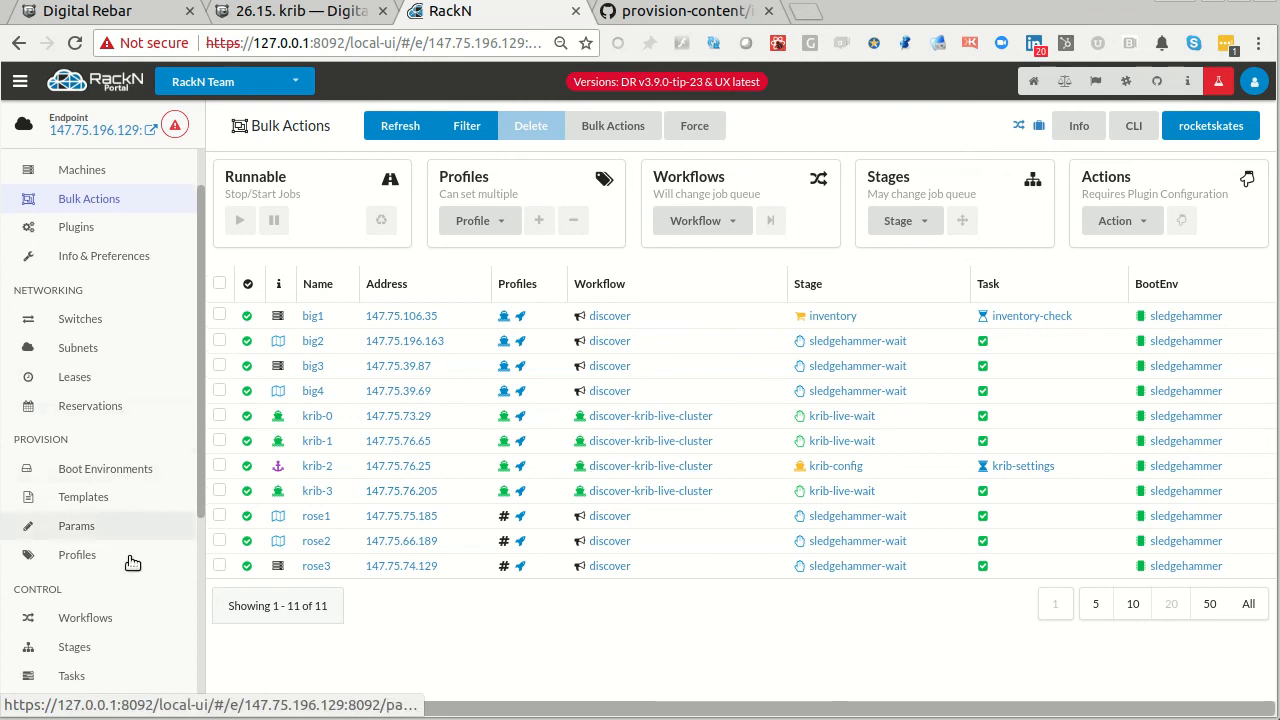
- Go to Profiles and view the krib-auto profile's details
{"action": "left_click", "coordinate": [77, 554]}
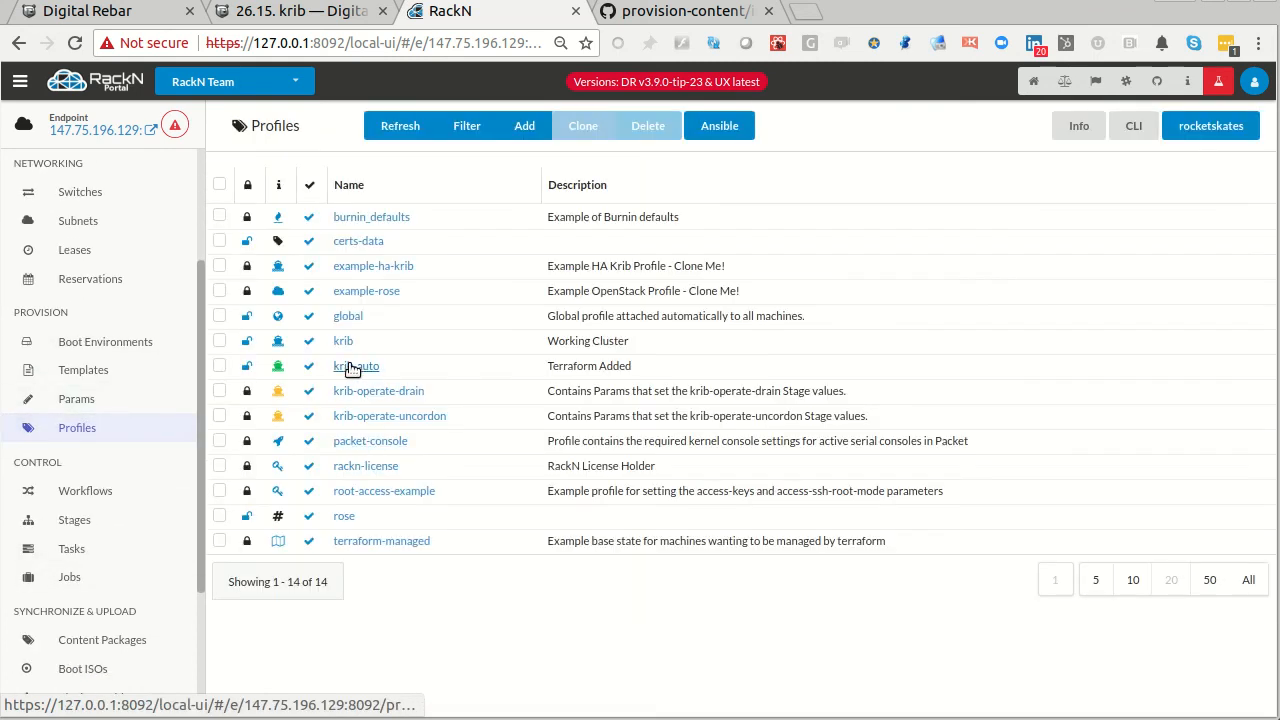
{"action": "left_click", "coordinate": [350, 366]}
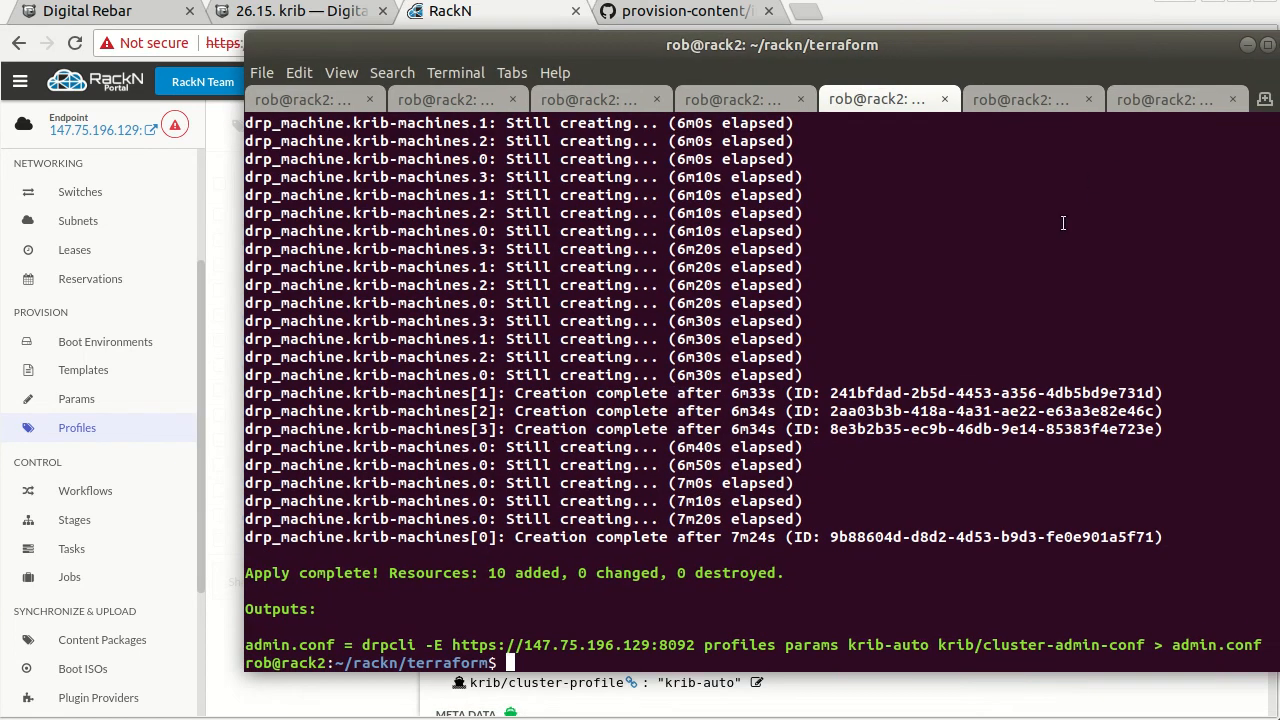
{"action": "mouse_move", "coordinate": [573, 645]}
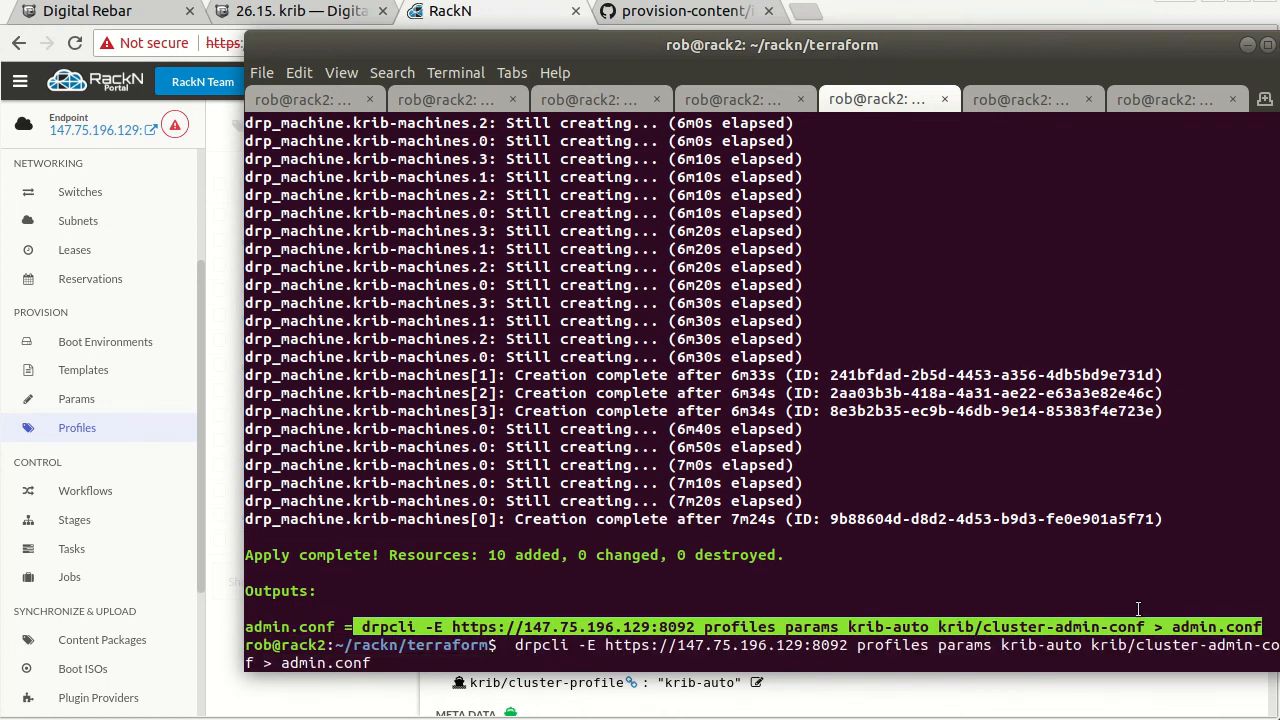
- Run the pasted admin.conf drpcli command, which fails with a JSON unmarshal error
{"action": "key", "text": "Return"}
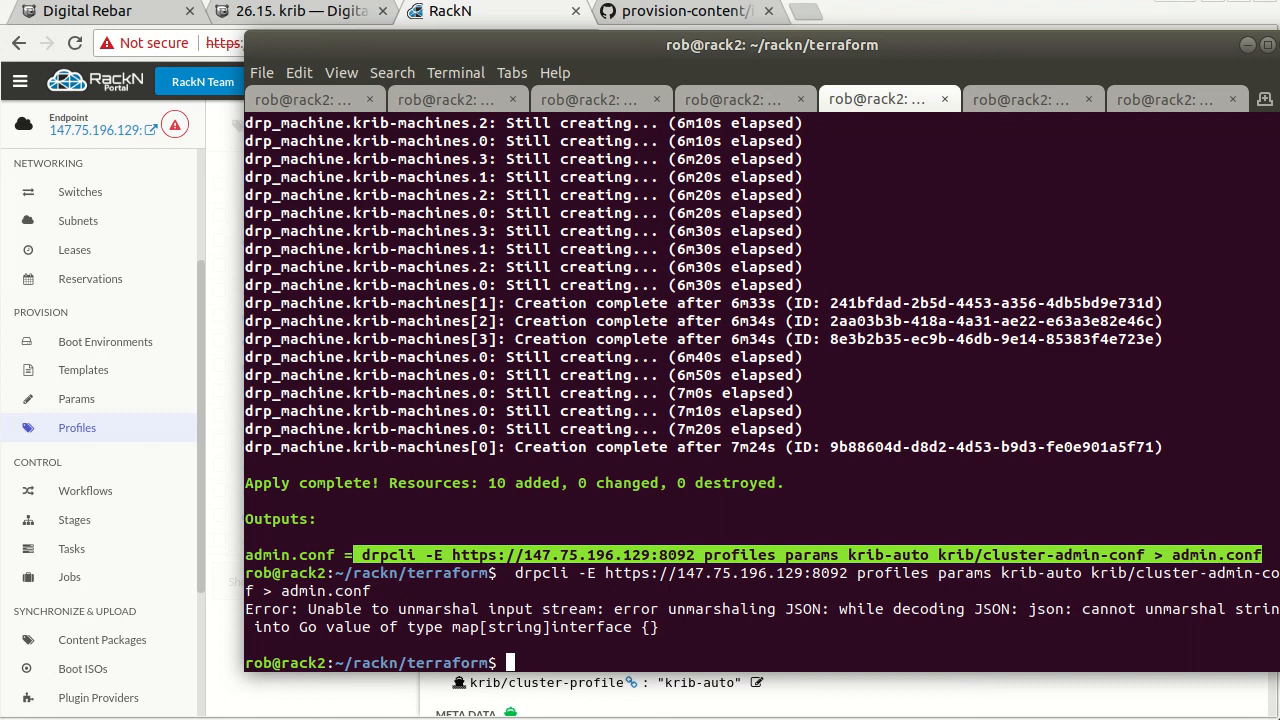
{"action": "mouse_move", "coordinate": [713, 464]}
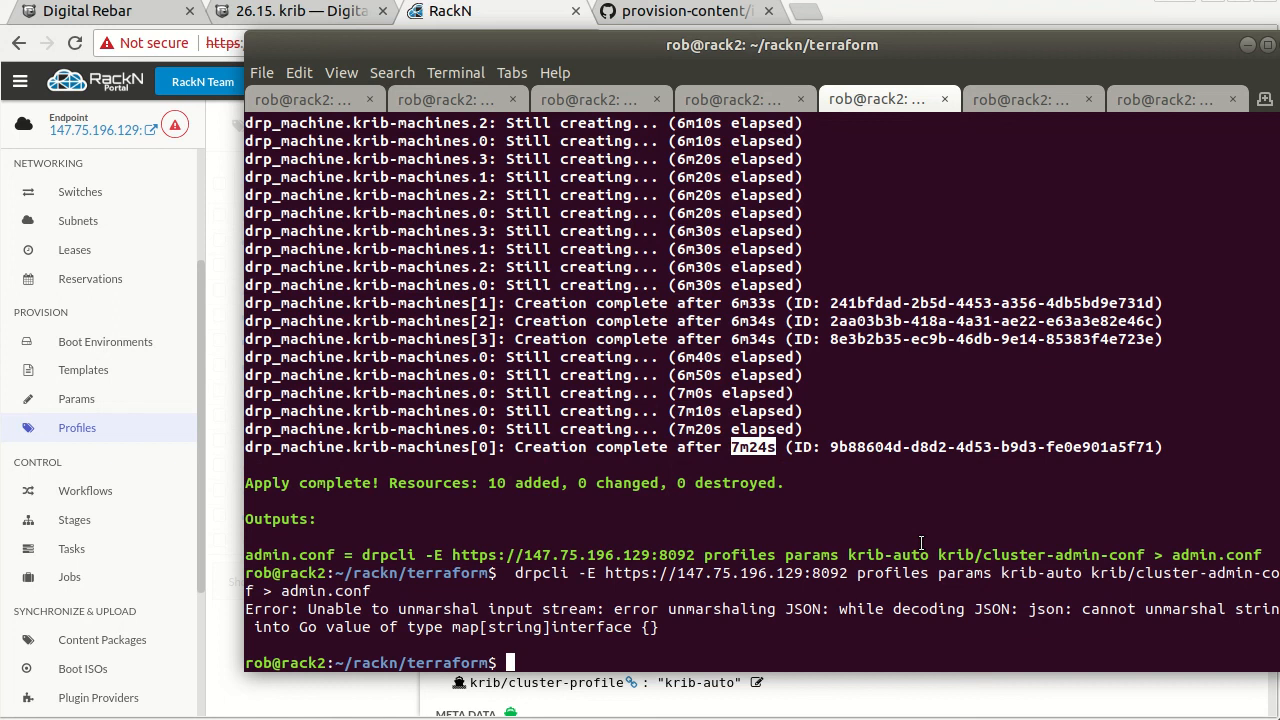
{"action": "mouse_move", "coordinate": [859, 505]}
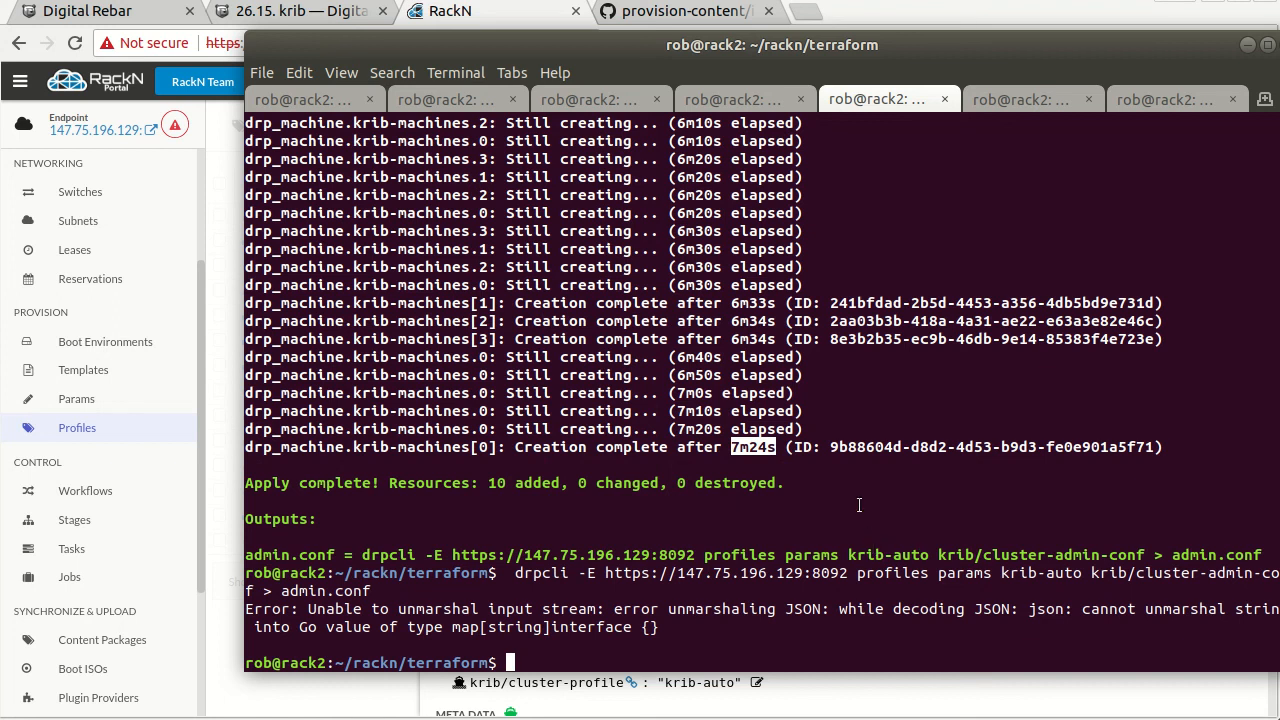
- Run terraform destroy, confirm with 'yes', and check the Bulk Actions machine list
{"action": "type", "text": "terraform destroy"}
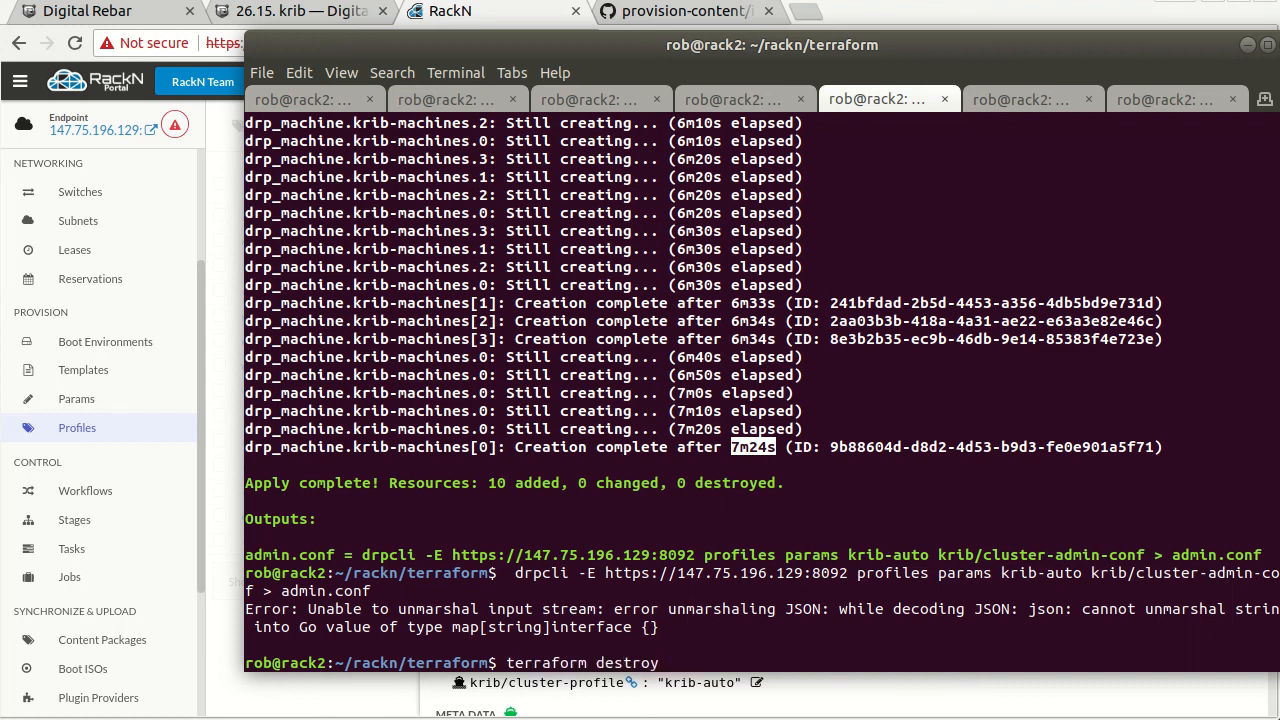
{"action": "key", "text": "Return"}
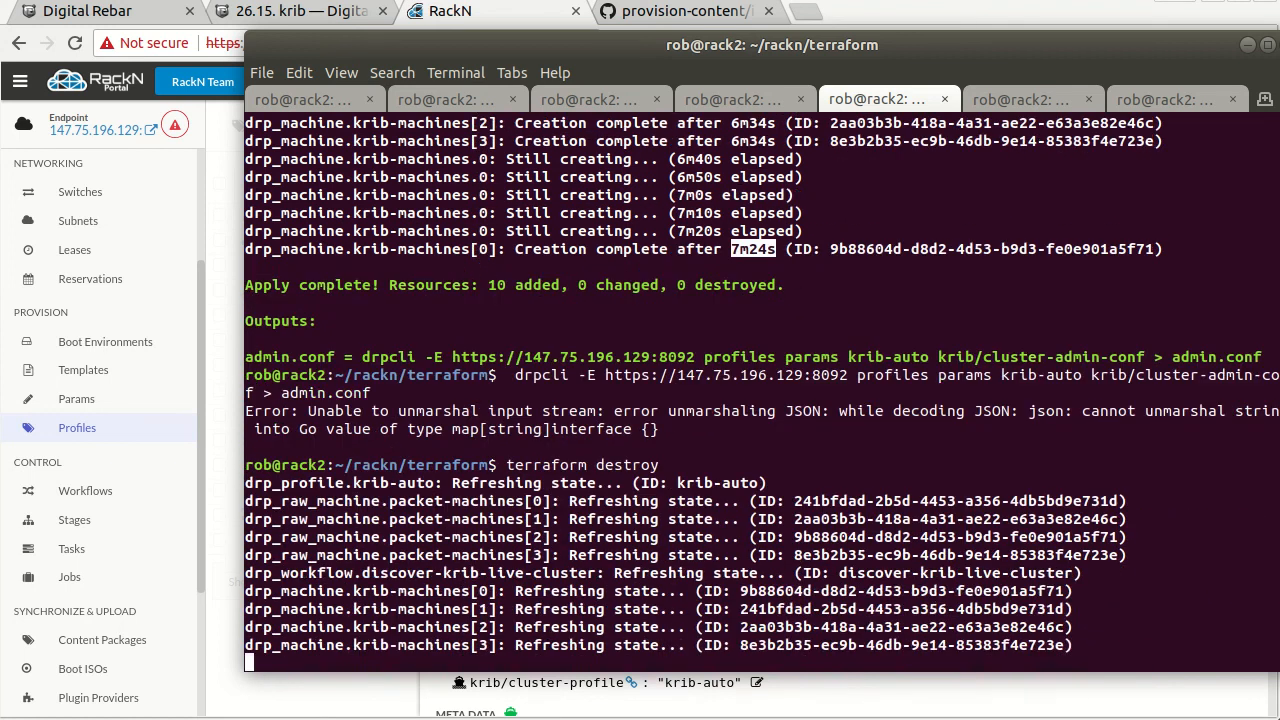
{"action": "type", "text": "yes"}
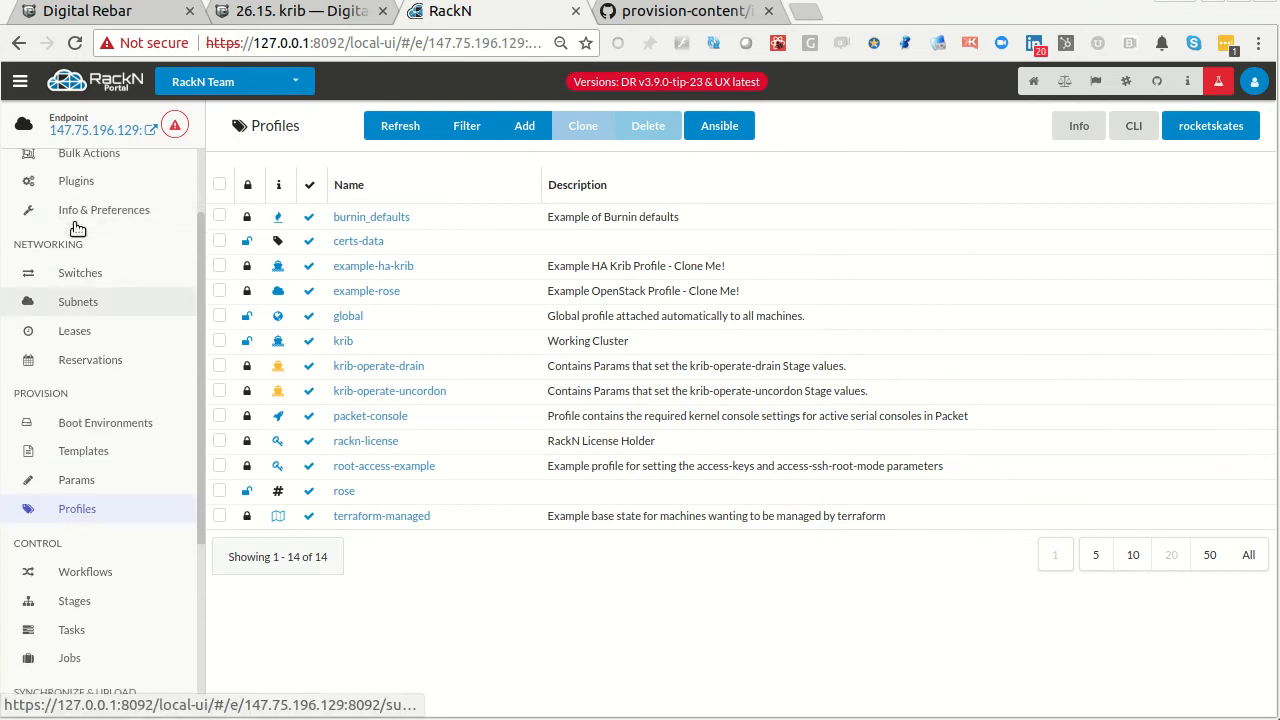
{"action": "left_click", "coordinate": [89, 261]}
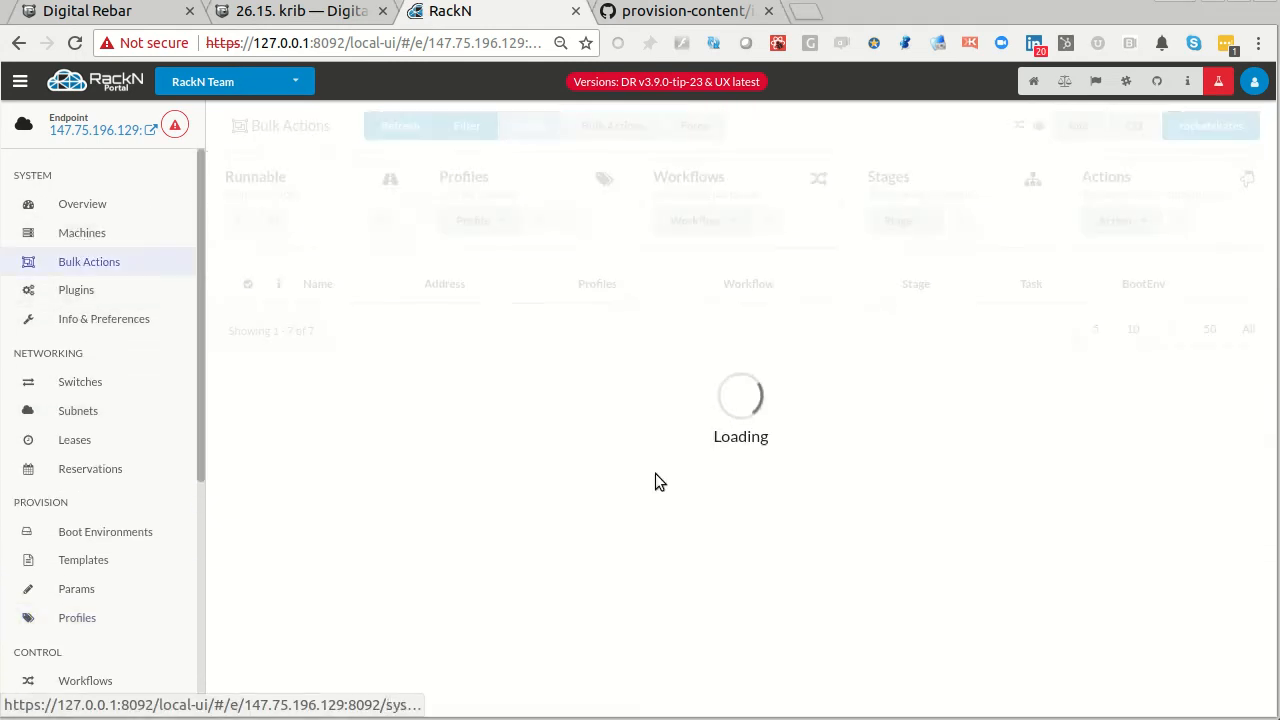